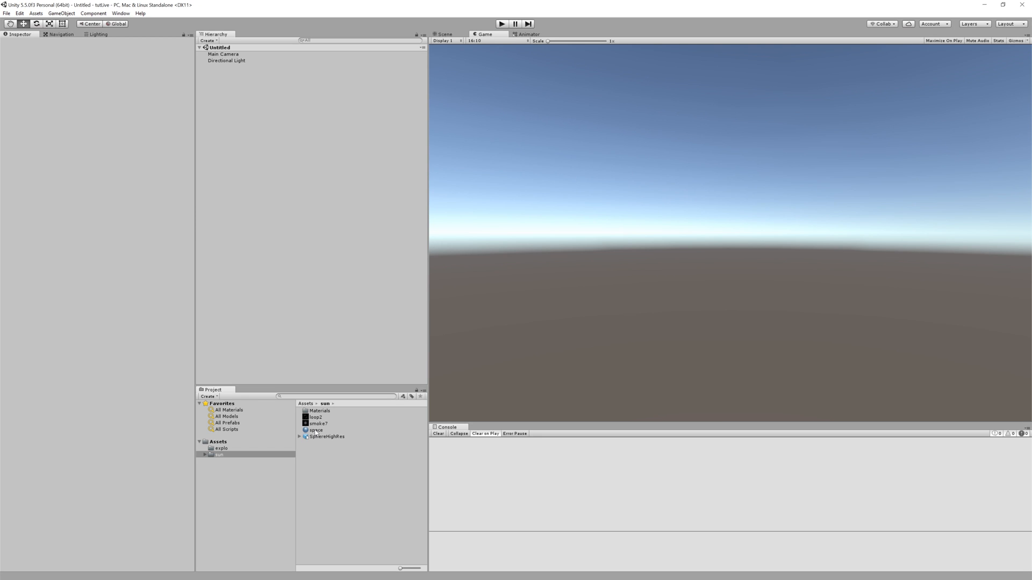
- Assign the space material as the scene skybox in the Lighting settings
left_click(98, 34)
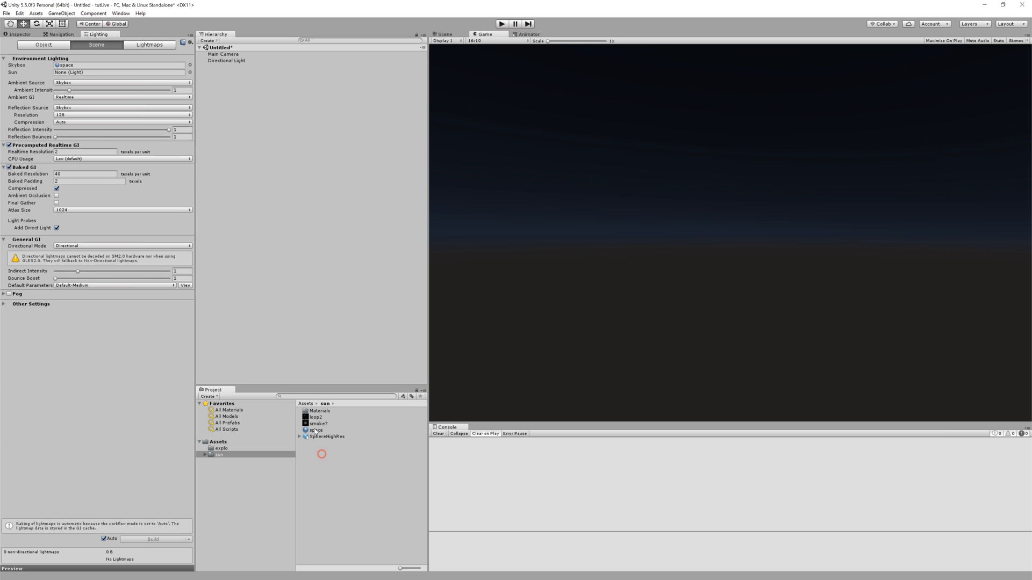
left_click(316, 430)
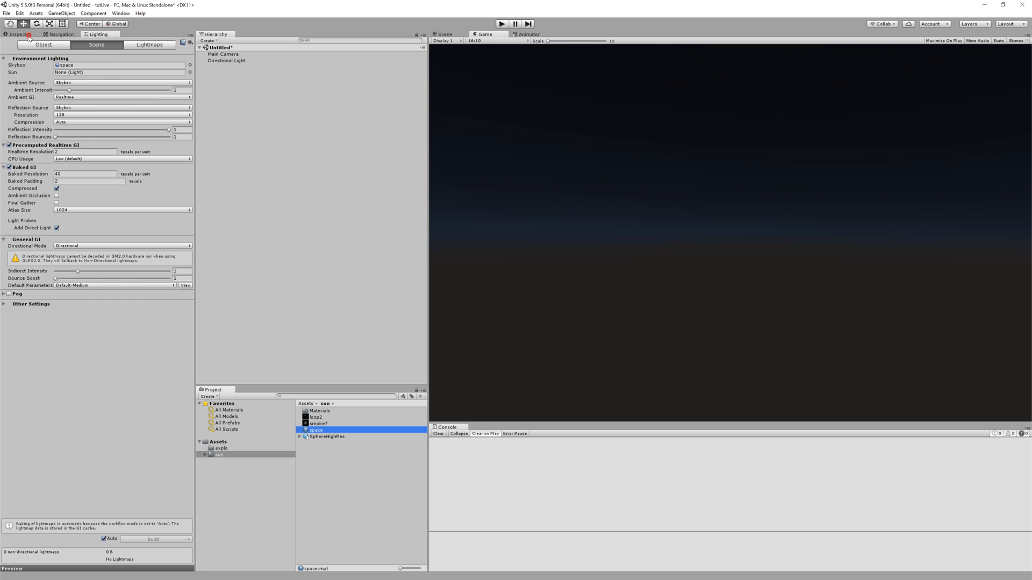
left_click(316, 429)
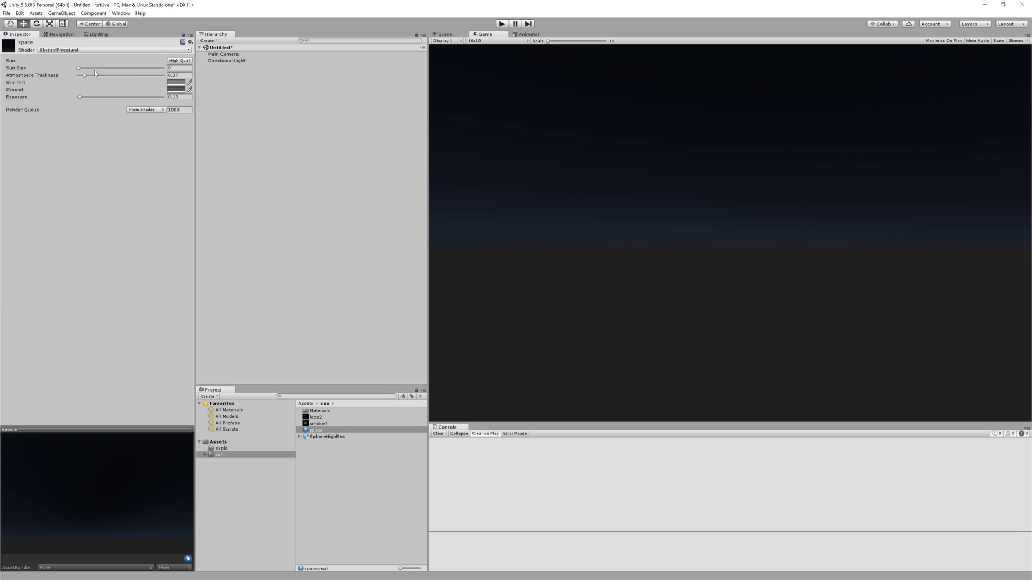
- Tune the space sky's Atmosphere Thickness down to a low value for a thin horizon glow
left_click_drag(84, 75, 101, 75)
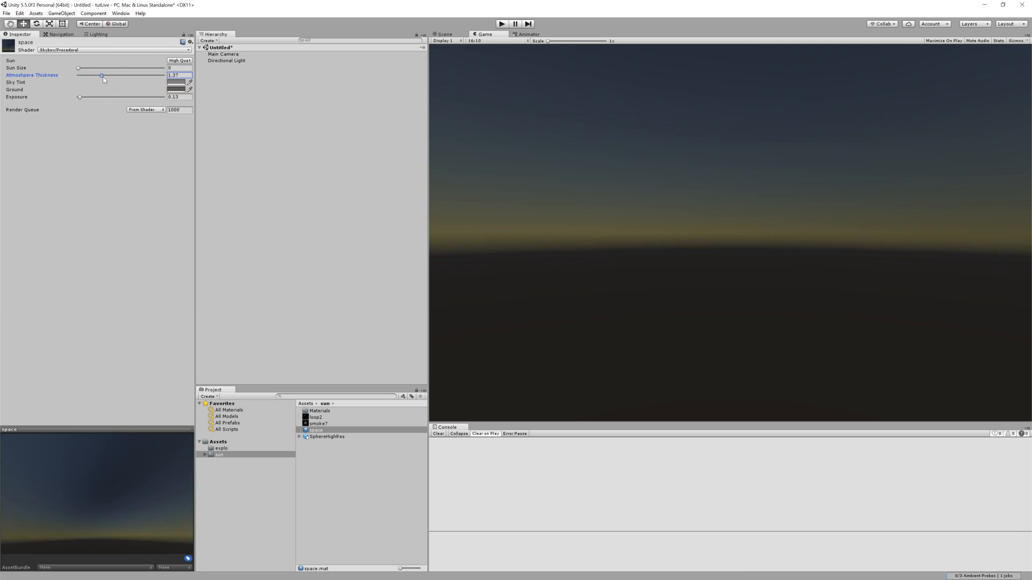
left_click_drag(102, 79, 87, 80)
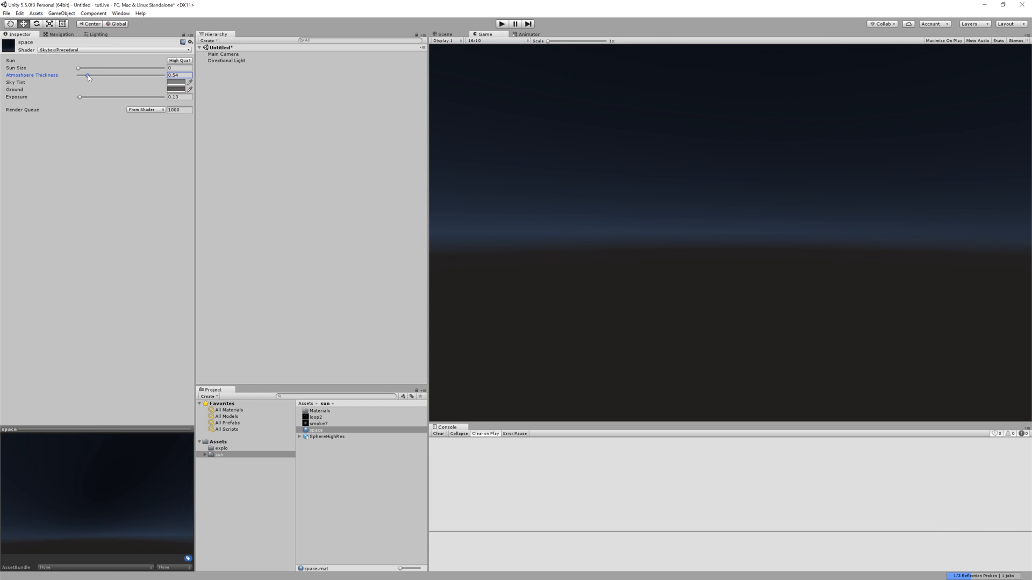
left_click_drag(87, 77, 84, 78)
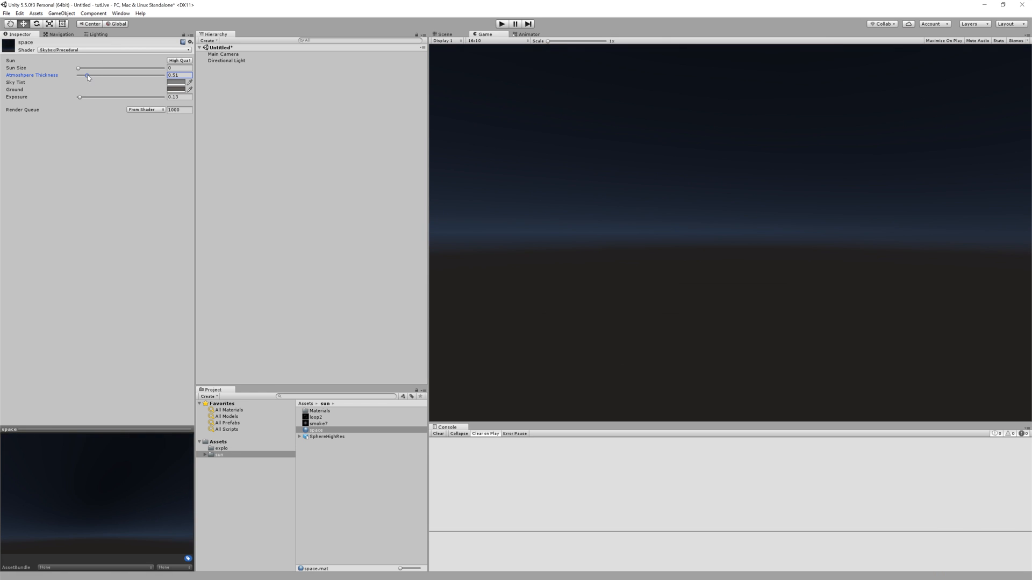
left_click_drag(87, 75, 86, 75)
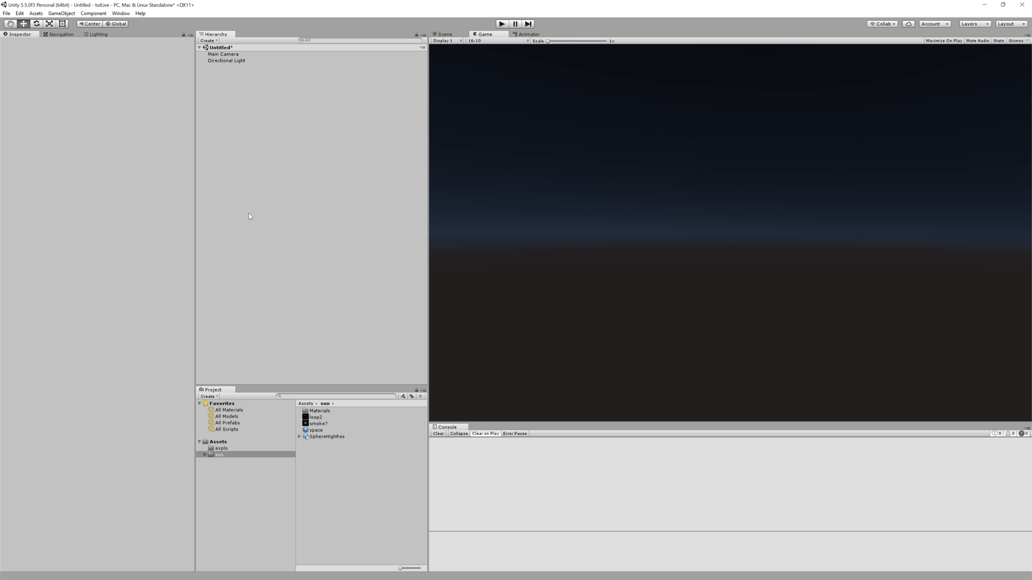
- Create a particle system named PSSunSurface and reset its position to the origin
right_click(248, 216)
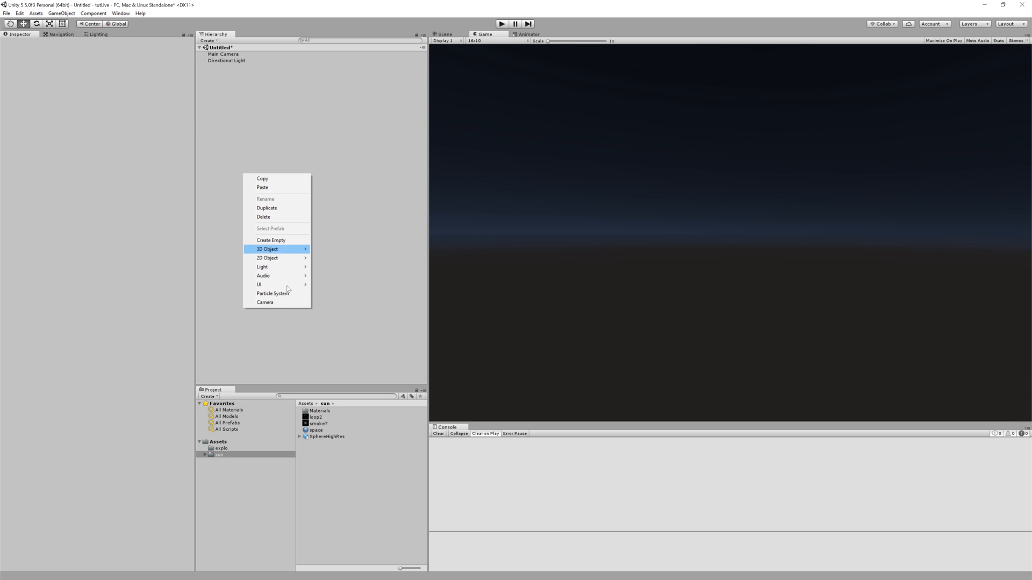
mouse_move(276, 293)
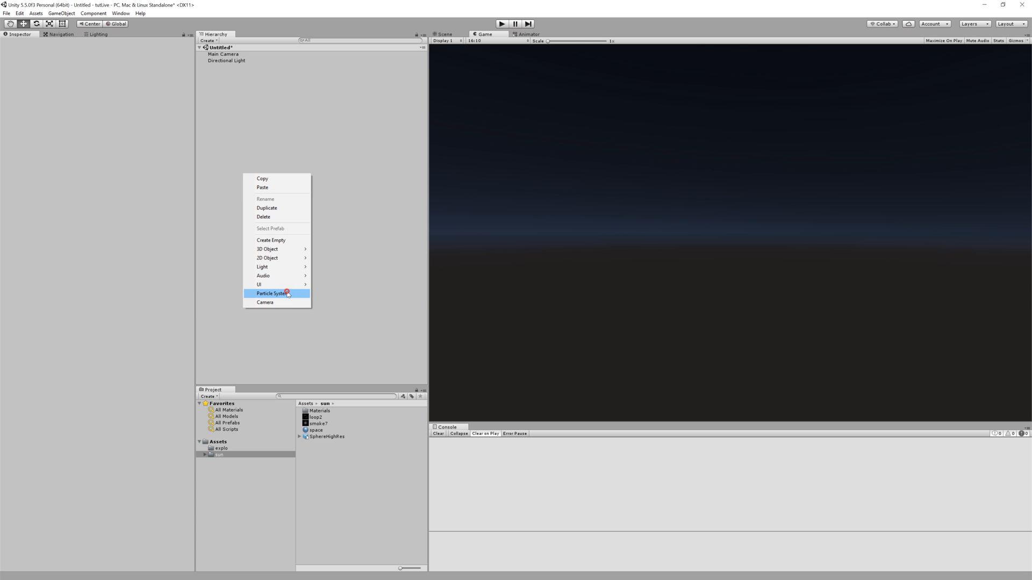
left_click(271, 292)
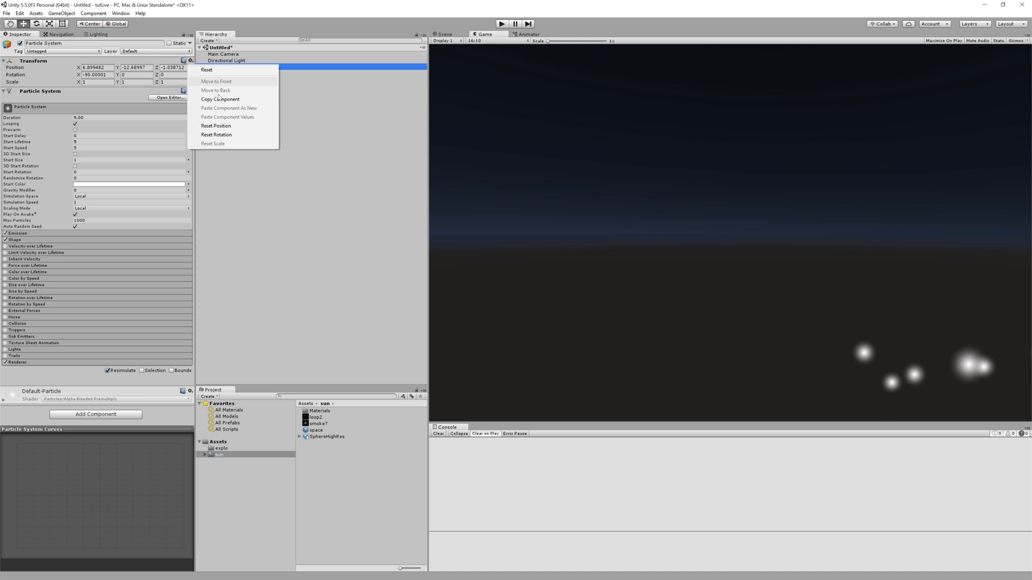
left_click(216, 126)
type("PSSunSurface")
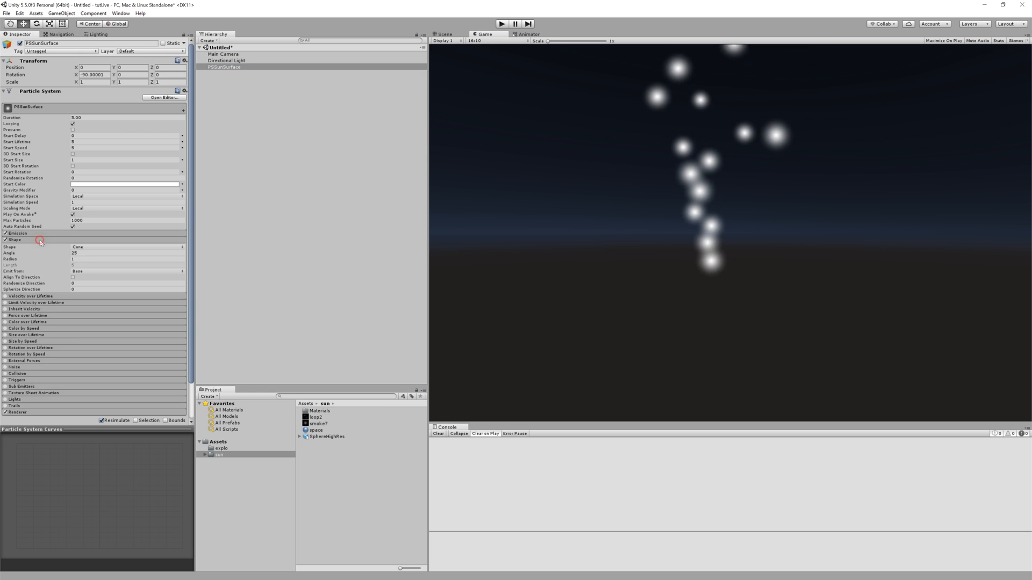
- Emit PSSunSurface particles from the shell of a radius-10 sphere
left_click(125, 247)
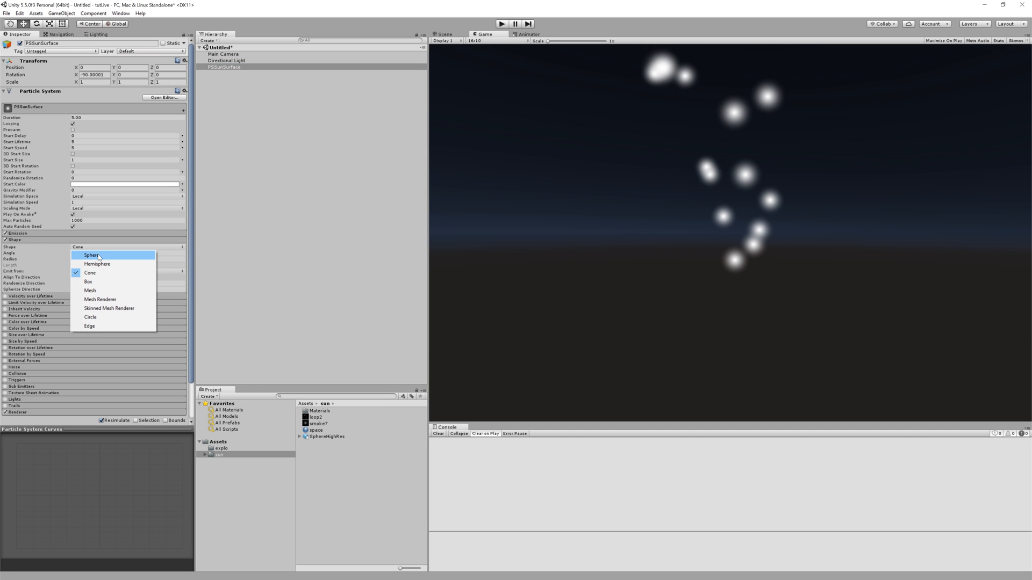
left_click(91, 256)
type("10")
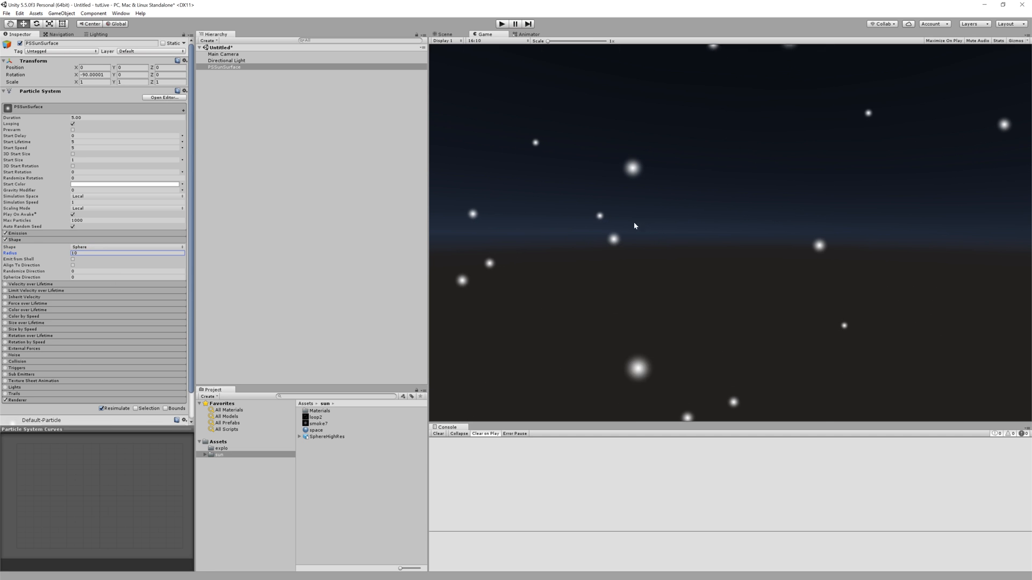
left_click(444, 33)
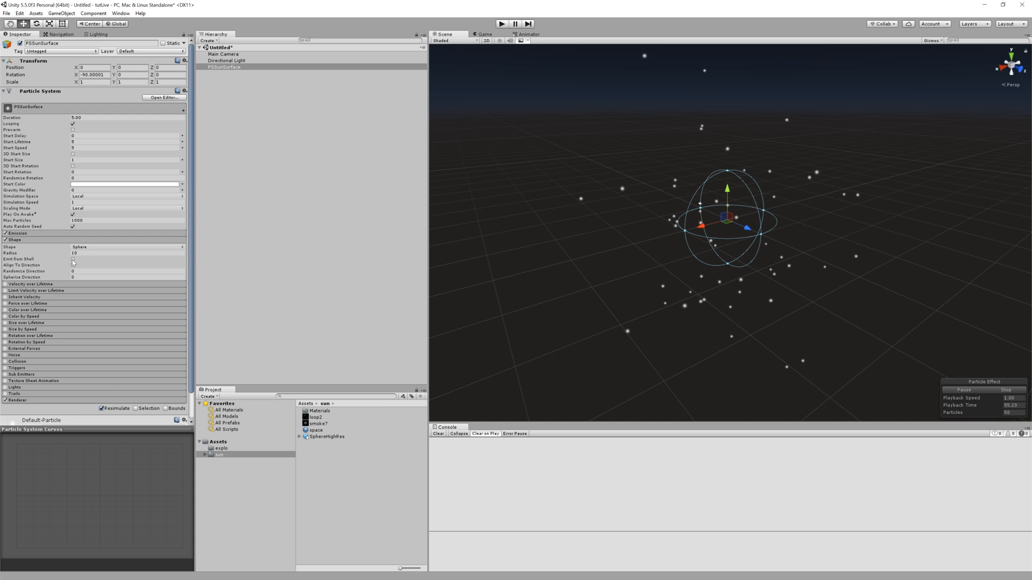
left_click(74, 259)
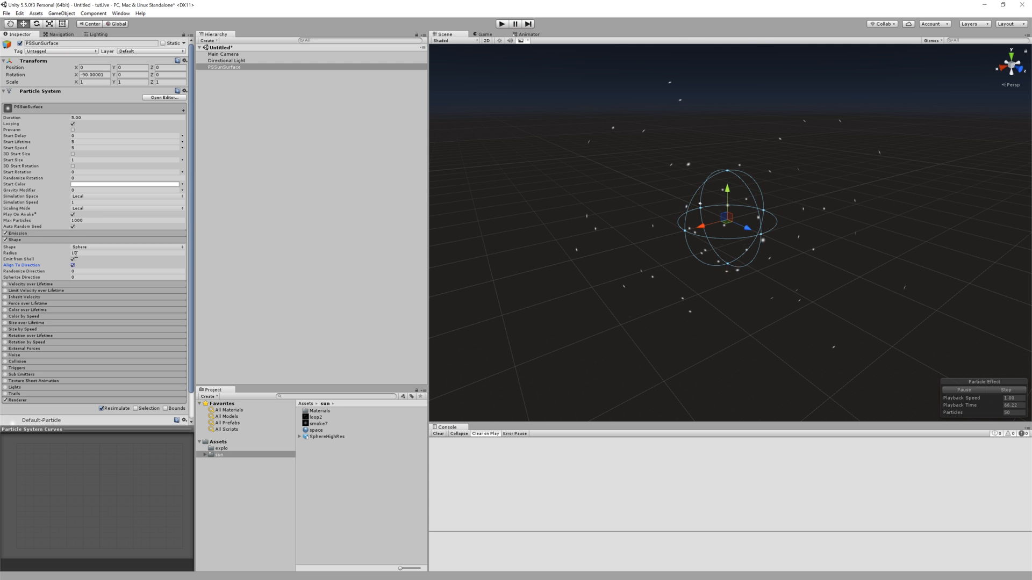
mouse_move(72, 168)
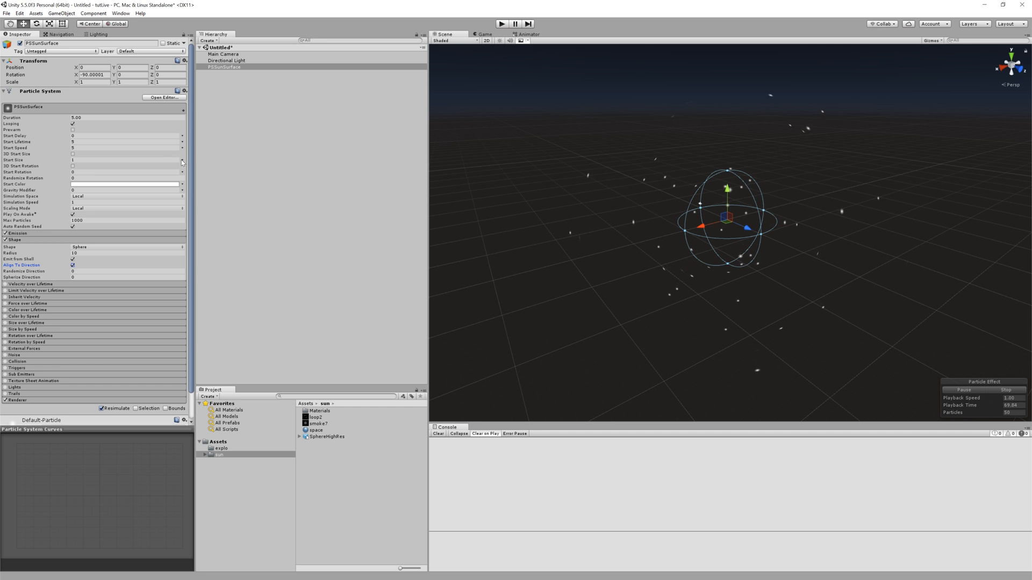
- Give particles a random start size between 10 and 25 and a start speed of 0
left_click(183, 160)
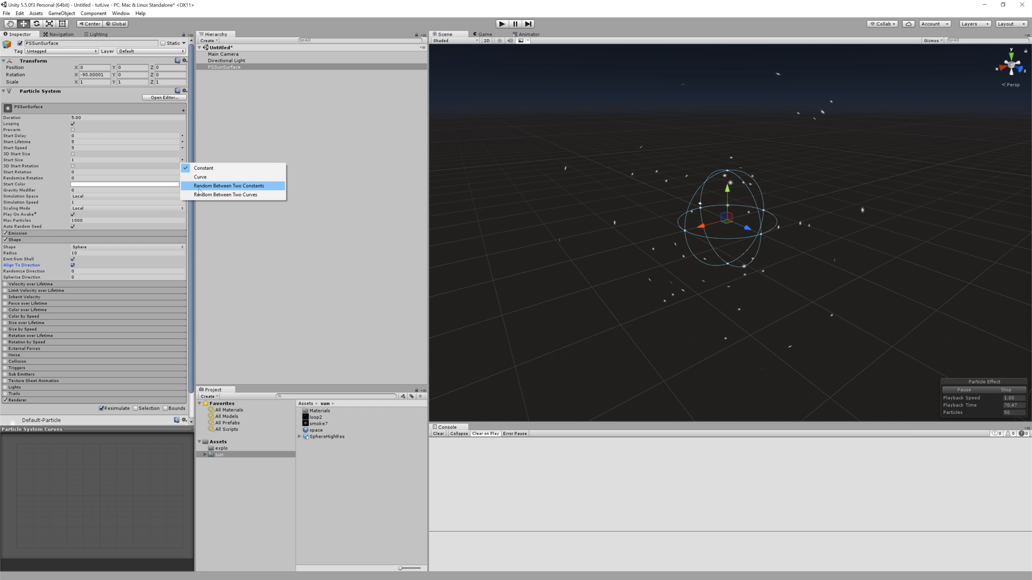
left_click(229, 186)
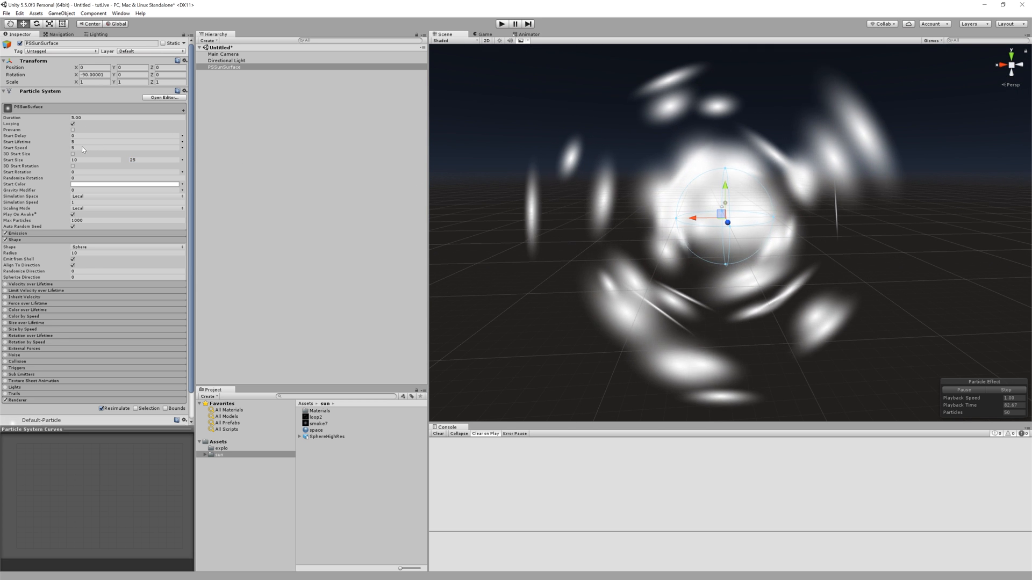
triple_click(124, 147)
type("0")
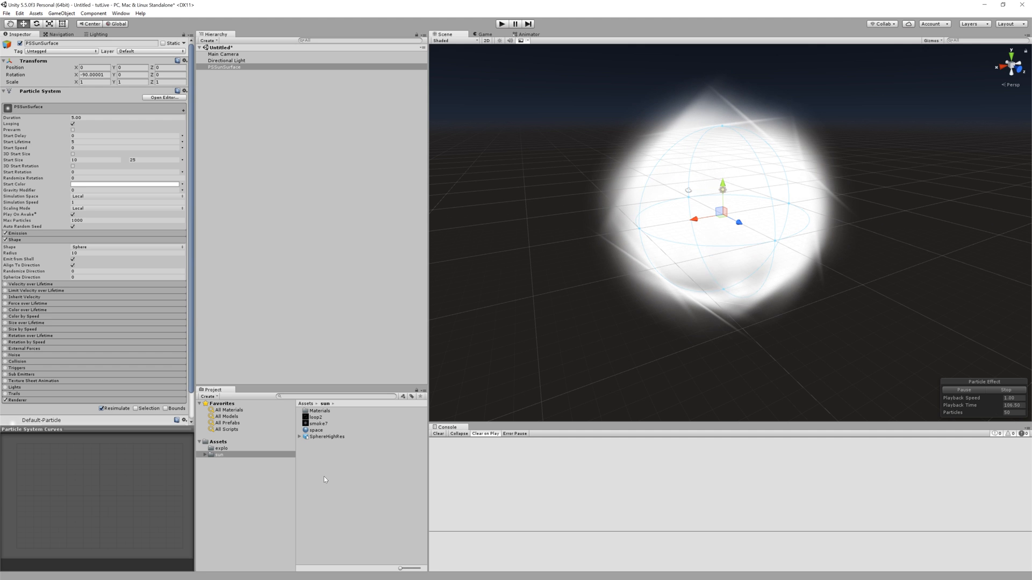
- Create a sunSurface material using the Particles/Additive (Soft) shader
right_click(324, 479)
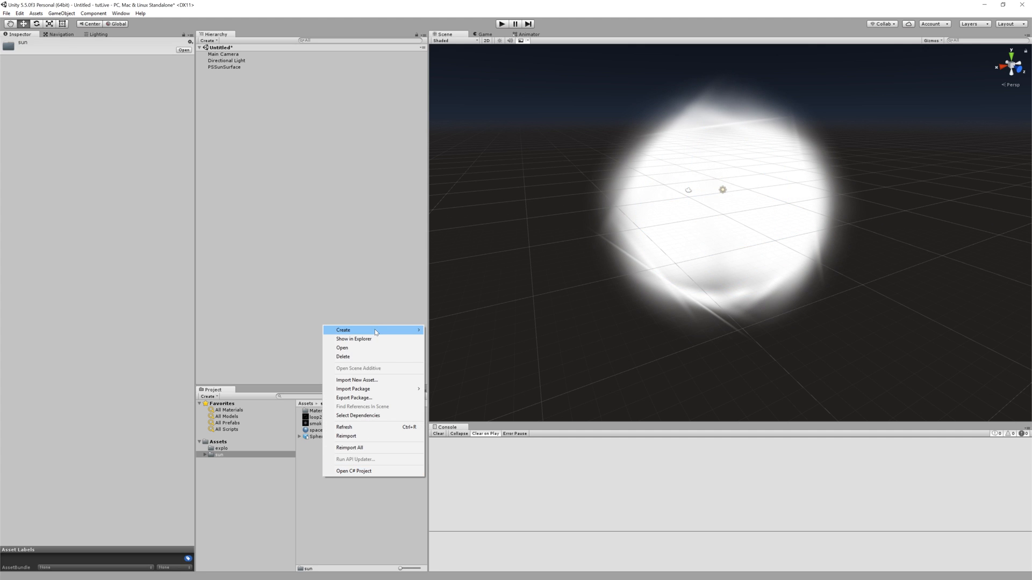
left_click(343, 330)
type("sunSurface")
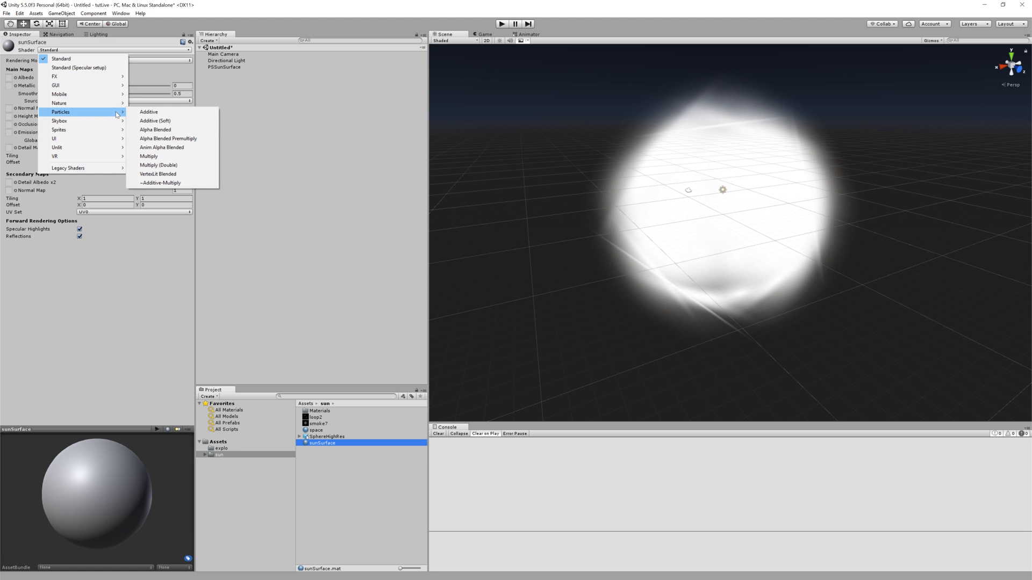
left_click(155, 120)
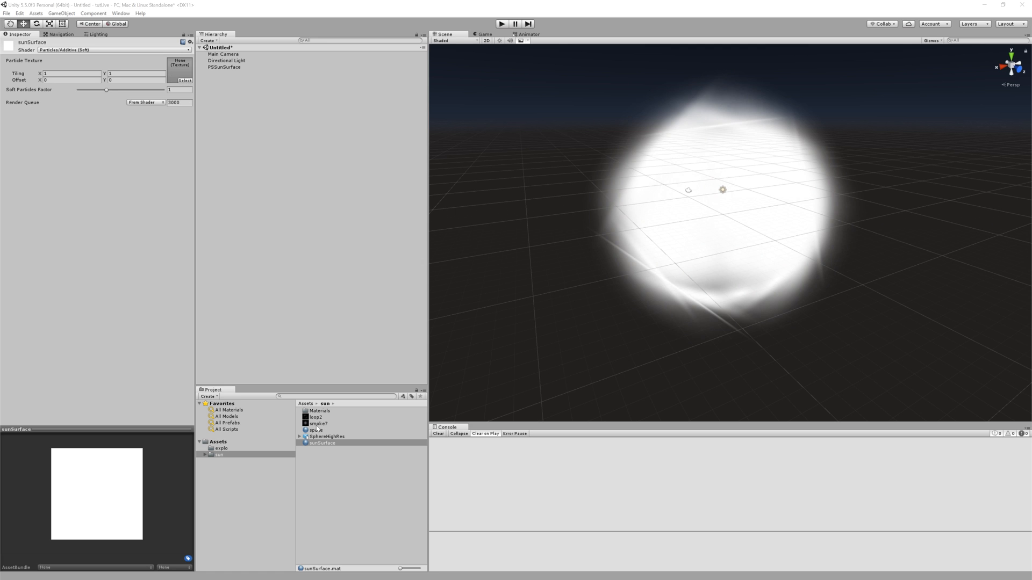
- Assign smoke7 as the material's particle texture and select PSSunSurface
left_click(316, 423)
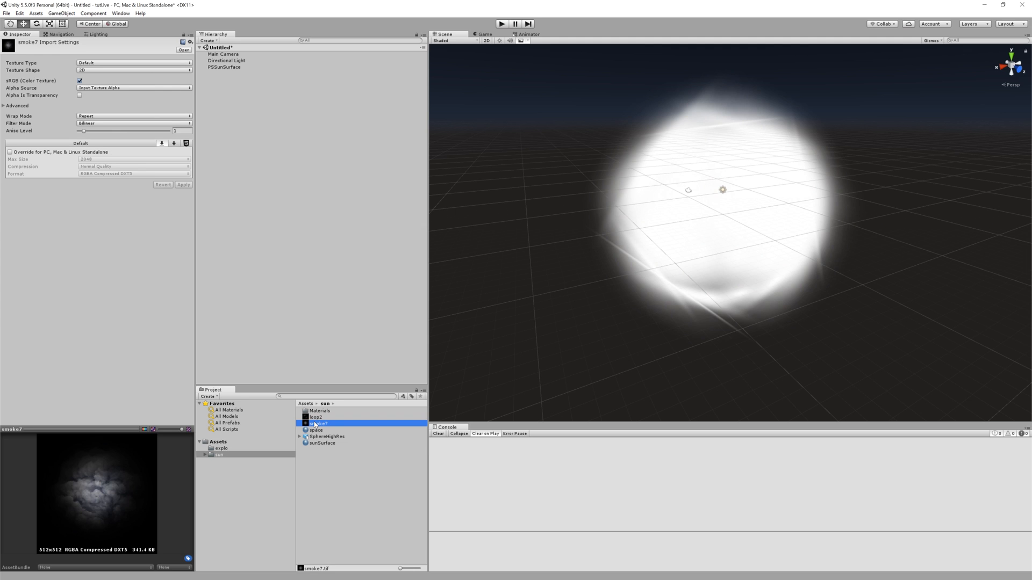
left_click(322, 441)
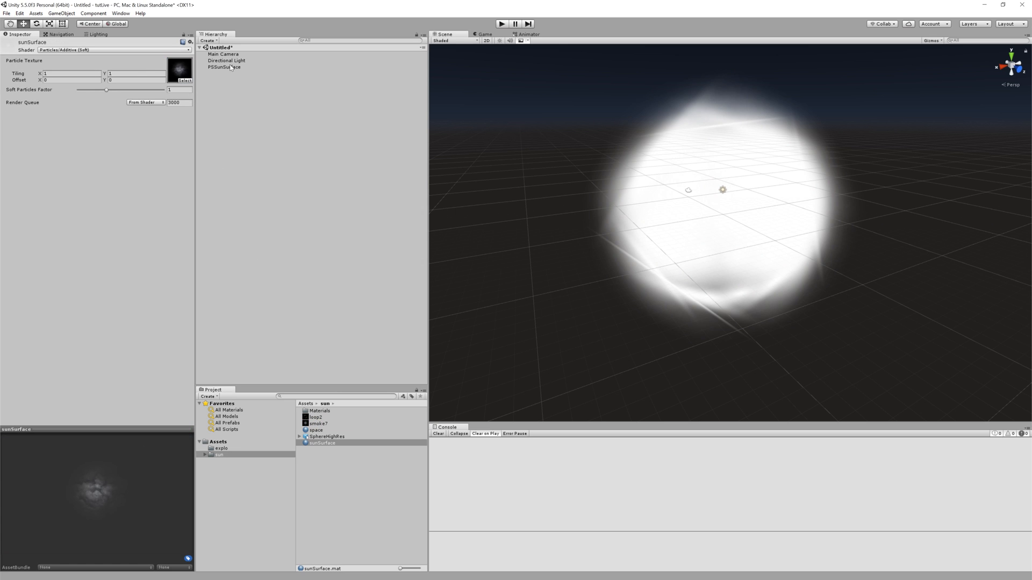
left_click(224, 67)
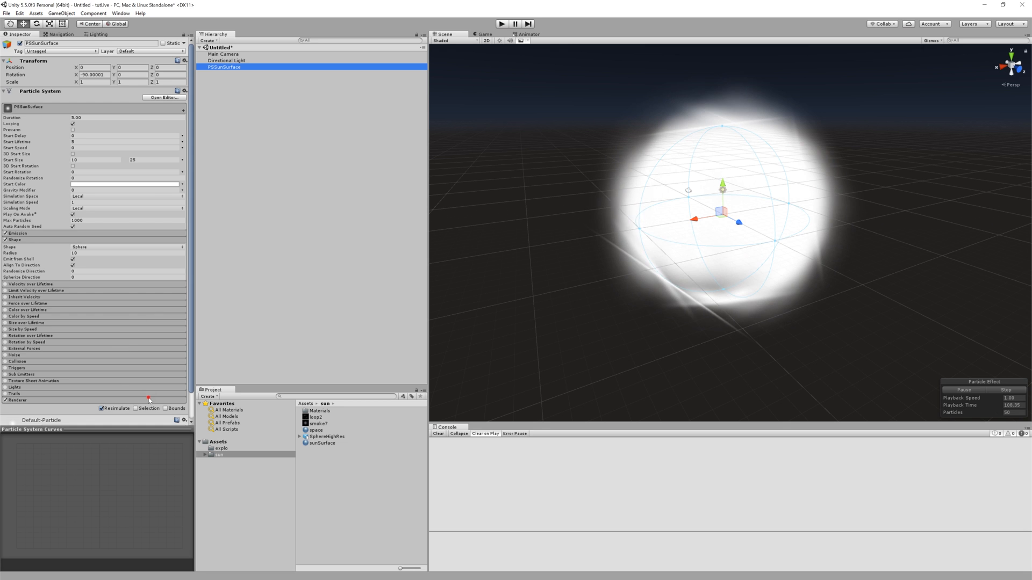
- Enable Color over Lifetime and set its gradient to orange from start to end
scroll("down", 3)
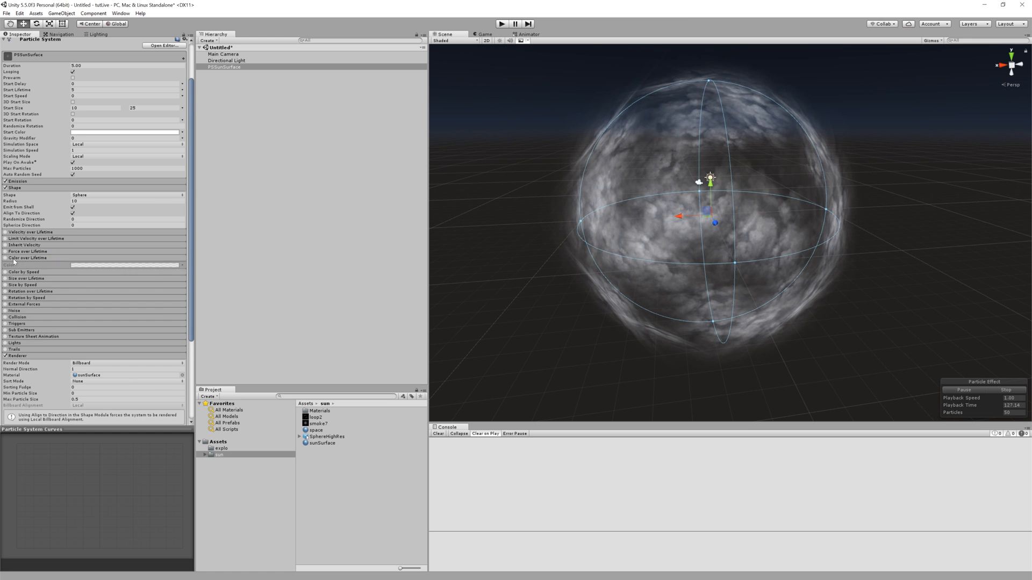
left_click(5, 265)
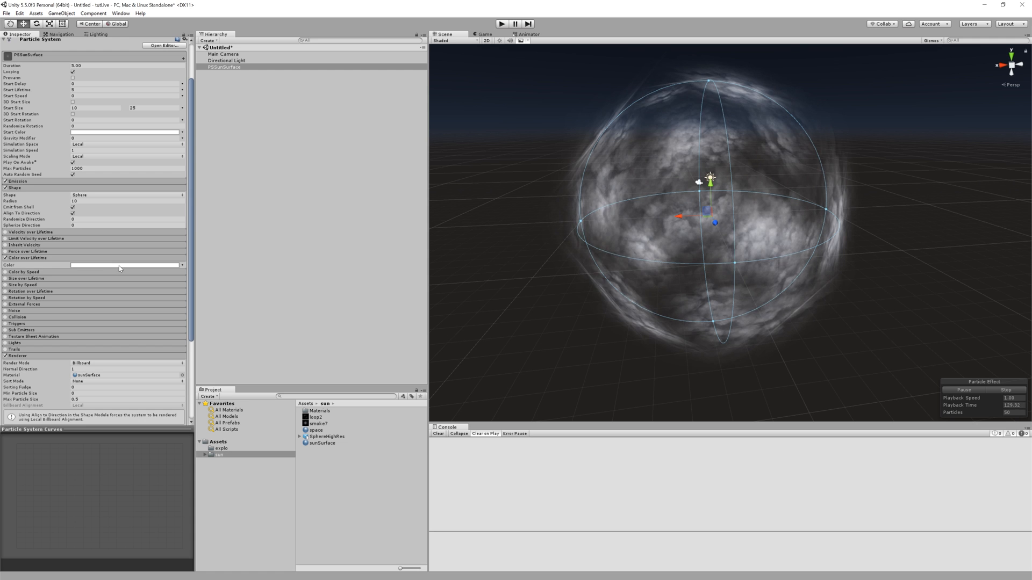
left_click(125, 264)
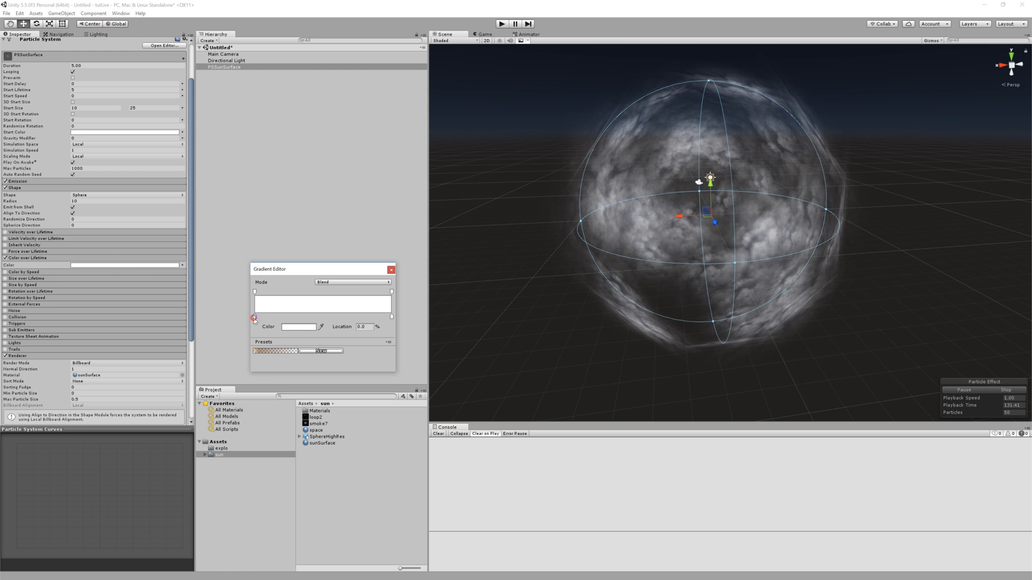
left_click(297, 326)
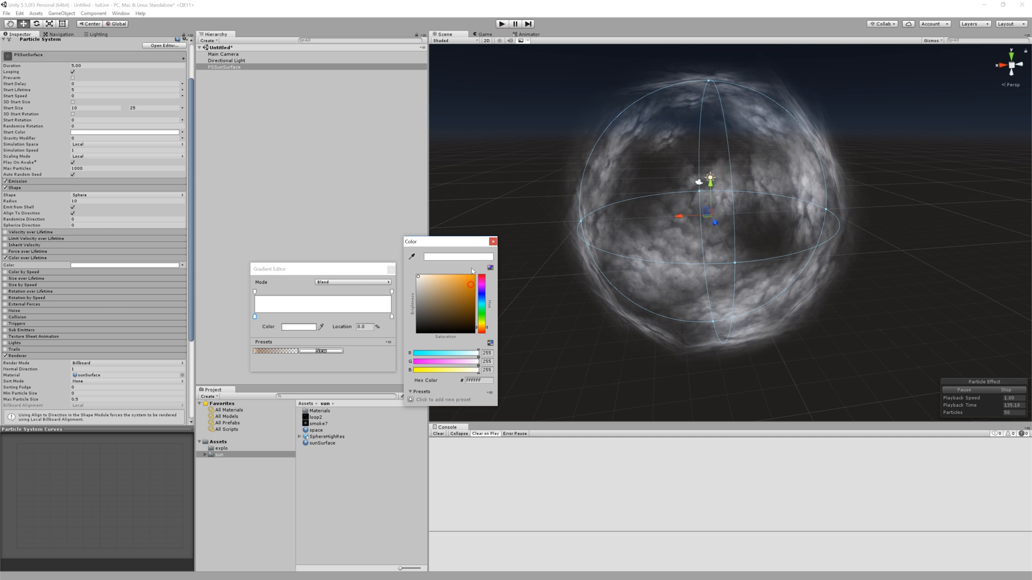
left_click(471, 270)
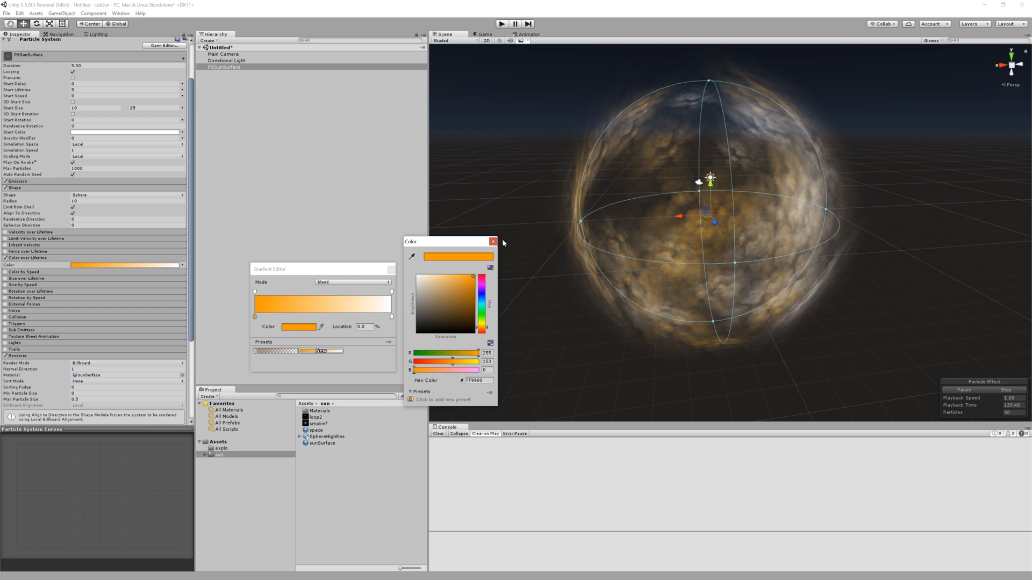
left_click(493, 242)
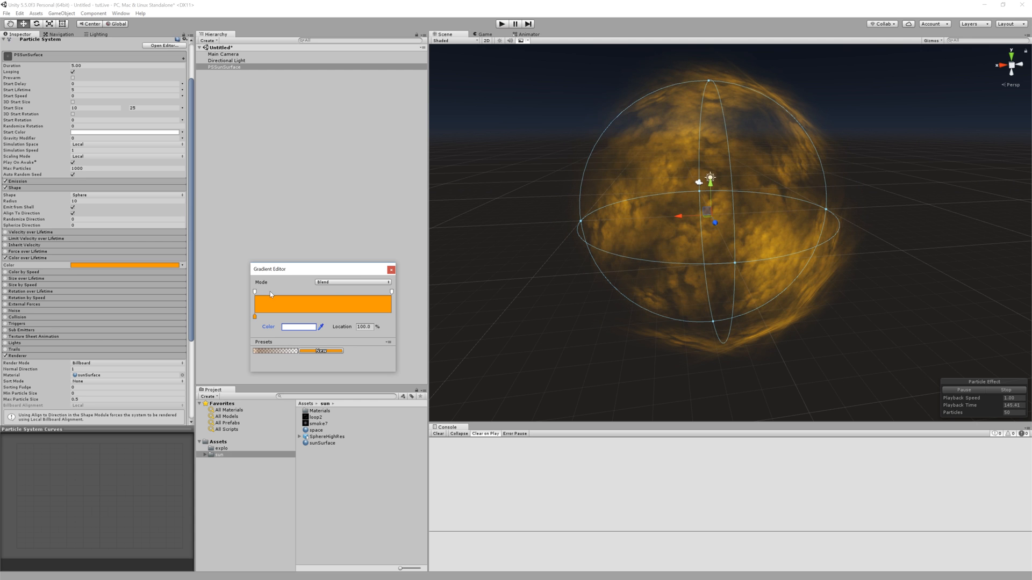
left_click(380, 291)
type("0")
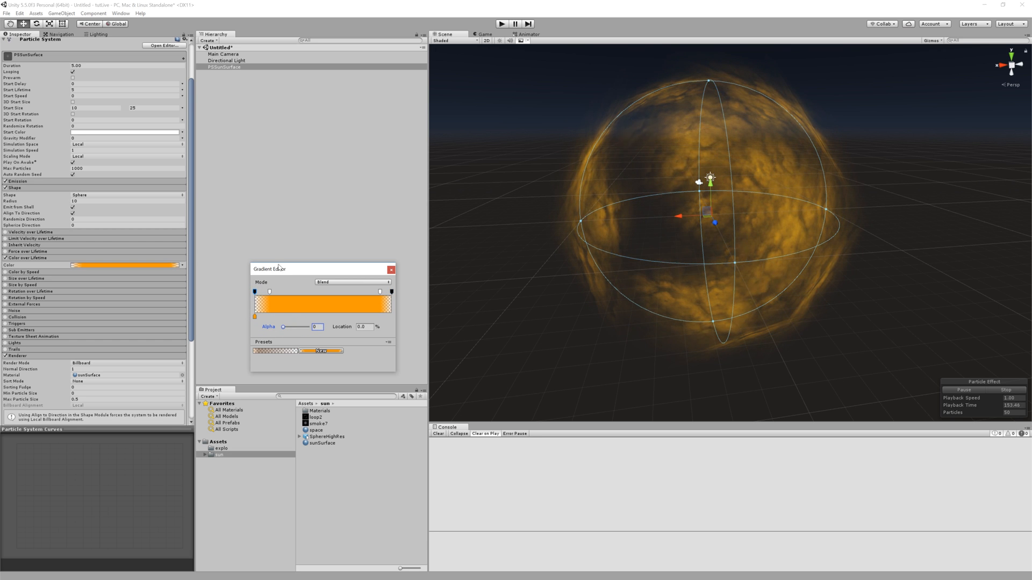
left_click(391, 270)
type("25")
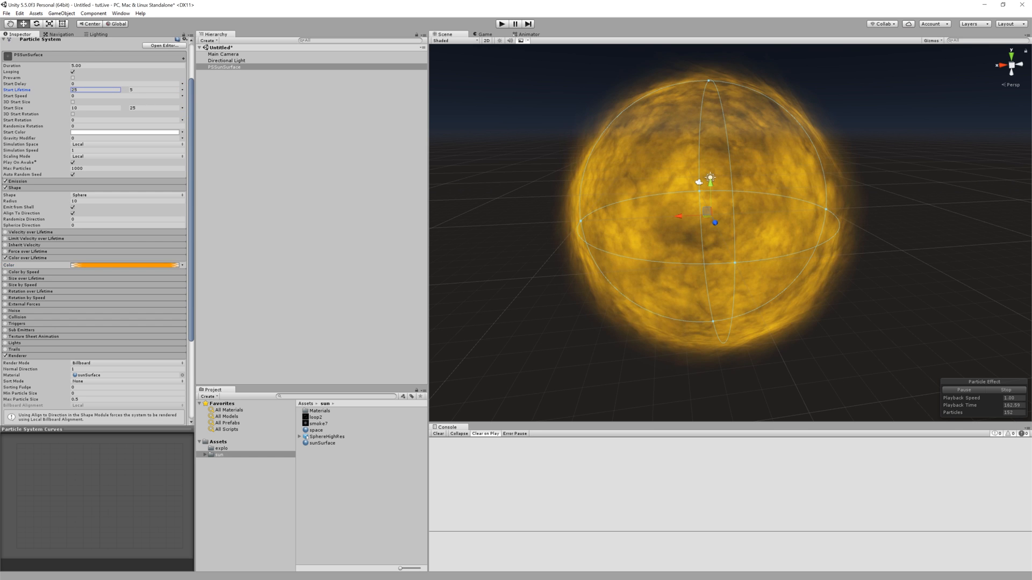
mouse_move(66, 119)
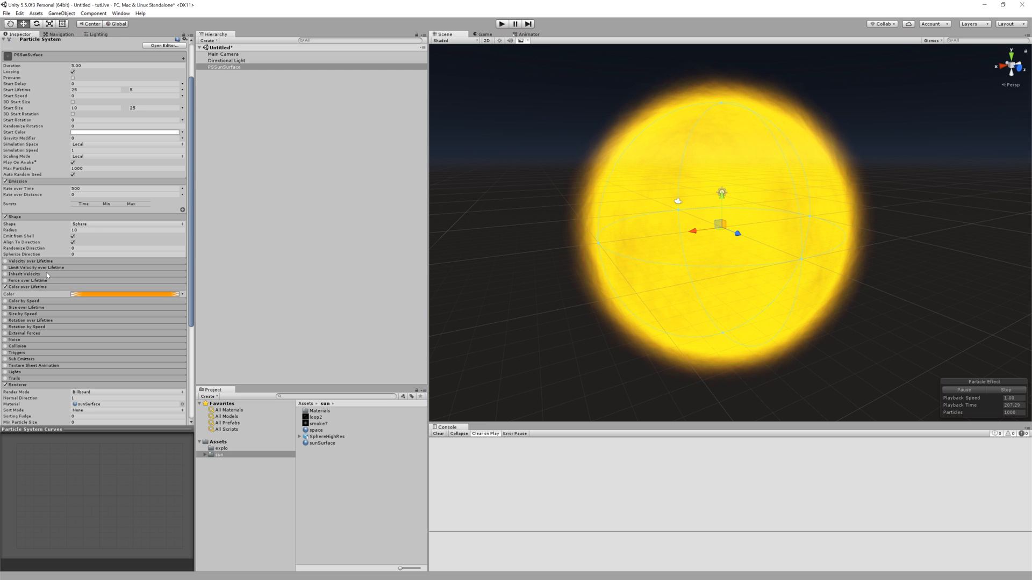
- Scroll the Inspector down toward the Renderer module after setting the emission rate
scroll("down", 3)
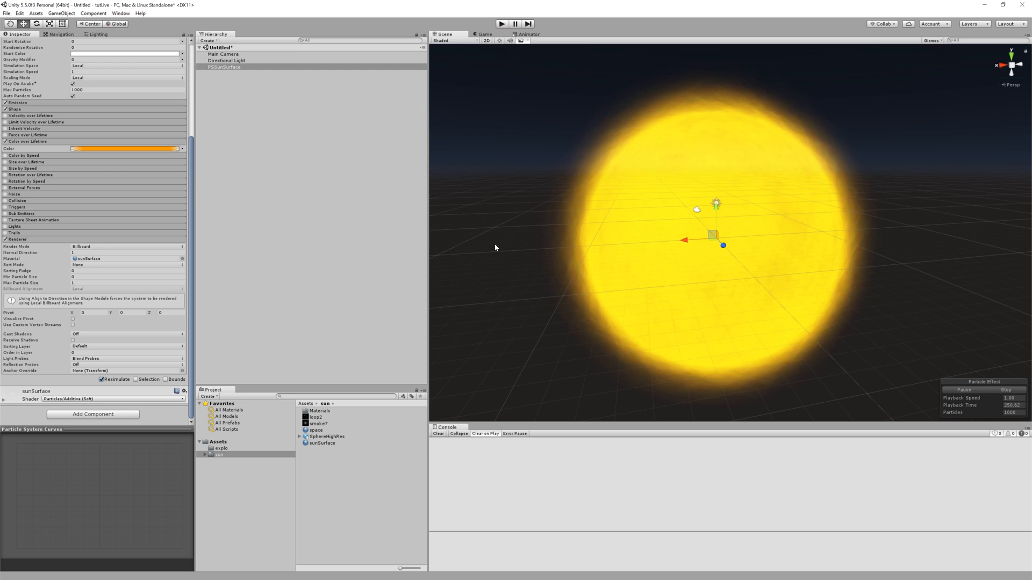
- Add a sphere named SunSphere at the origin, scaled 20 on every axis
right_click(224, 66)
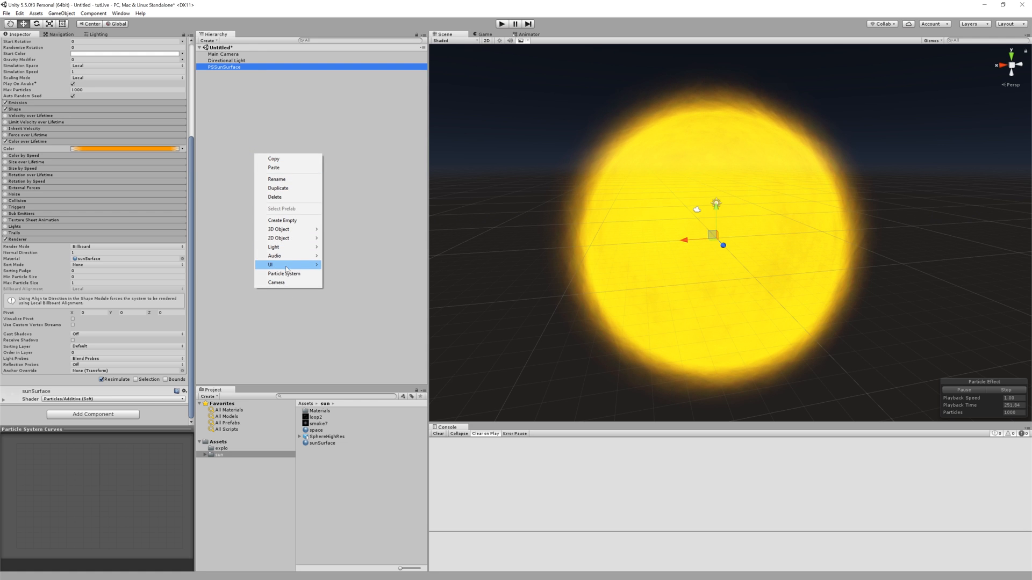
mouse_move(282, 228)
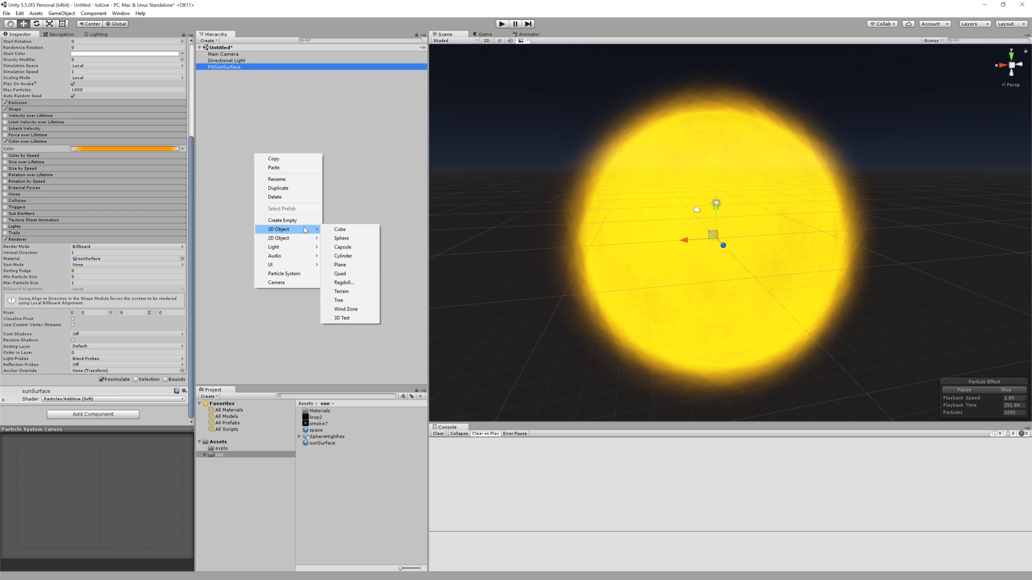
mouse_move(281, 219)
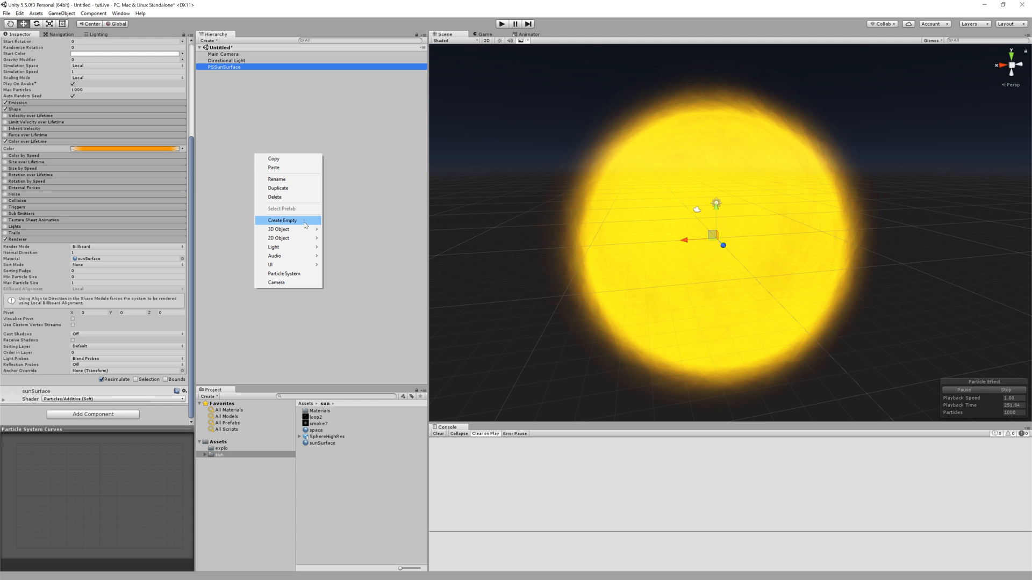
mouse_move(277, 229)
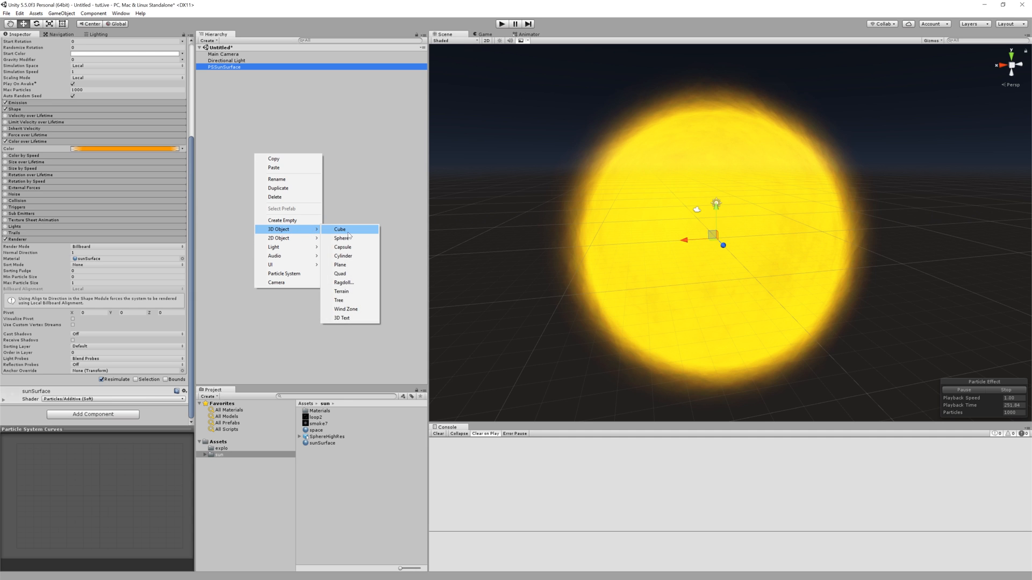
left_click(342, 239)
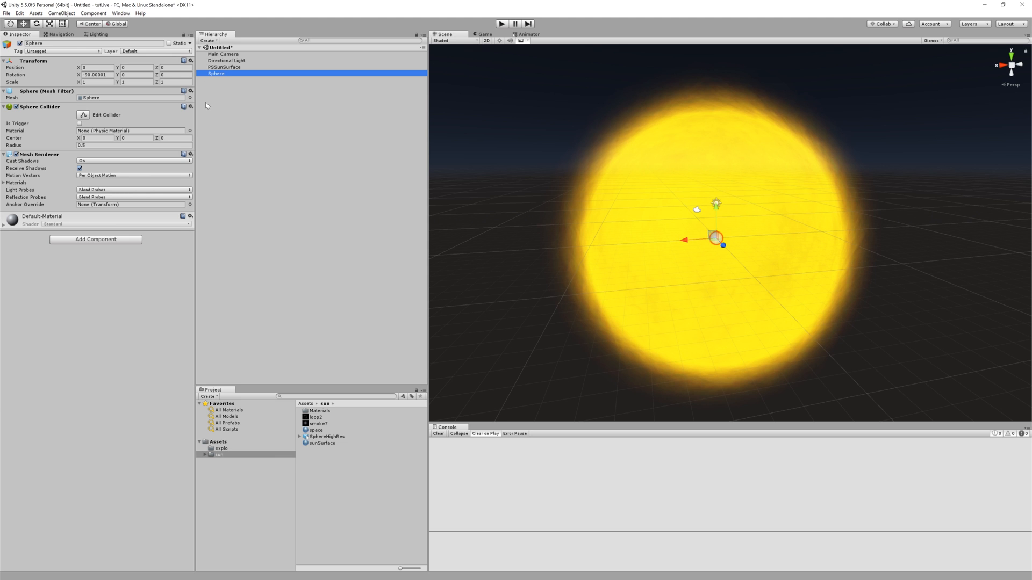
mouse_move(173, 90)
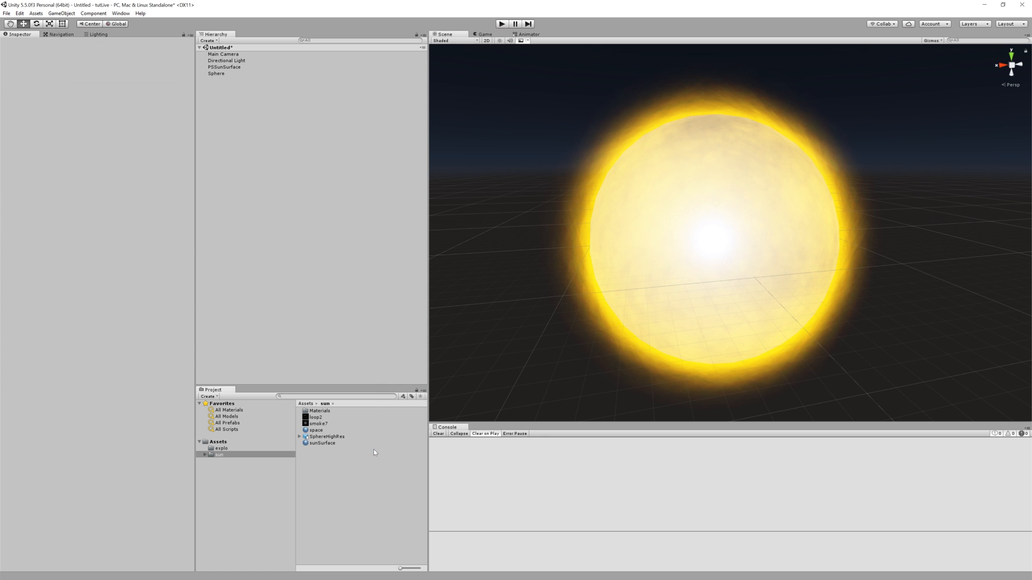
left_click(216, 73)
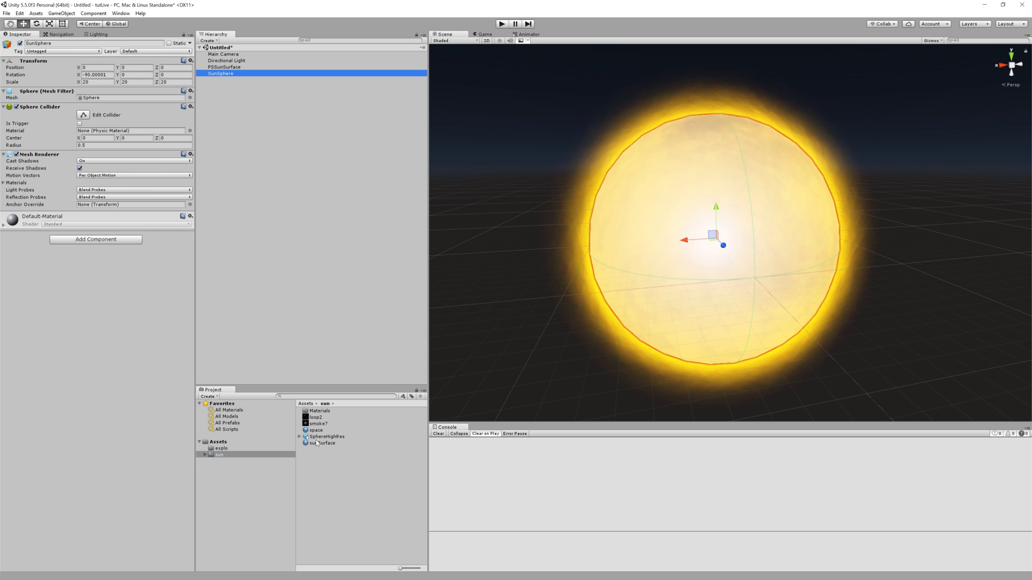
left_click(326, 436)
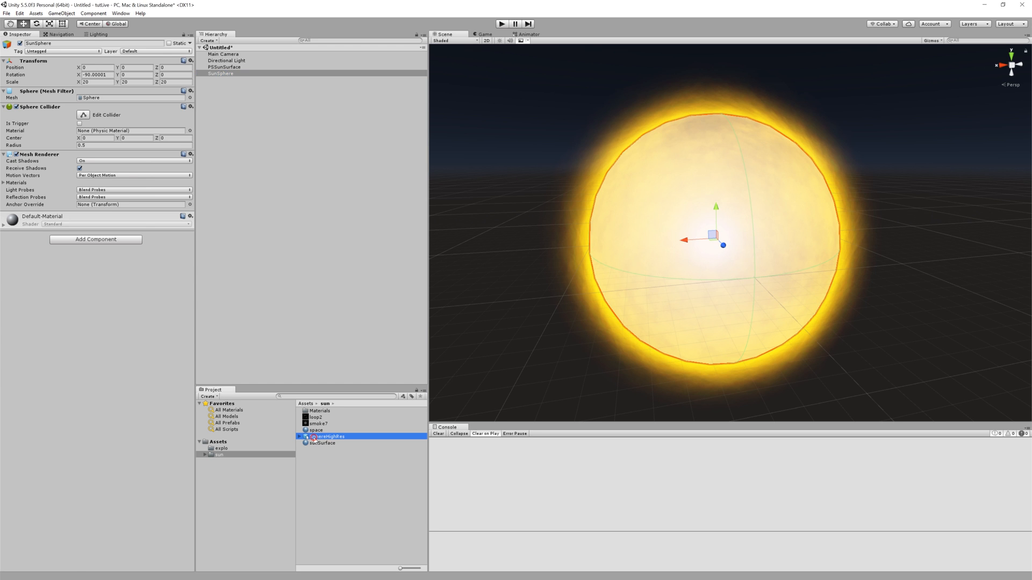
- Set SunSphere's Mesh Filter to the SphereHighRes mesh
left_click(325, 436)
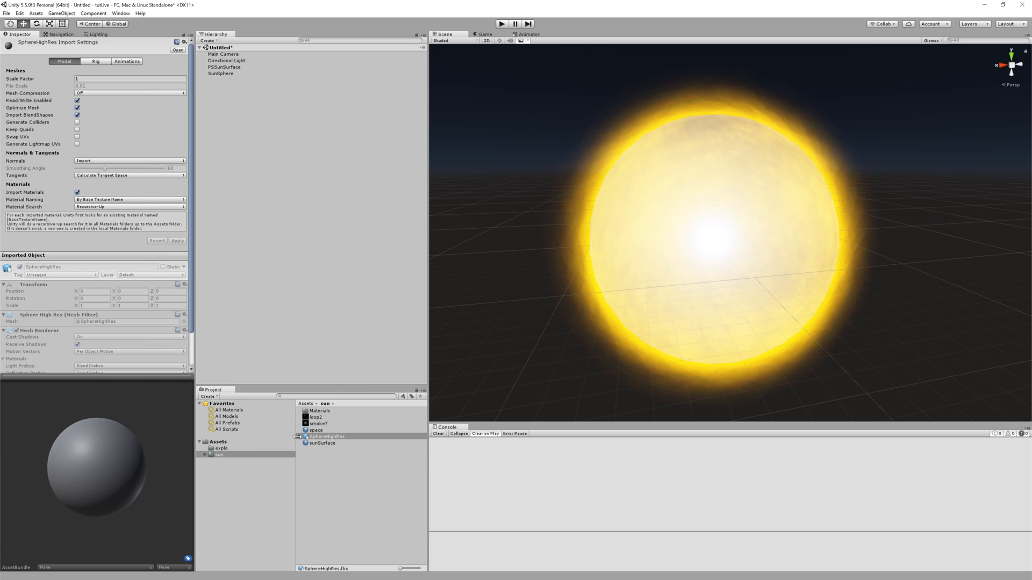
left_click(326, 436)
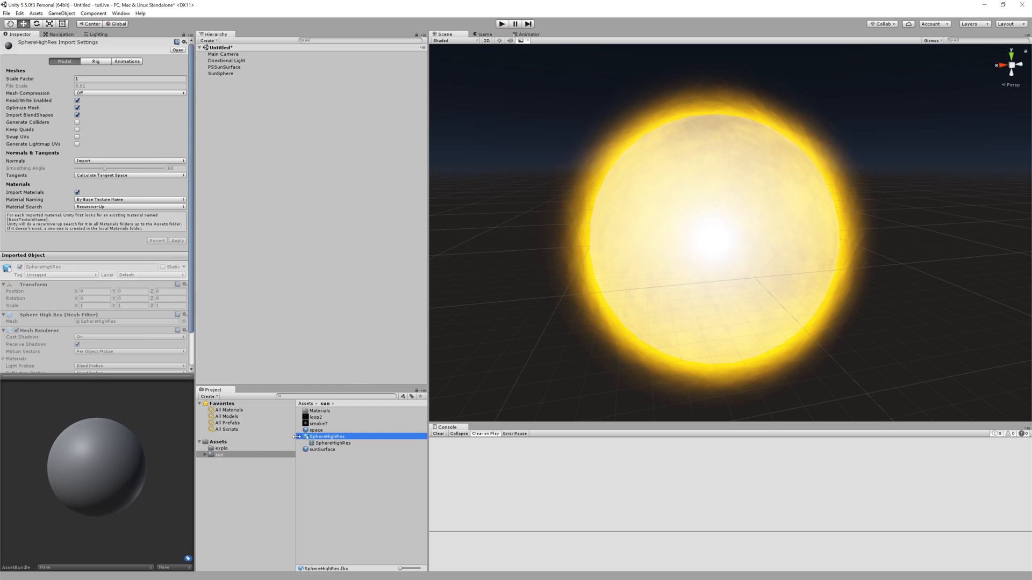
left_click(302, 437)
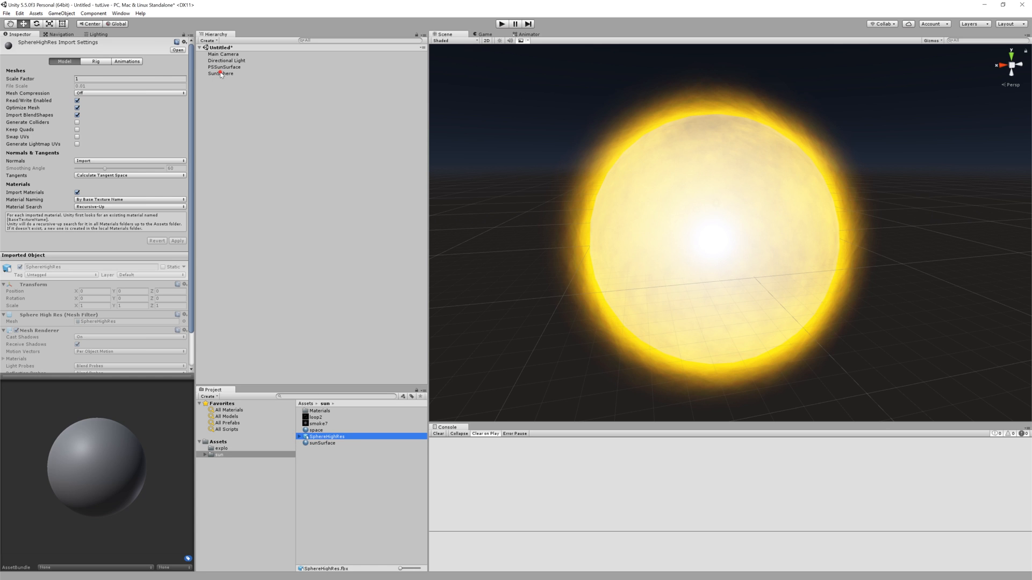
left_click(222, 74)
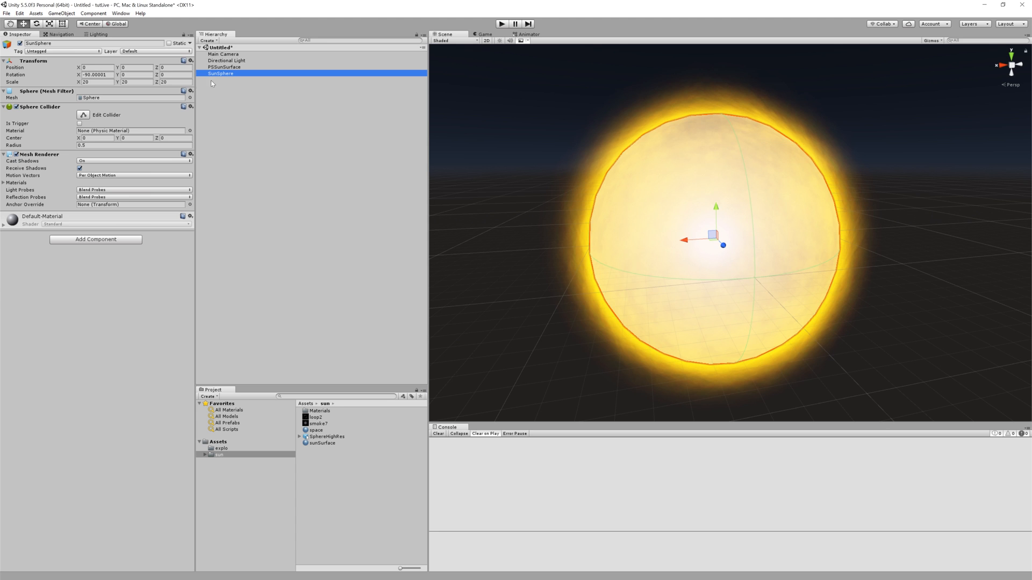
mouse_move(190, 99)
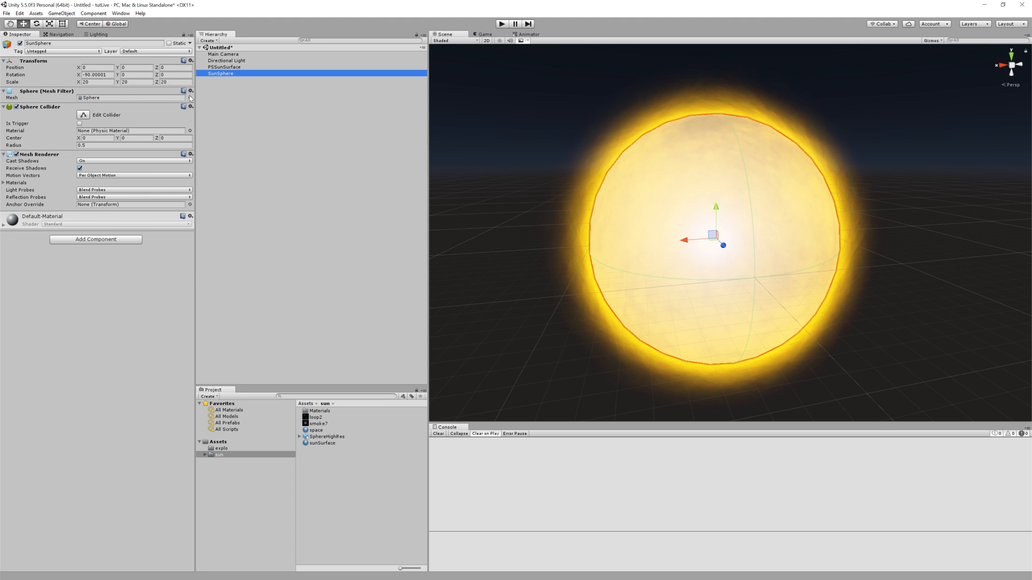
left_click(184, 98)
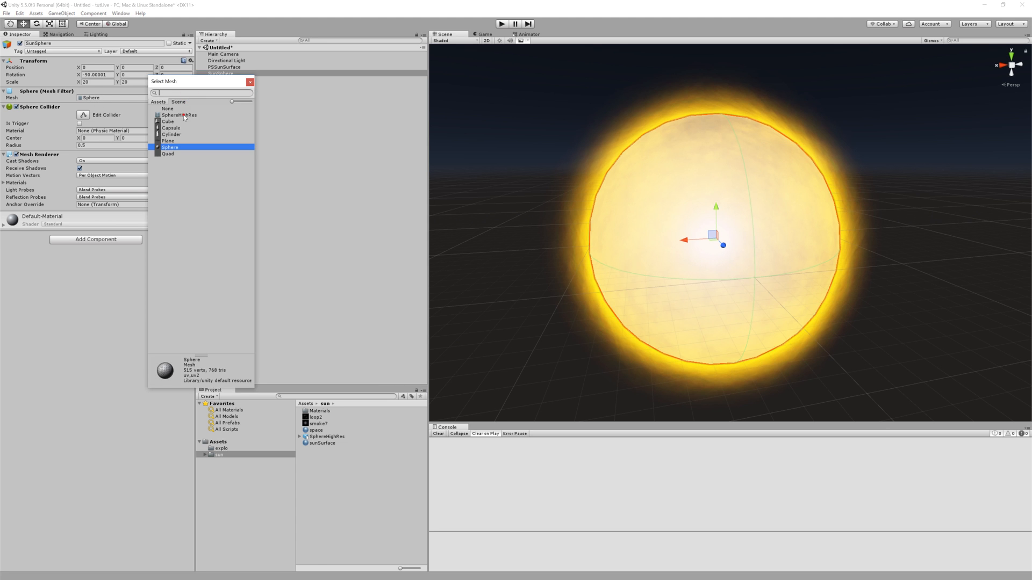
left_click(180, 115)
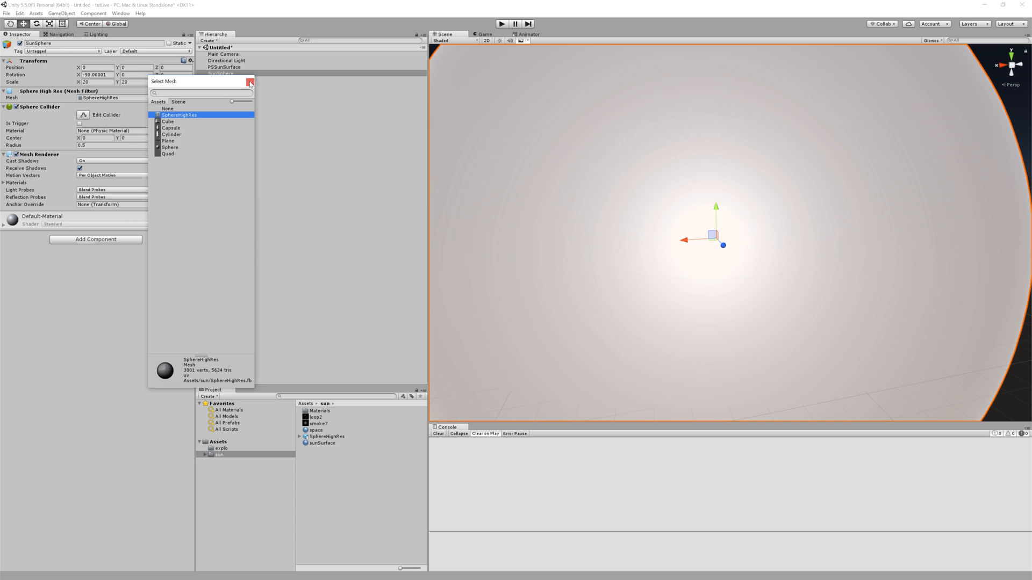
left_click(250, 83)
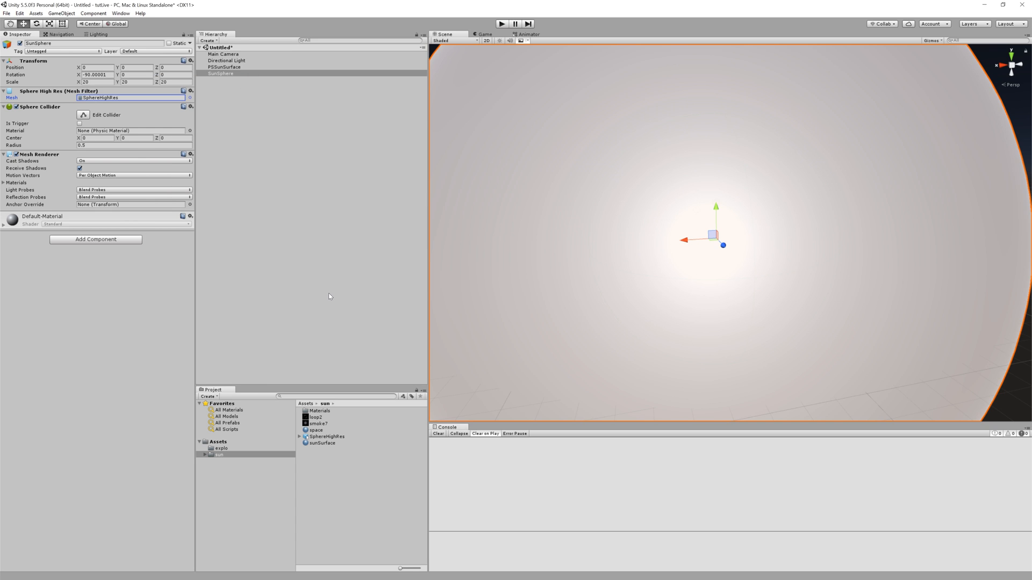
mouse_move(329, 445)
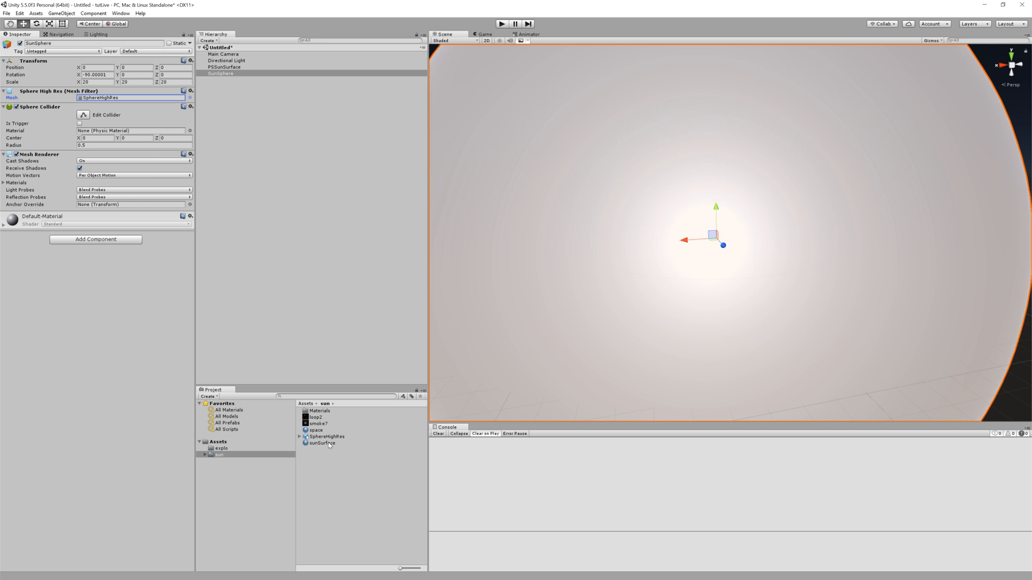
- Reimport SphereHighRes with Scale Factor 0.5 and swapped UVs applied
left_click(327, 436)
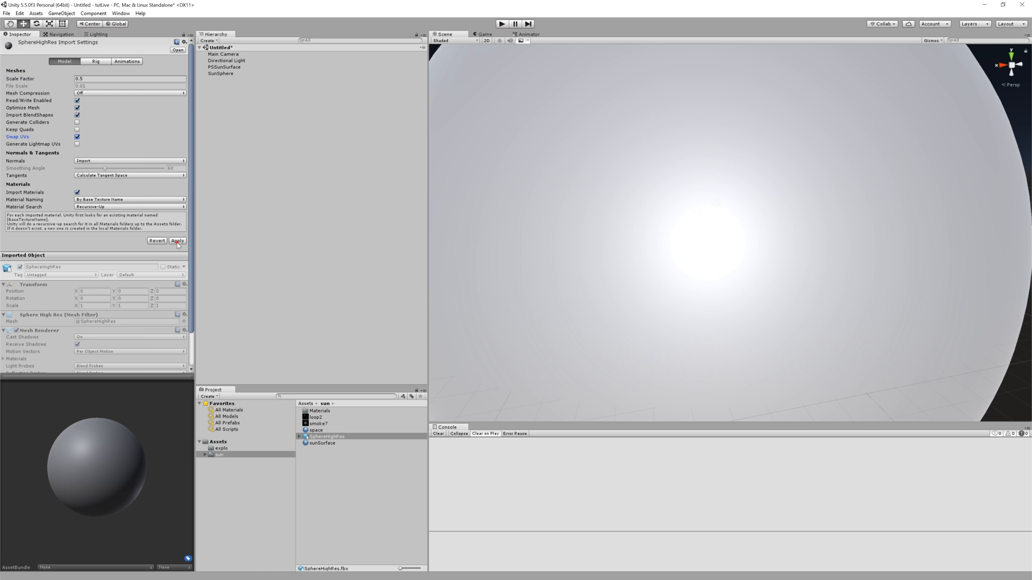
left_click(178, 240)
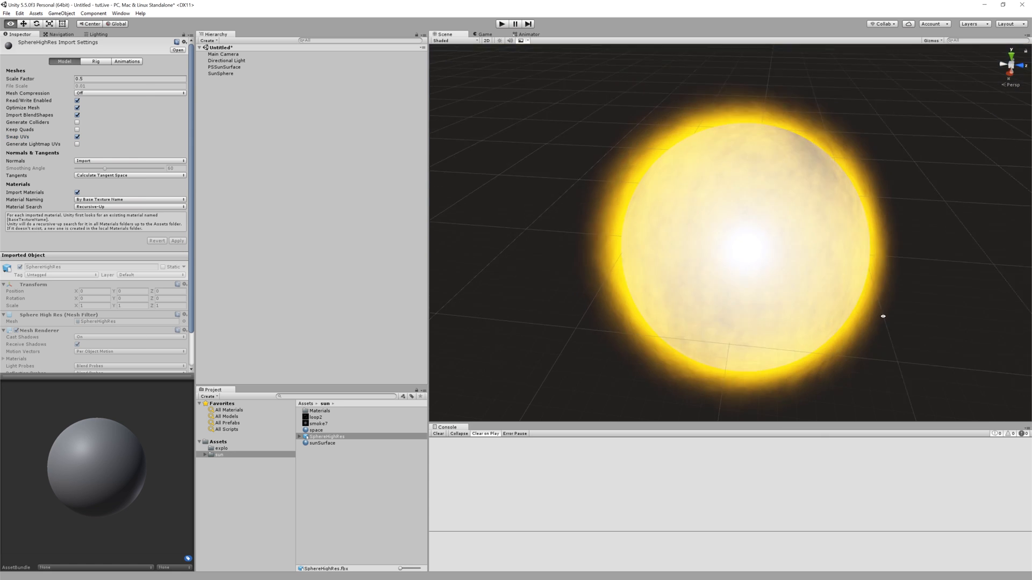
scroll("up", 3)
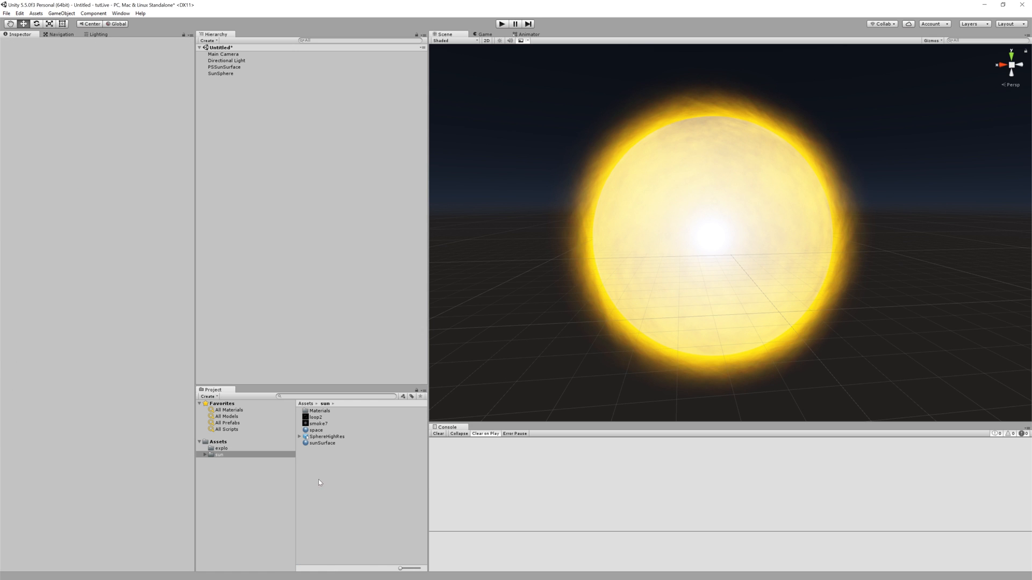
- Create a sunMesh material and assign it to SunSphere's Mesh Renderer
right_click(218, 453)
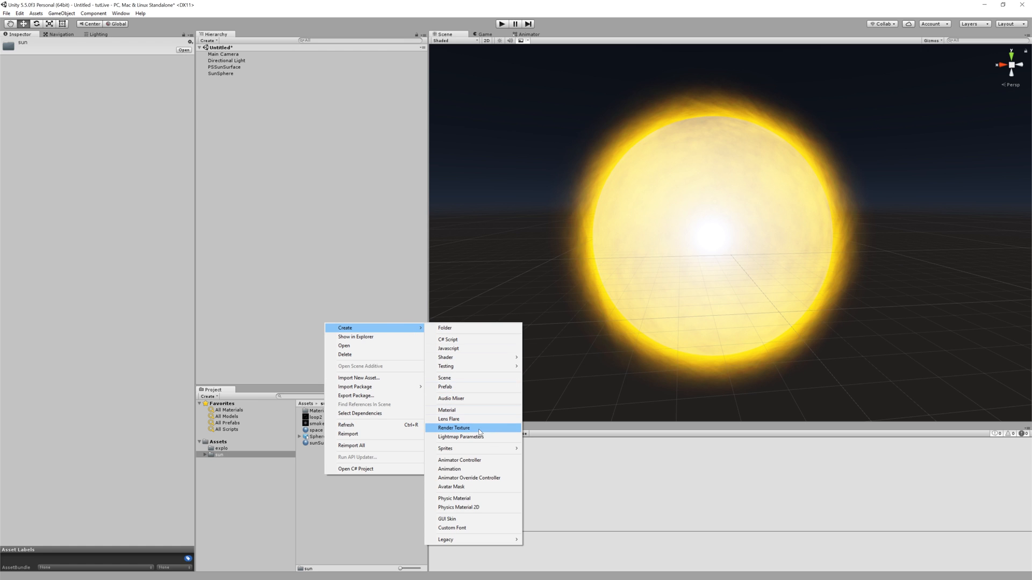
mouse_move(465, 419)
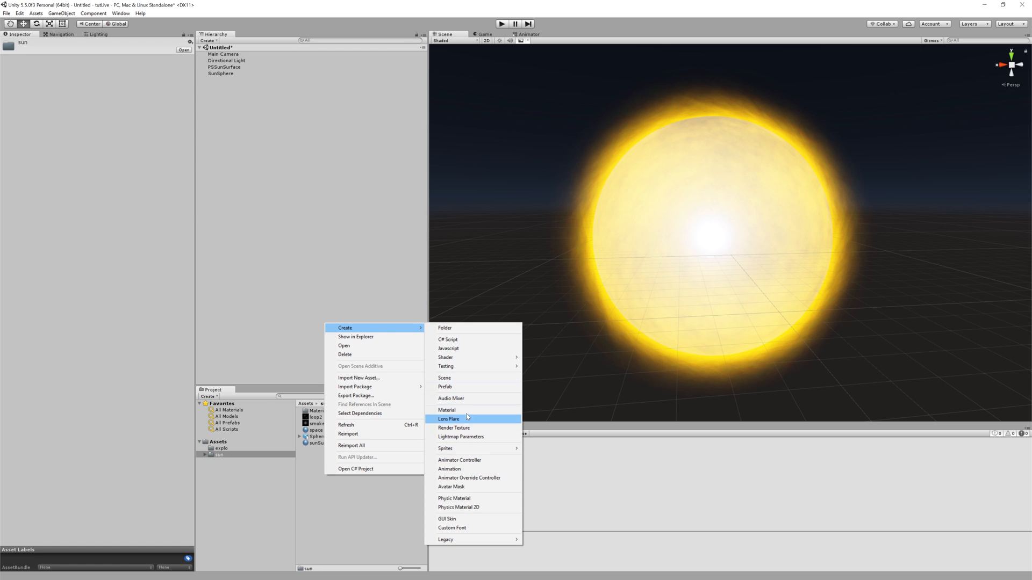
left_click(446, 410)
type("sunMesh")
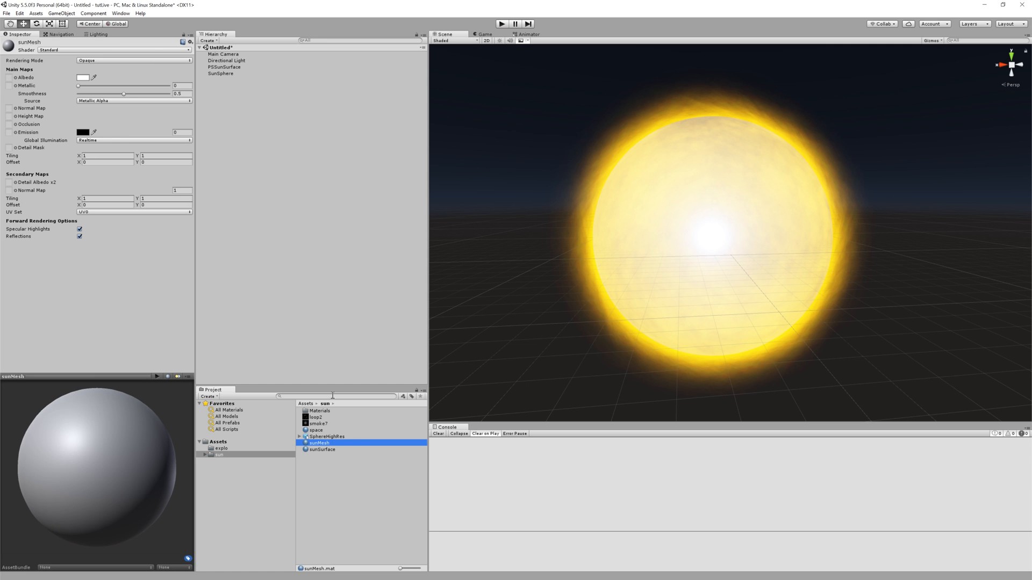
left_click(221, 73)
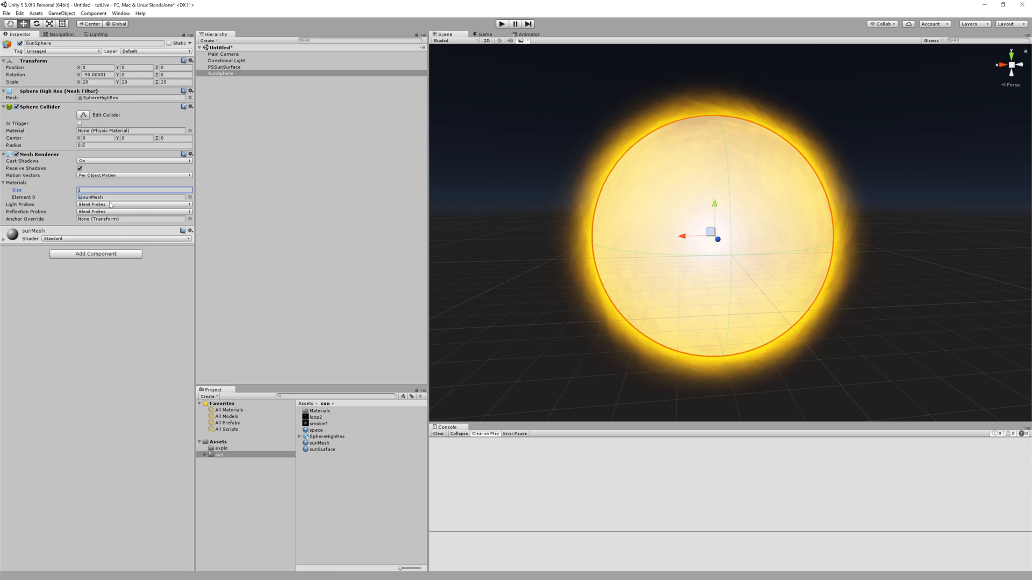
mouse_move(435, 302)
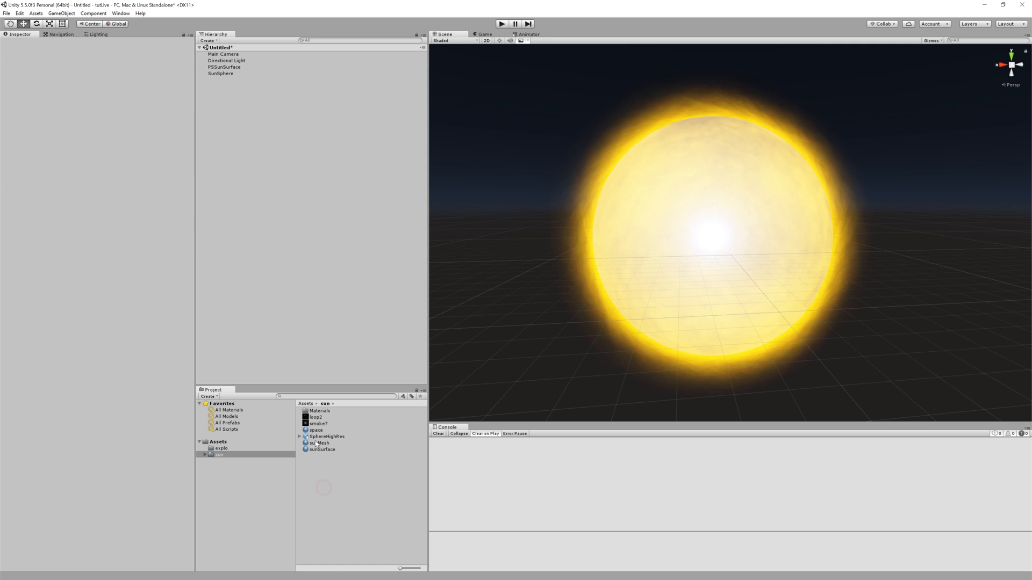
left_click(321, 441)
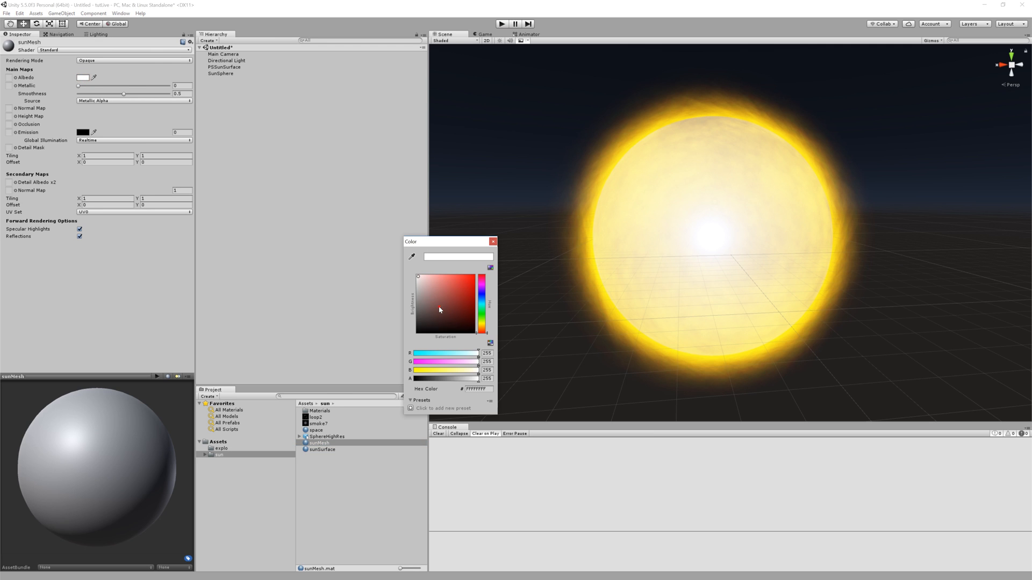
- Set sunMesh's Albedo to black and its Emission to red
left_click(493, 242)
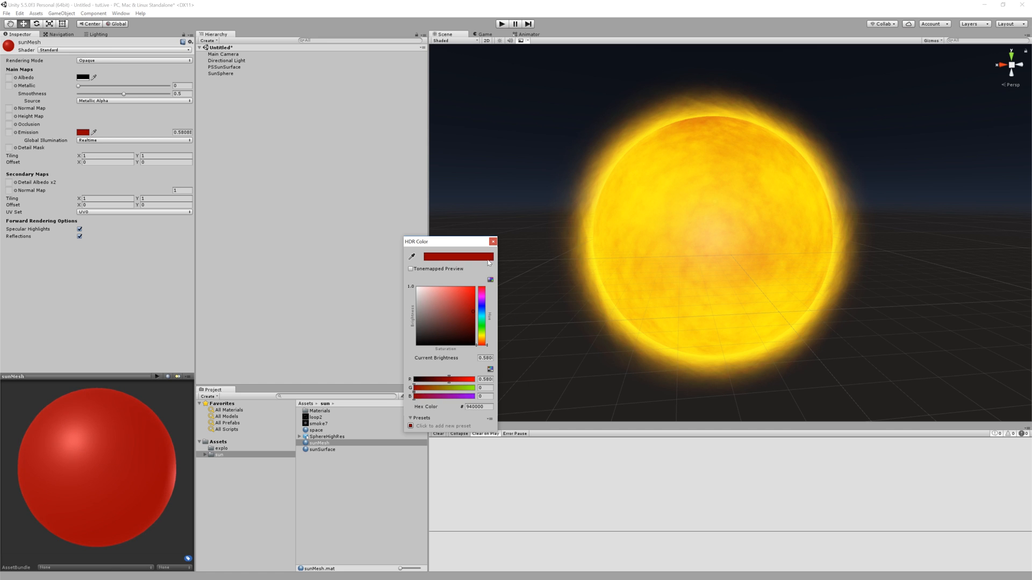
left_click(493, 242)
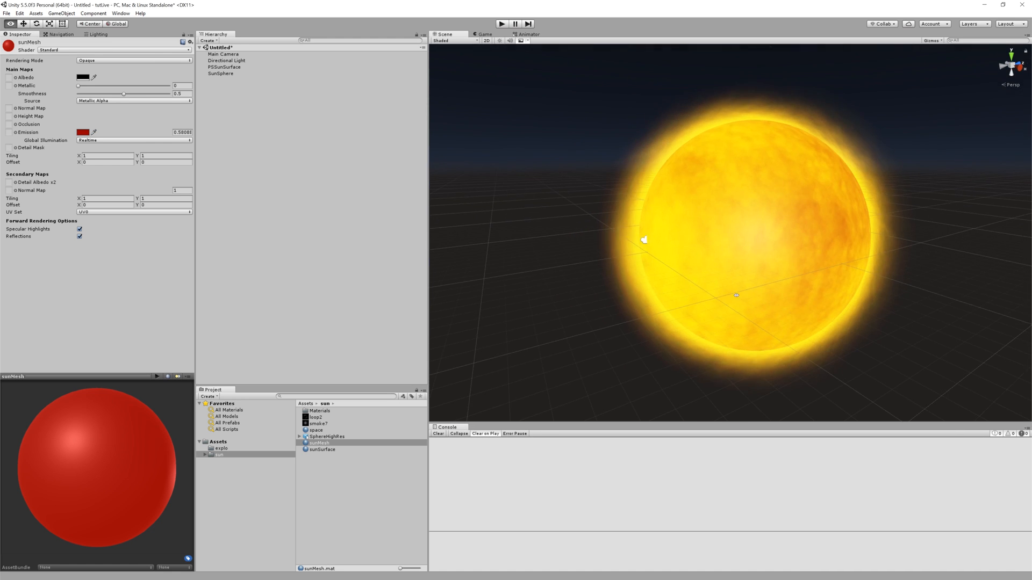
left_click(225, 67)
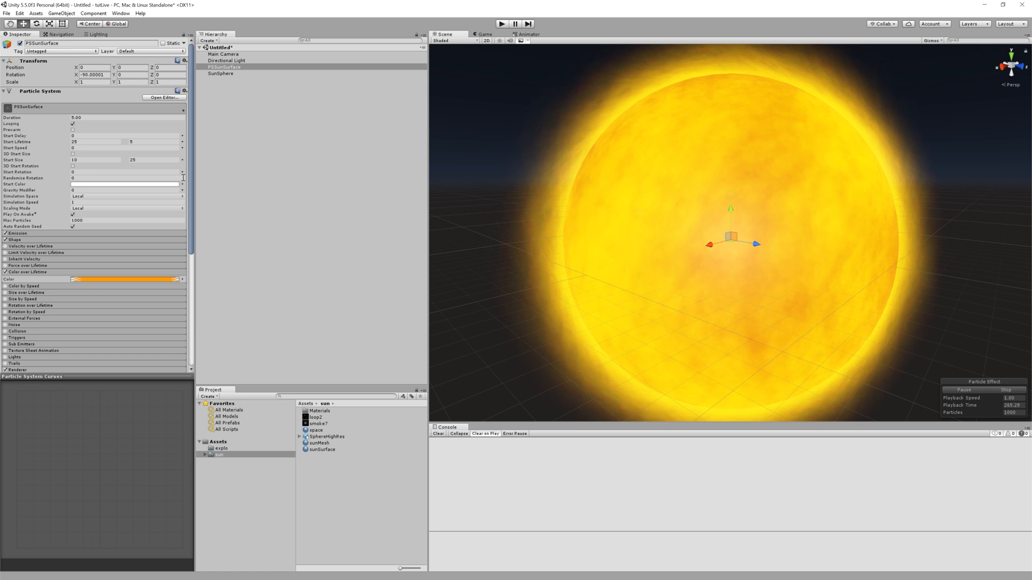
- Set Start Rotation random between -180 and 180 and a random Angular Velocity over lifetime
left_click(183, 178)
type("180")
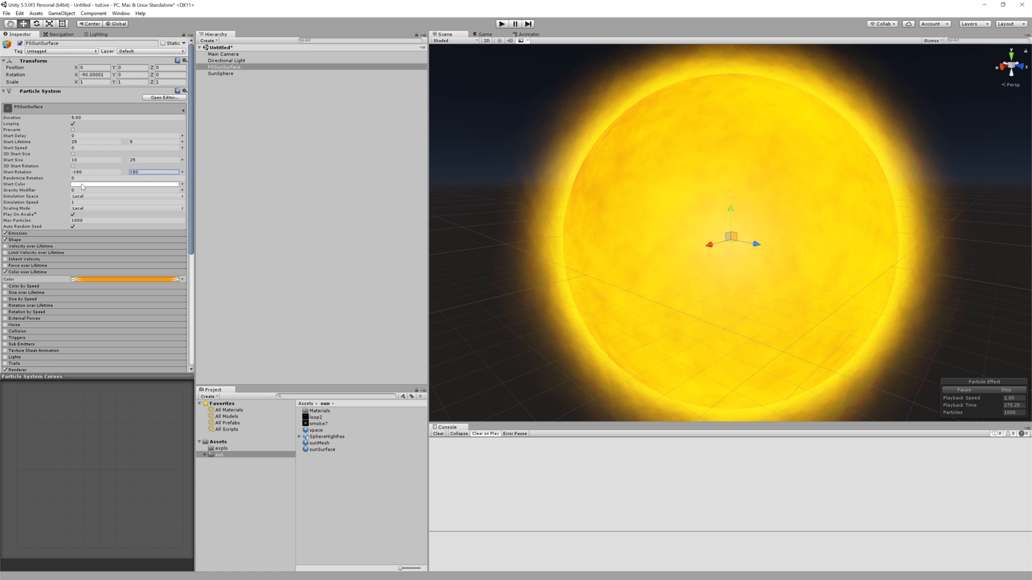
scroll("down", 3)
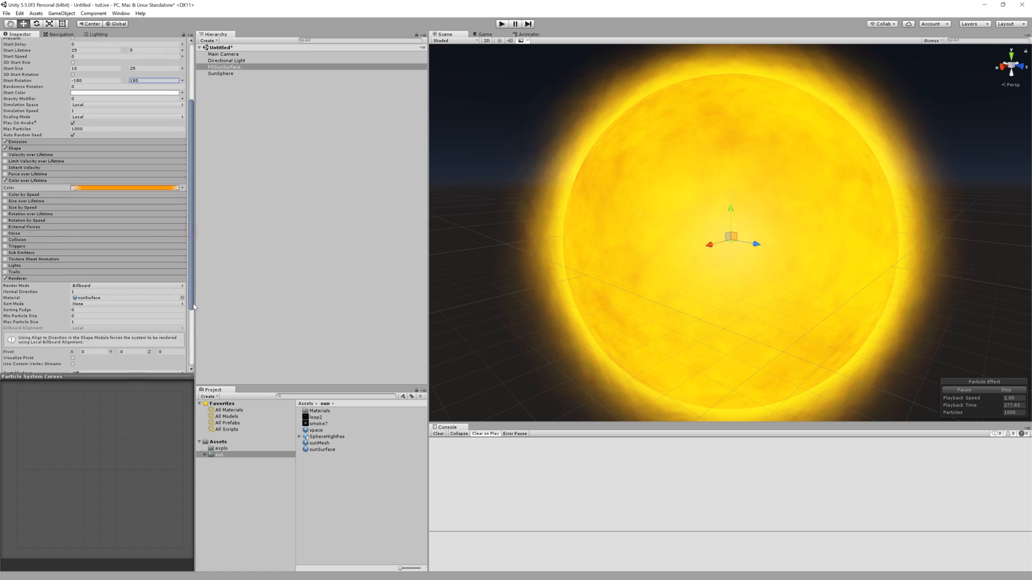
scroll("down", 3)
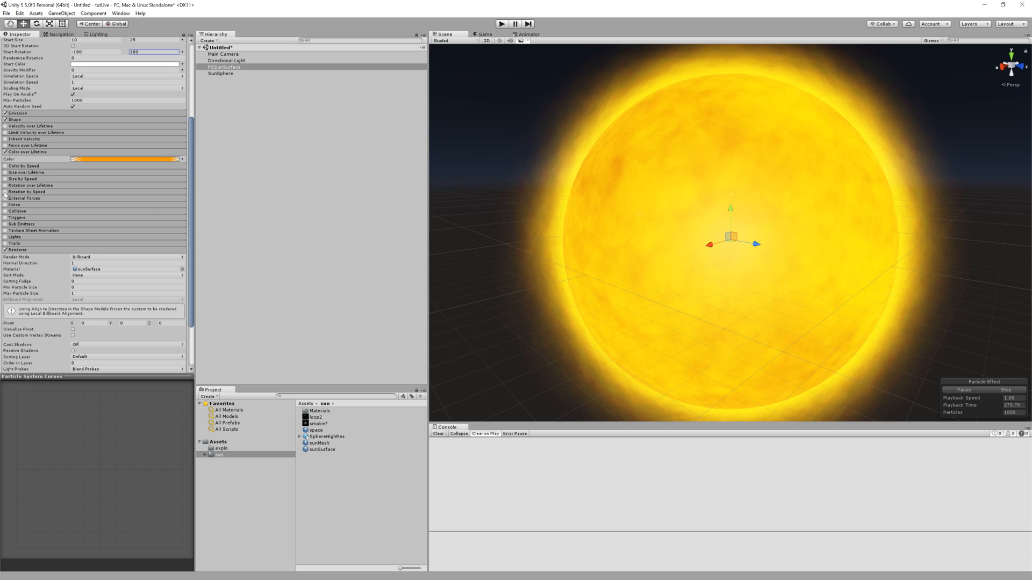
mouse_move(6, 192)
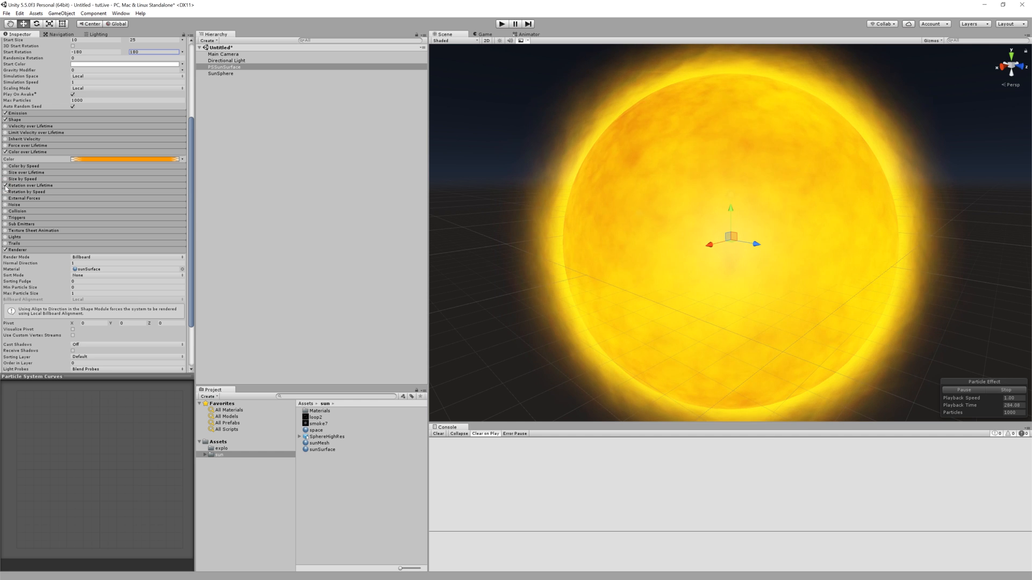
left_click(182, 199)
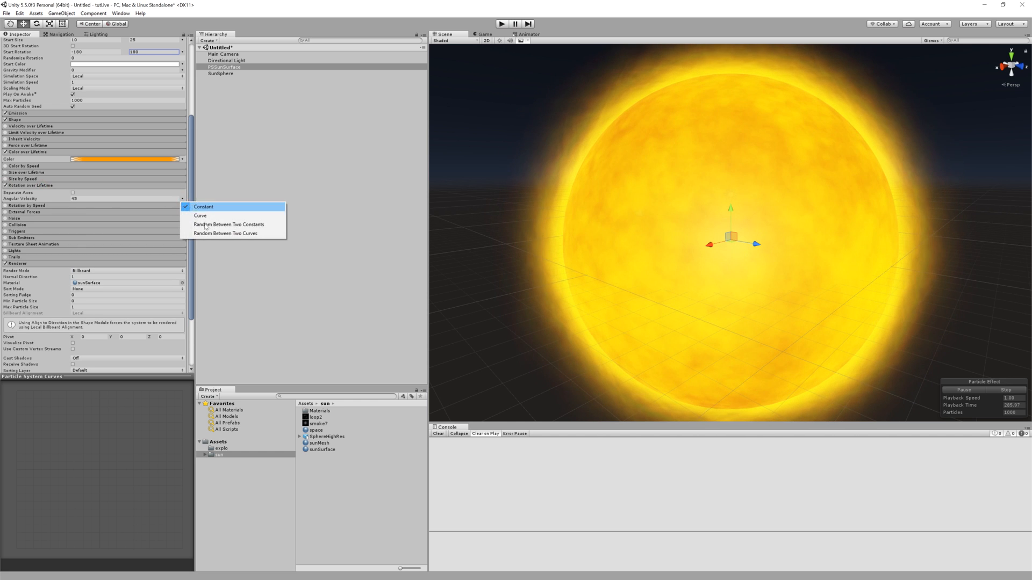
left_click(204, 206)
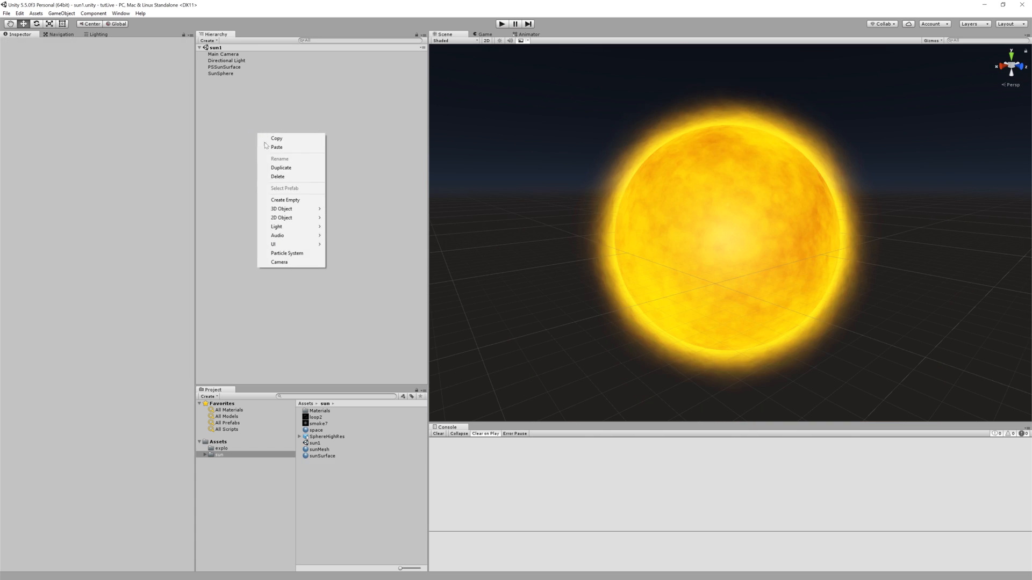
- Create a particle system at the origin and name it PSCorona
left_click(287, 254)
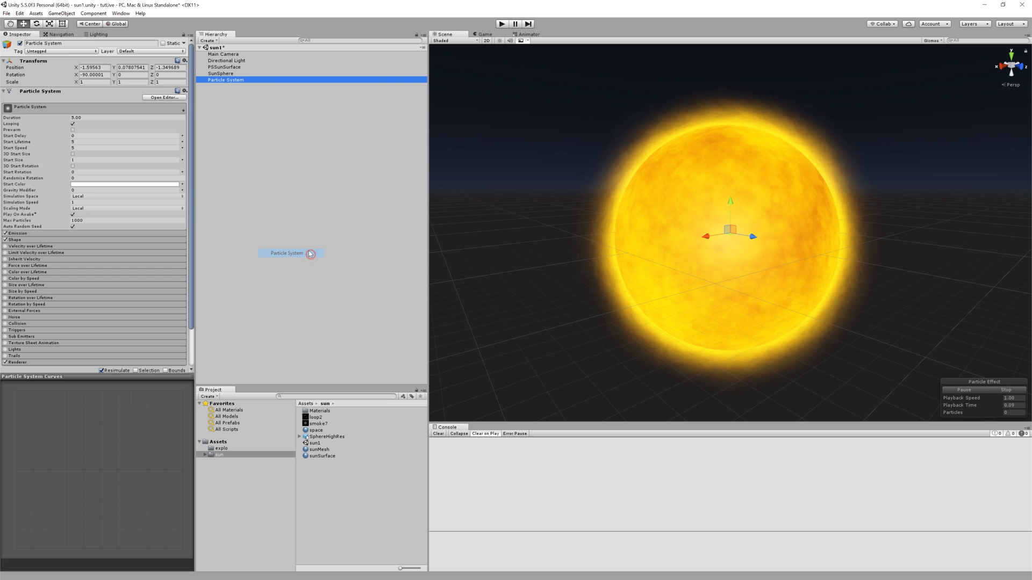
right_click(185, 60)
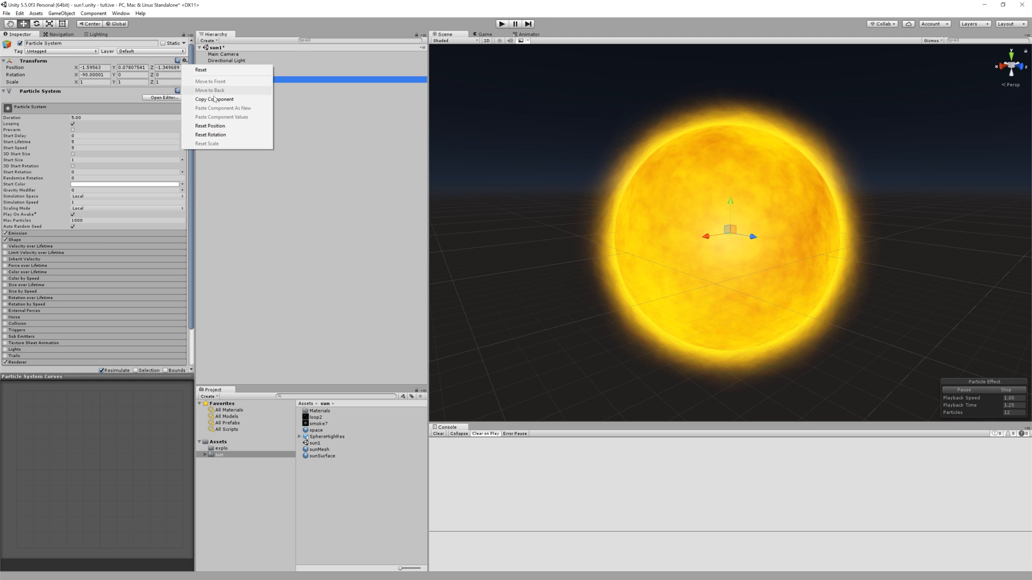
mouse_move(226, 126)
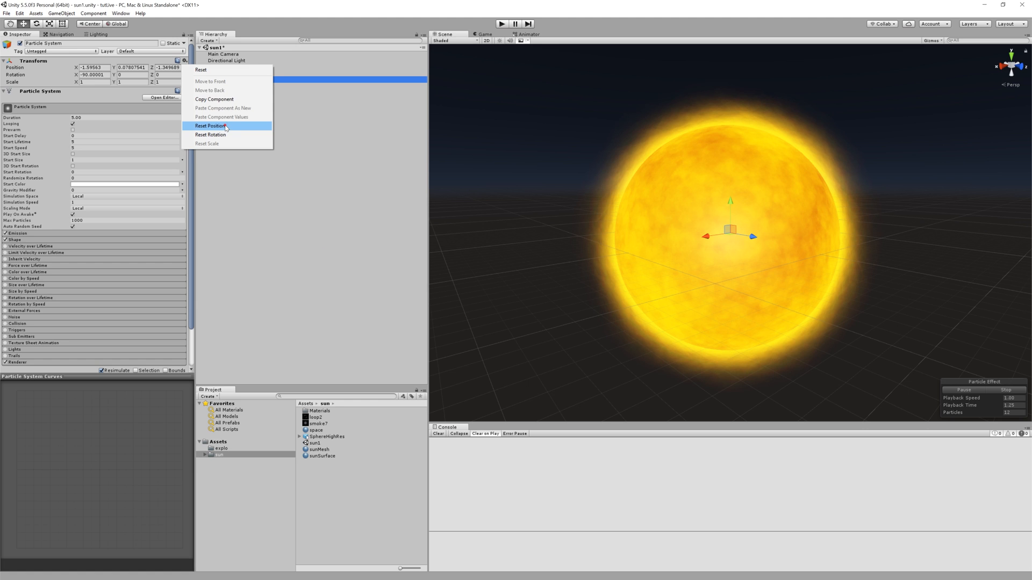
left_click(211, 126)
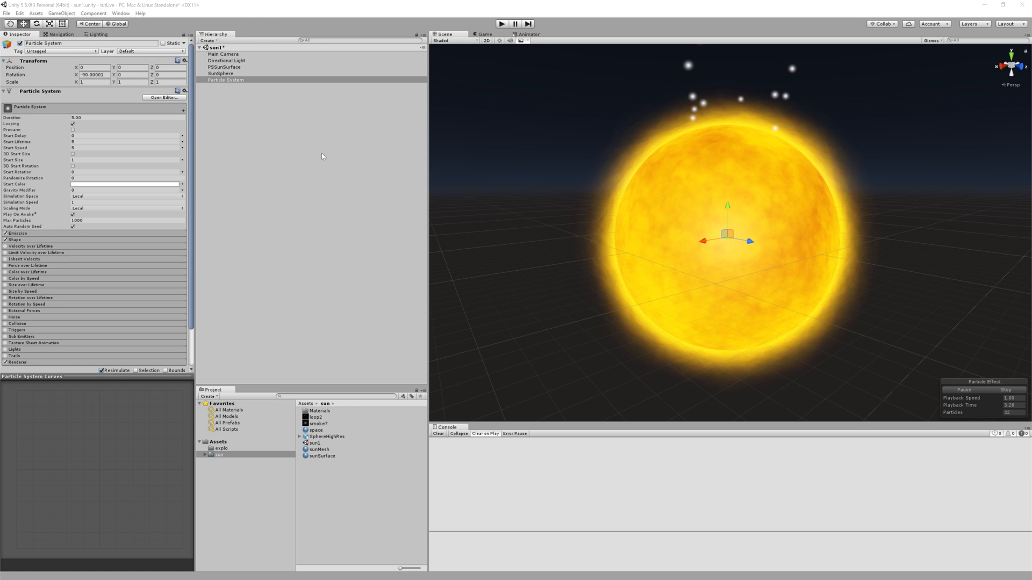
left_click(226, 80)
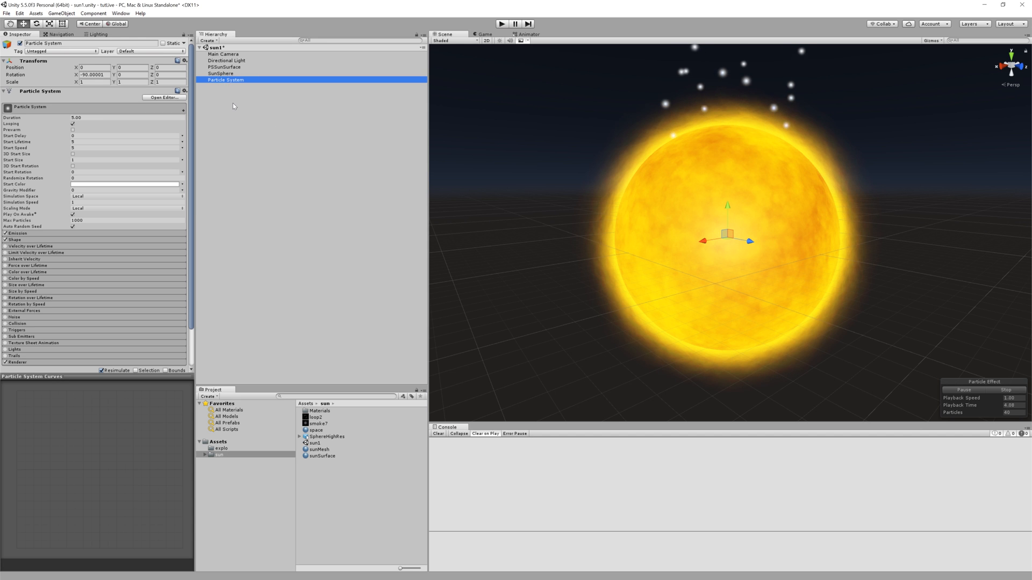
double_click(225, 80)
type("PSCorona")
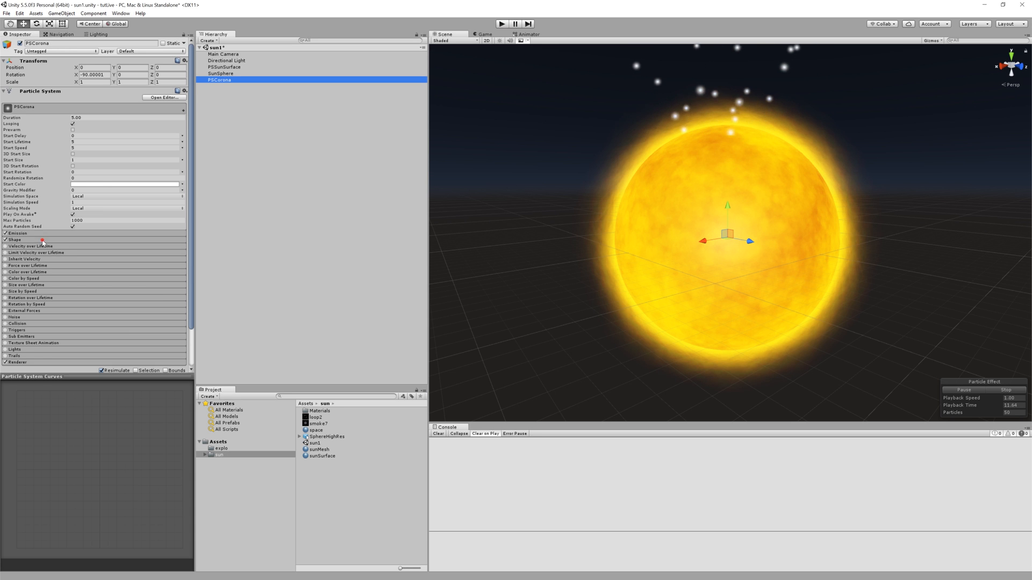
- Set PSCorona's emitter shape to Sphere, emitting from the shell only
left_click(124, 247)
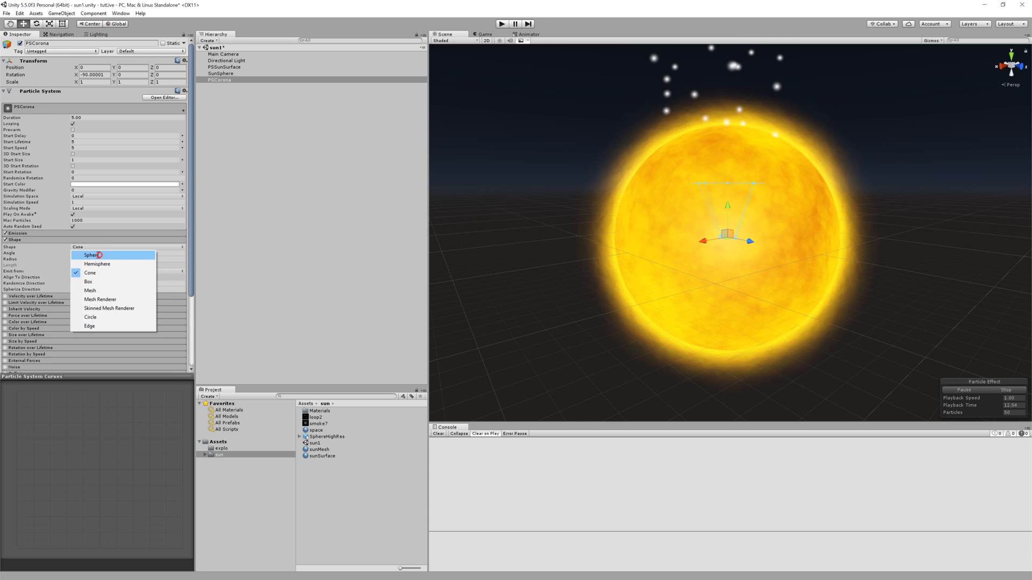
left_click(91, 256)
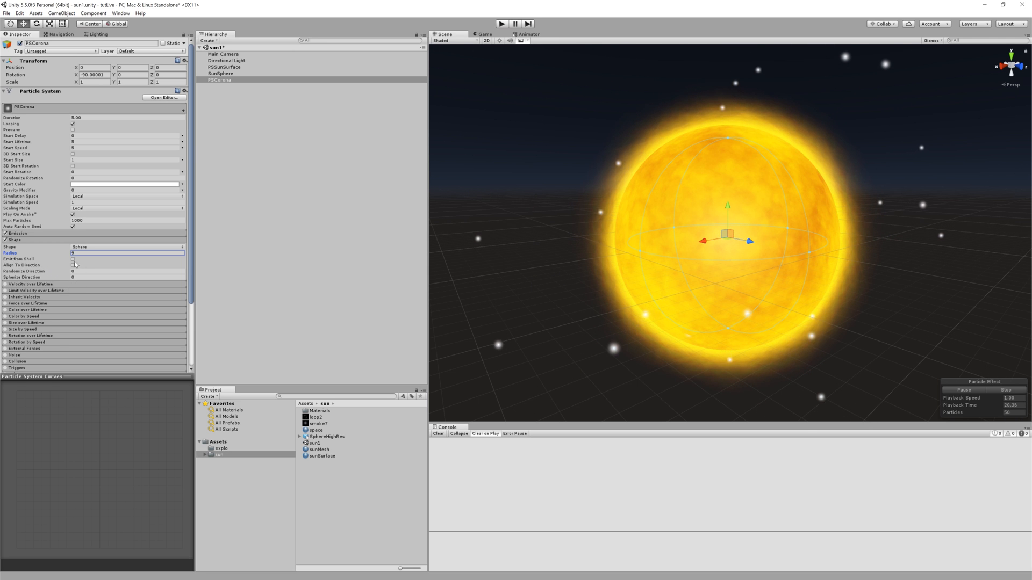
left_click(72, 259)
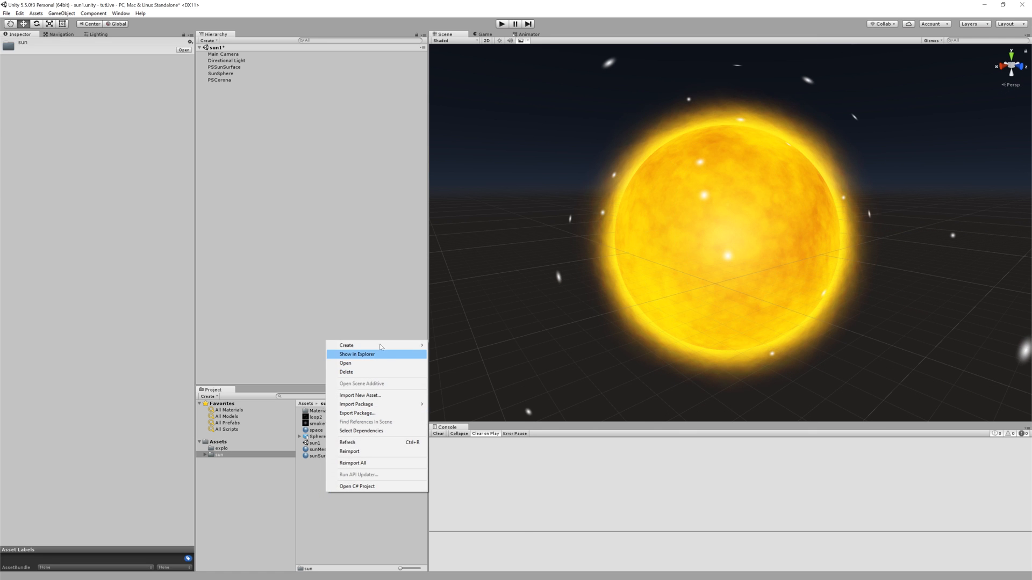
- Create a material named sunCorona using the Particles/Additive shader
left_click(346, 345)
type("sunCoro")
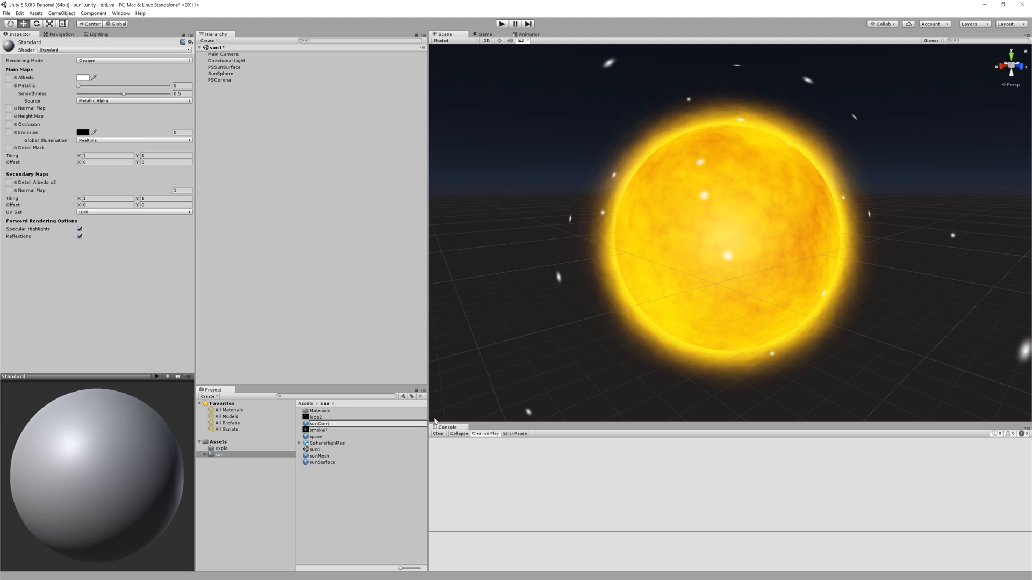
left_click(322, 449)
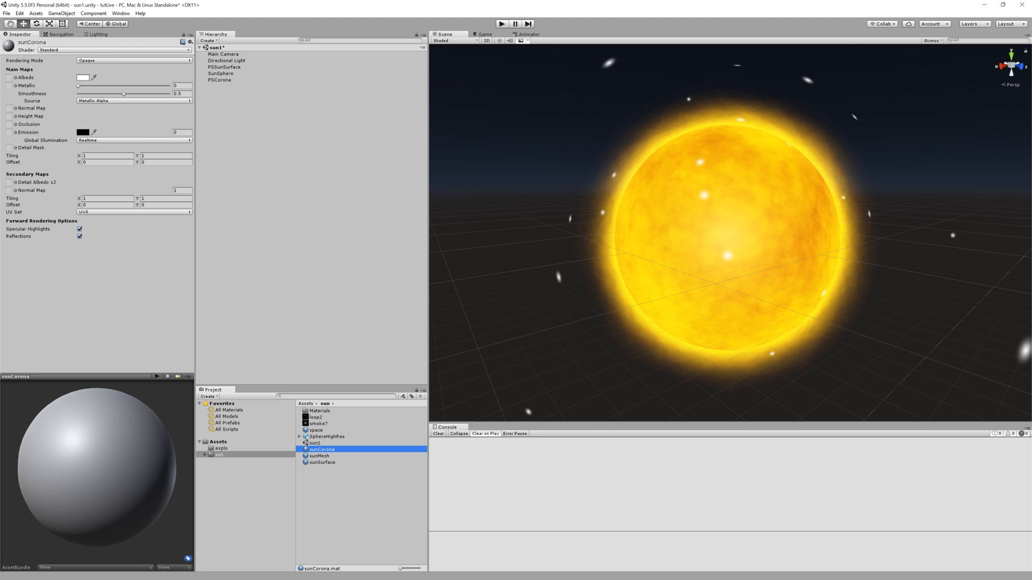
left_click(112, 50)
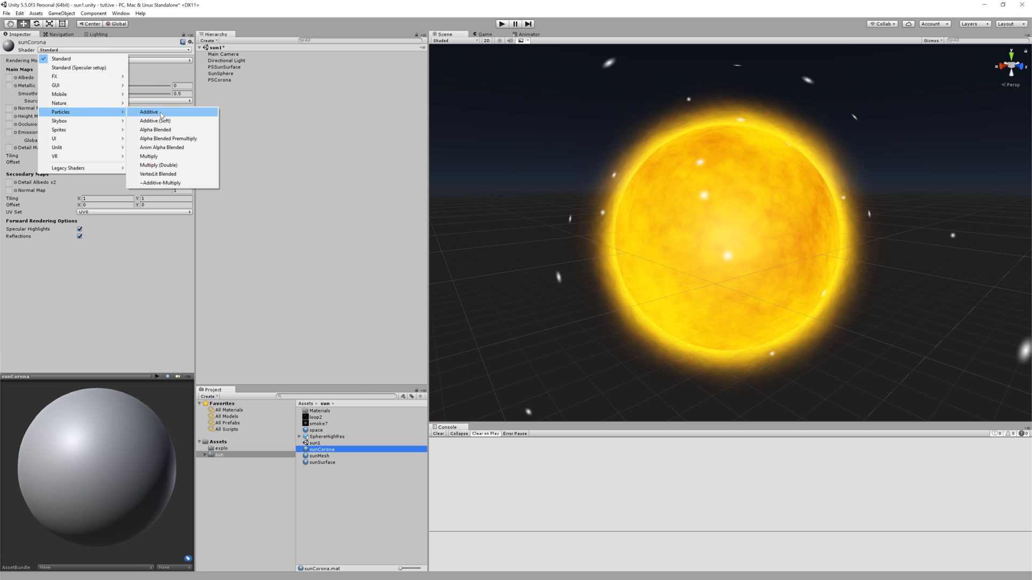
left_click(149, 112)
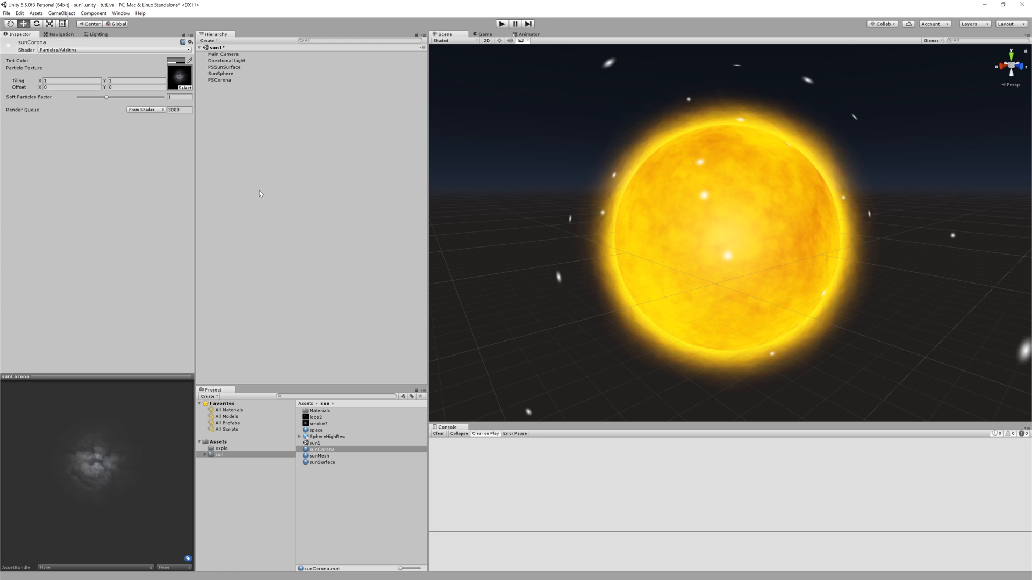
- Give PSCorona Start Speed 0, random Start Size 25–50 and a higher emission rate
left_click(219, 79)
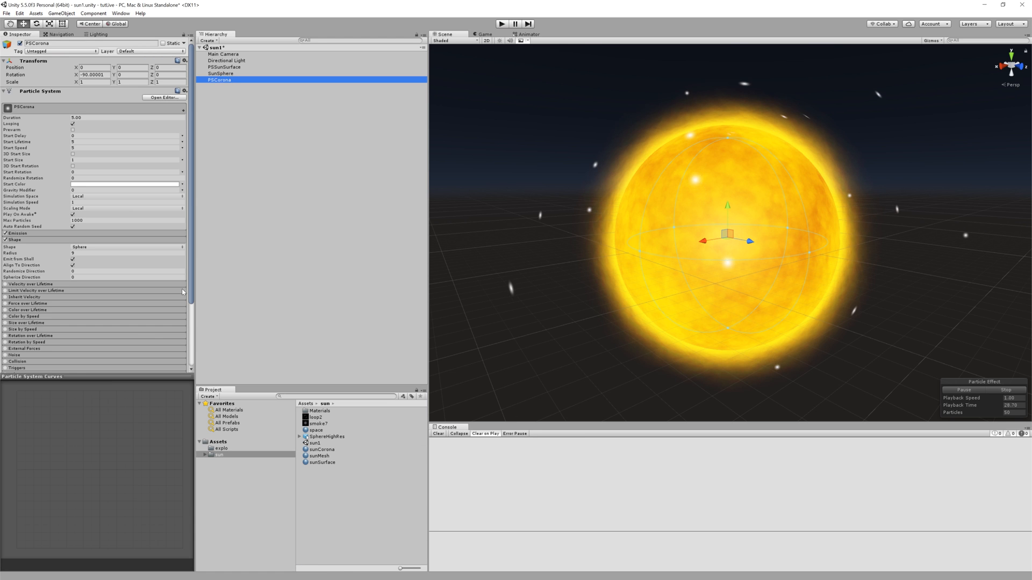
scroll("down", 3)
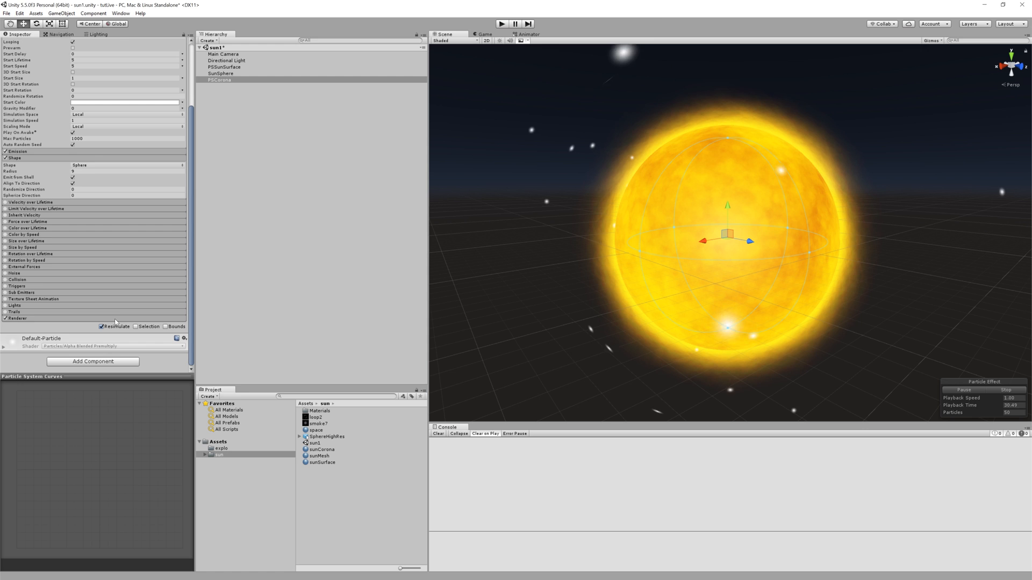
left_click(6, 318)
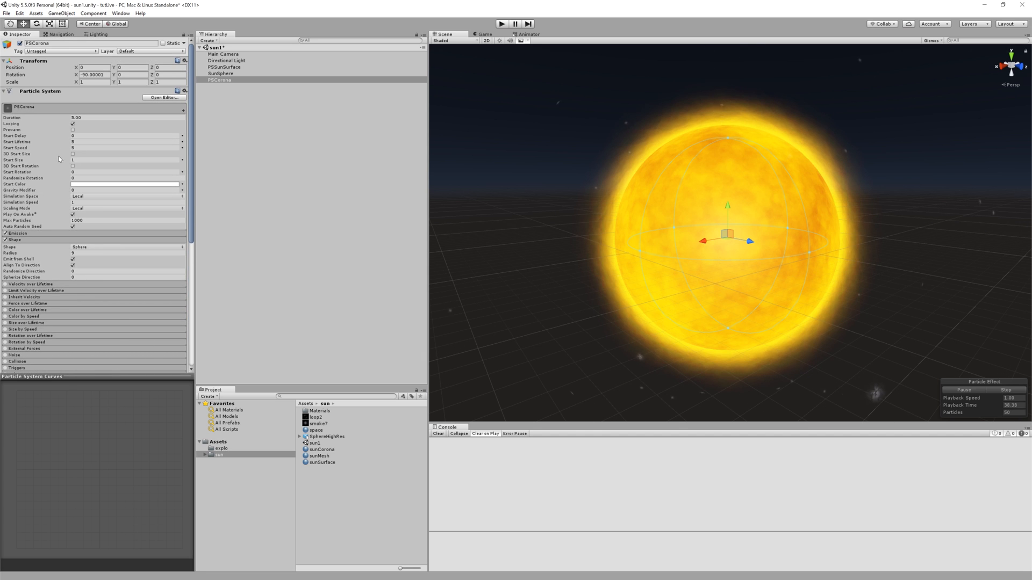
mouse_move(83, 147)
type("0")
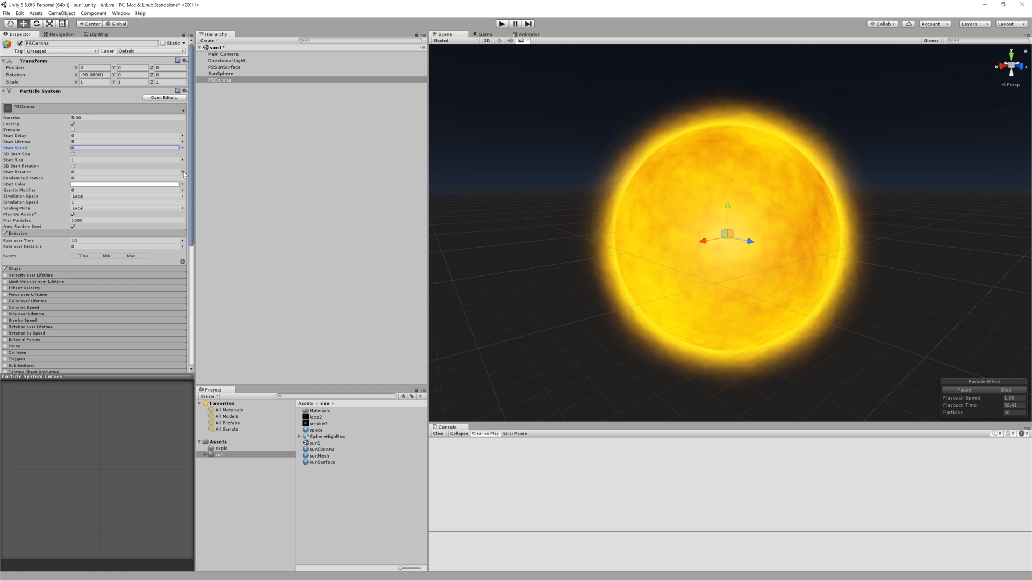
mouse_move(184, 173)
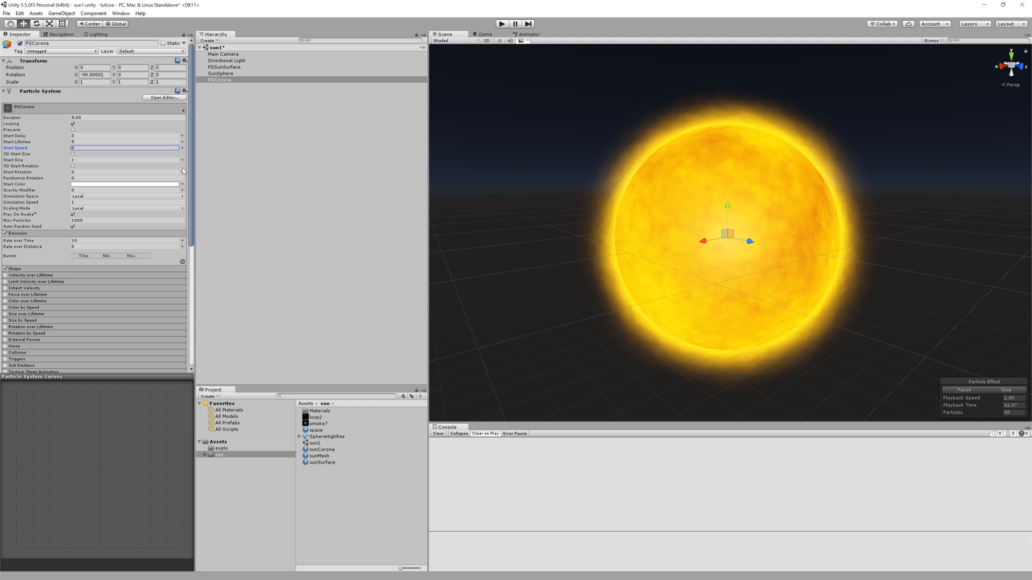
left_click(183, 147)
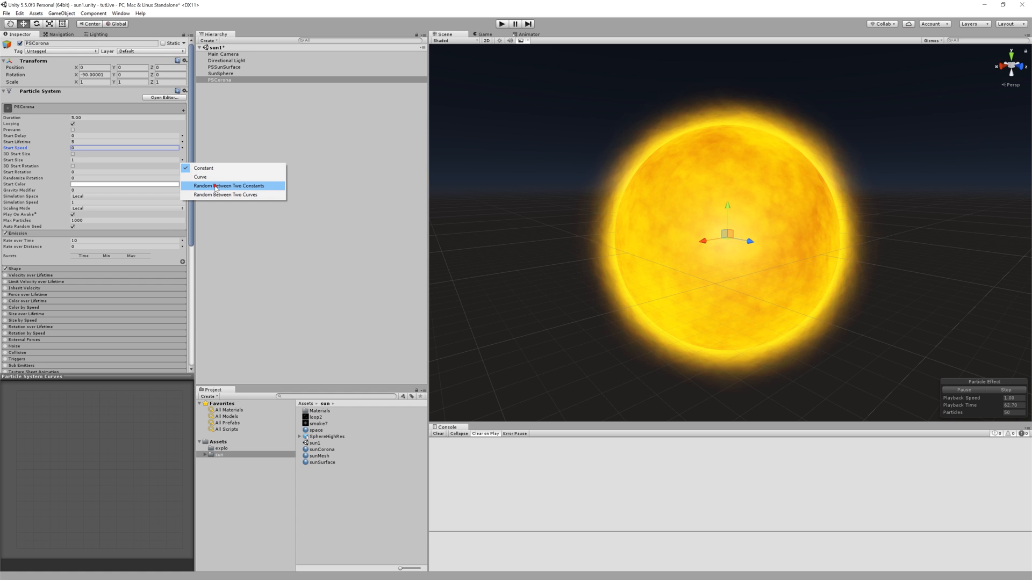
left_click(233, 186)
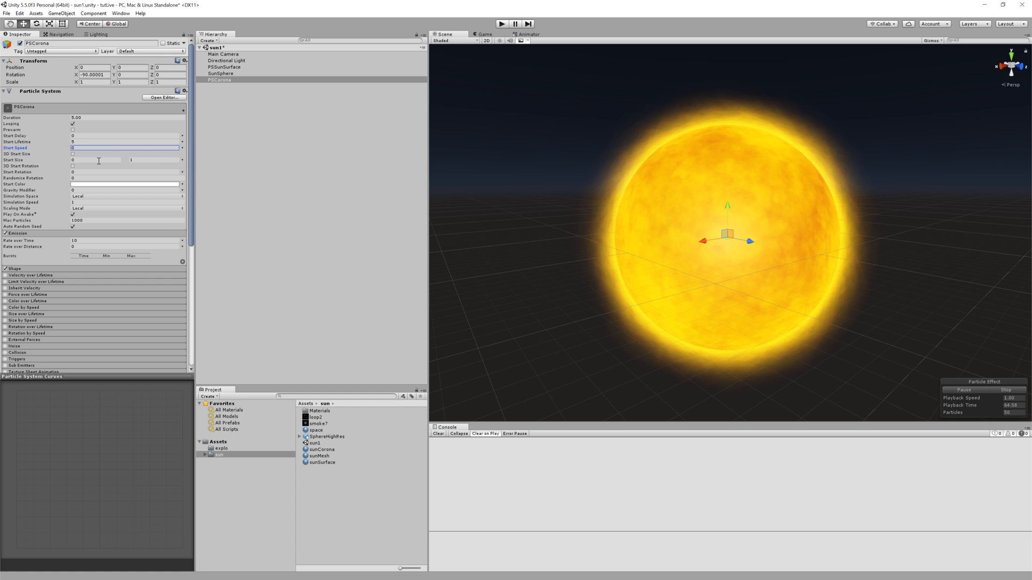
left_click(95, 159)
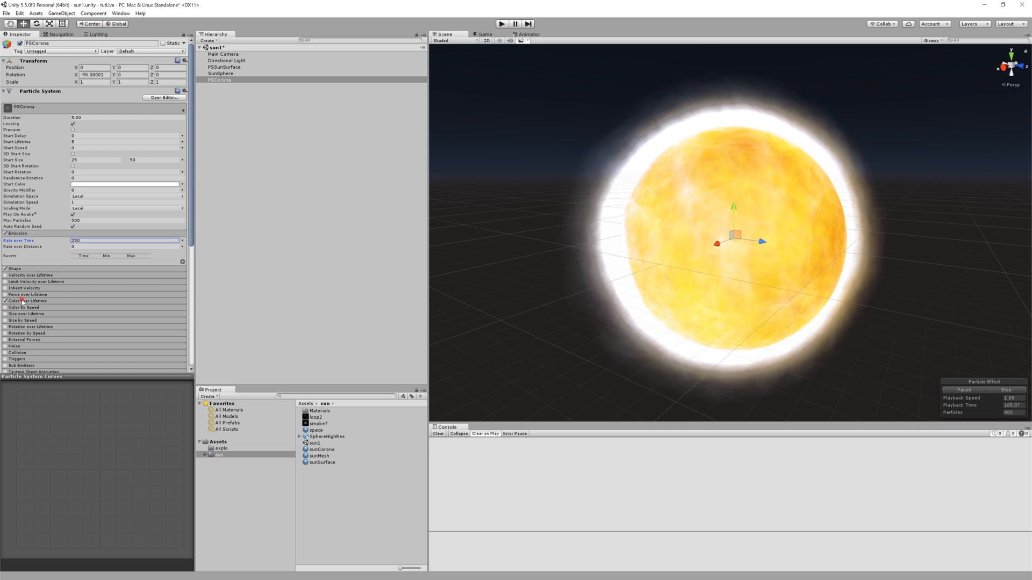
- Enable Color over Lifetime on PSCorona and set the gradient's ending colour
left_click(125, 309)
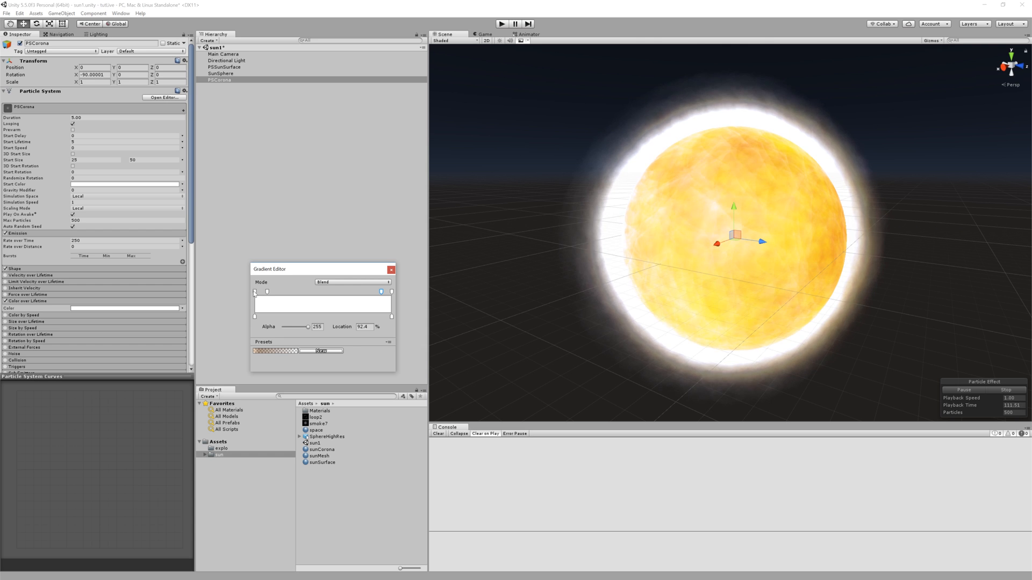
left_click(392, 292)
type("0")
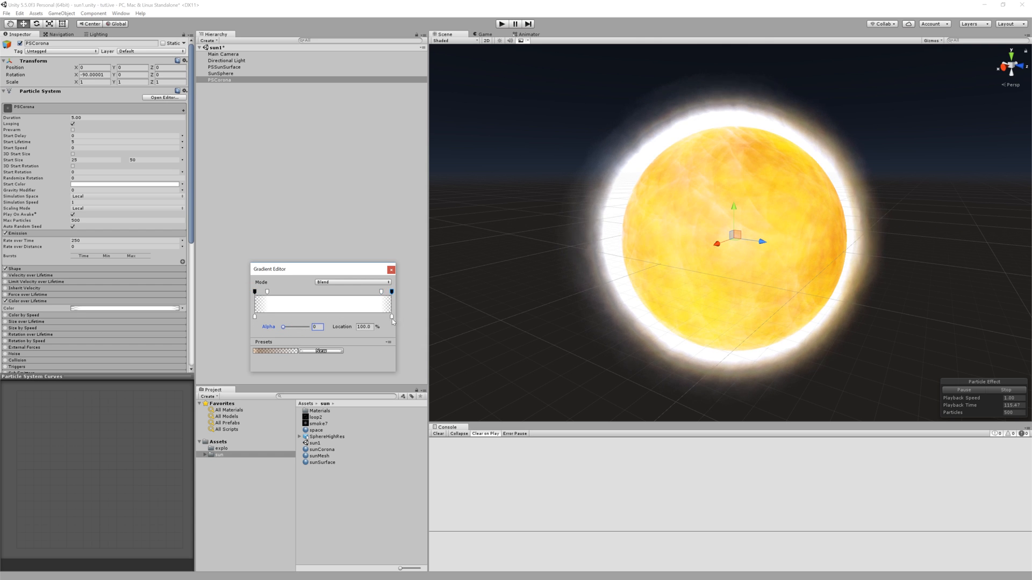
left_click(255, 316)
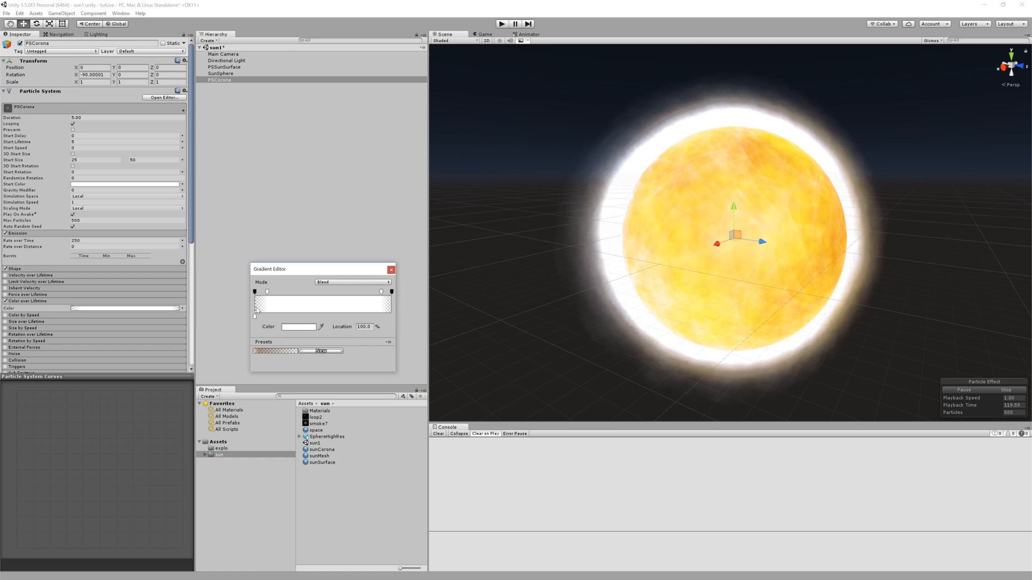
left_click(298, 327)
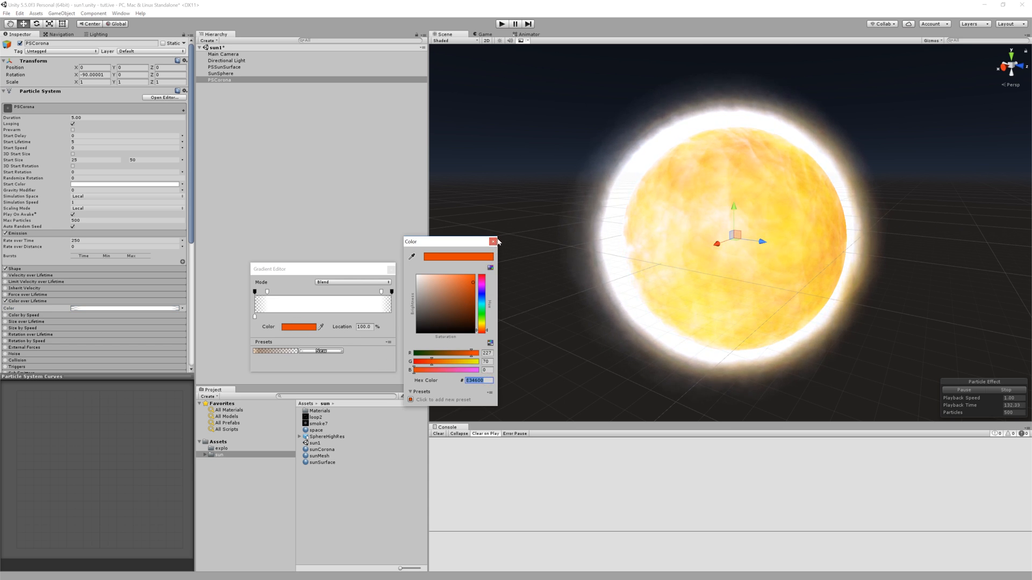
- Set the gradient's starting colour key to orange FF4F00
left_click(493, 241)
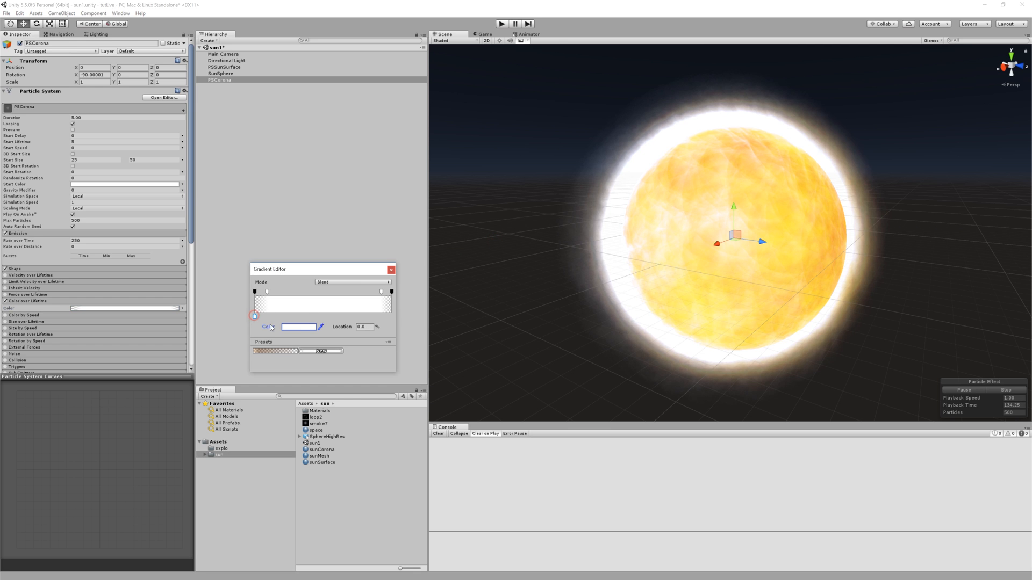
left_click(297, 327)
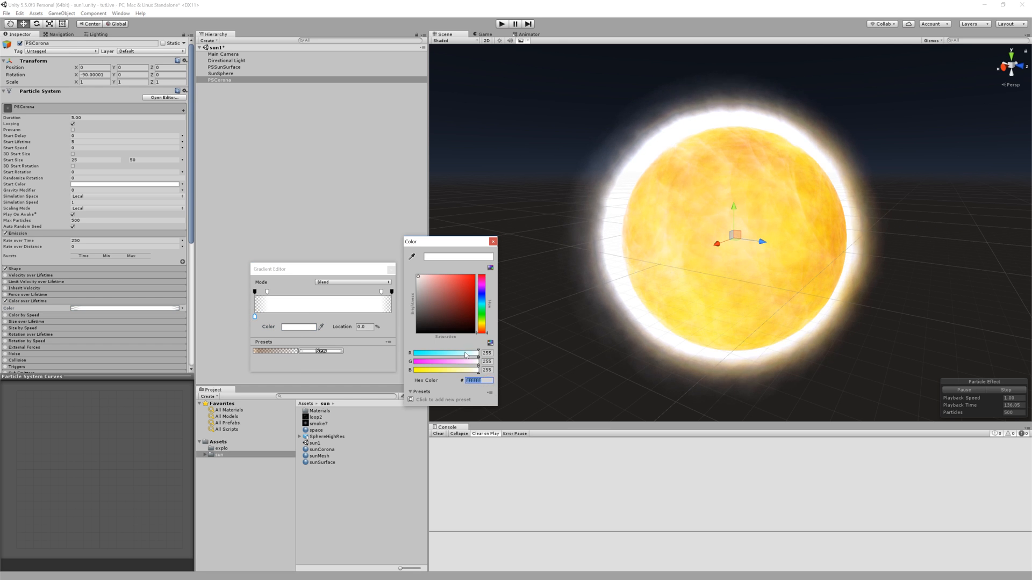
left_click(461, 276)
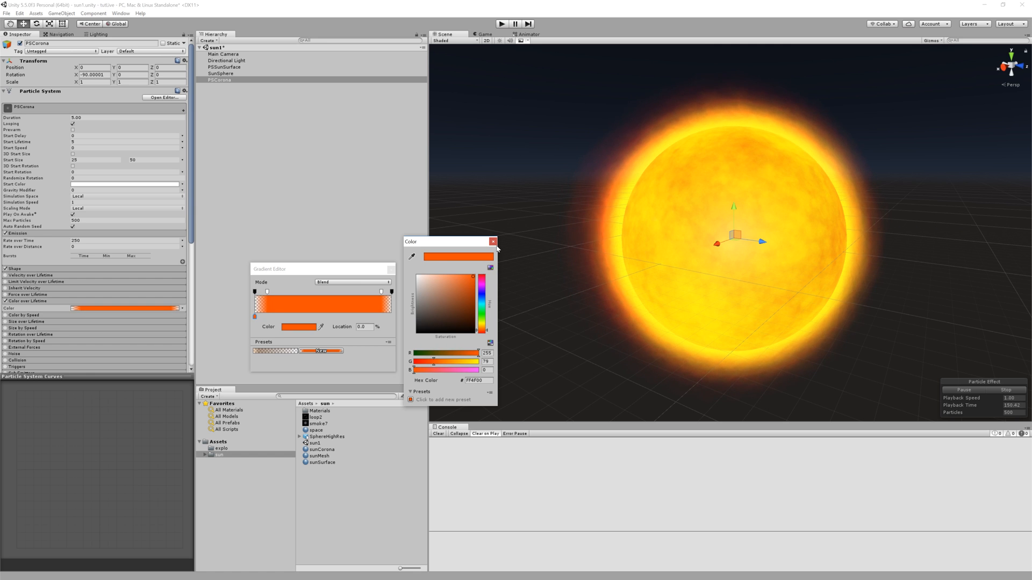
left_click(493, 241)
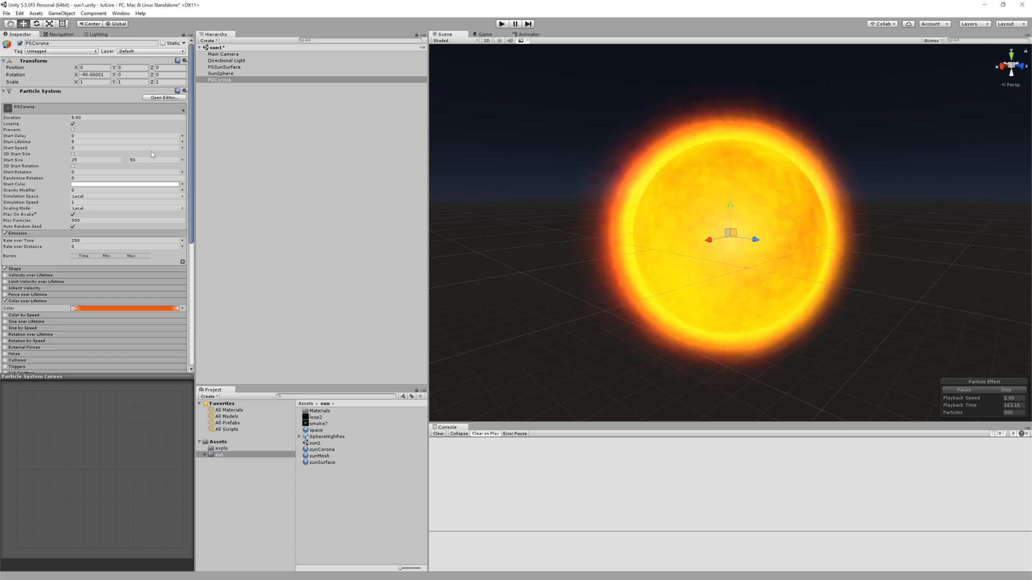
- Make Start Lifetime random and Start Rotation random between -180 and 180
left_click(182, 160)
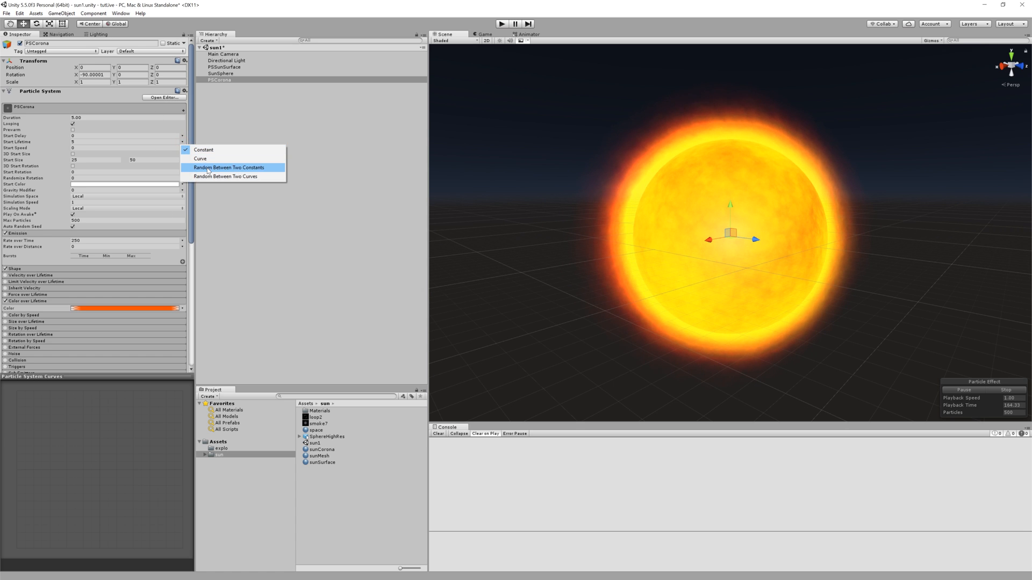
left_click(228, 167)
type("25")
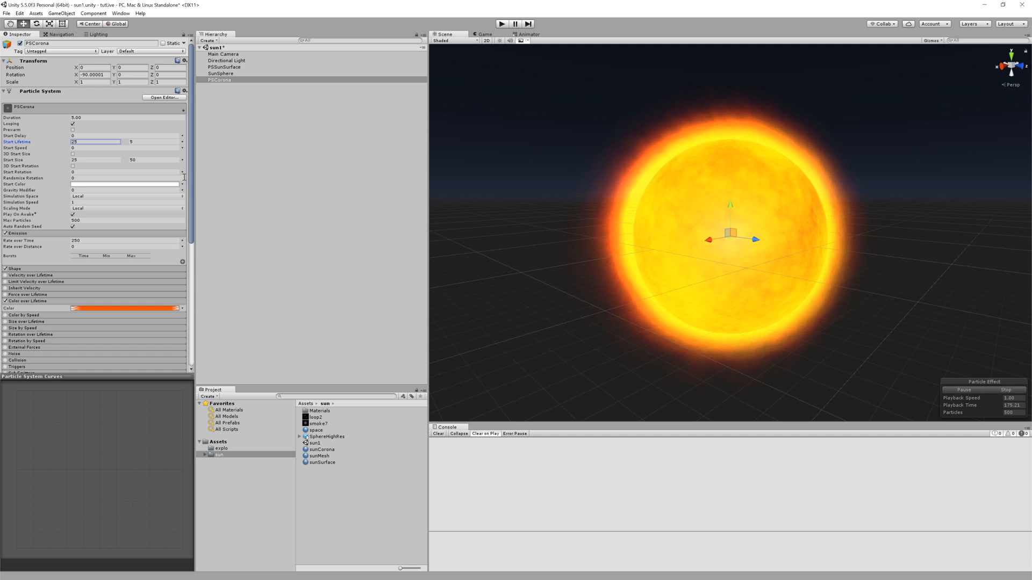
left_click(183, 142)
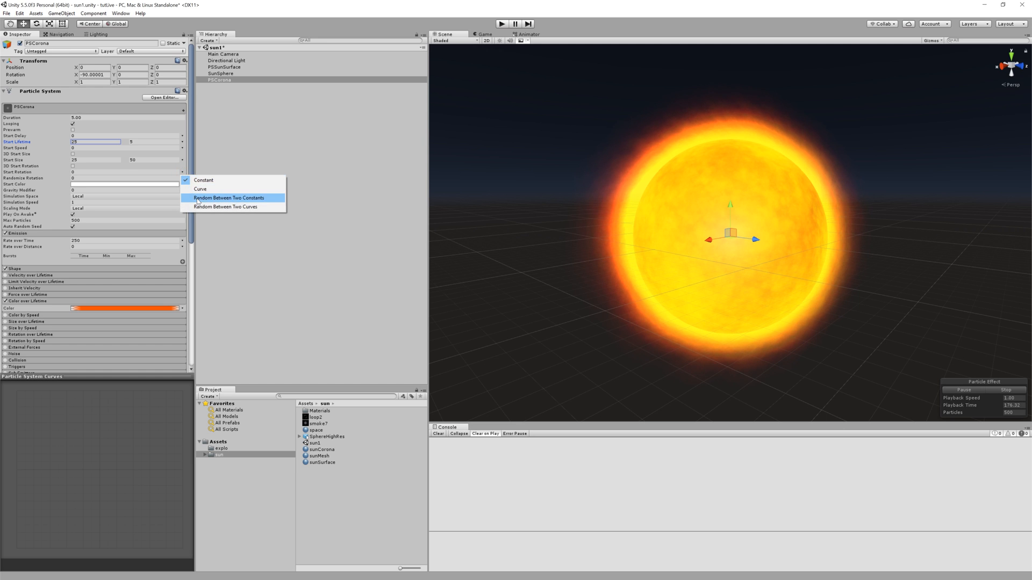
left_click(228, 198)
type("180")
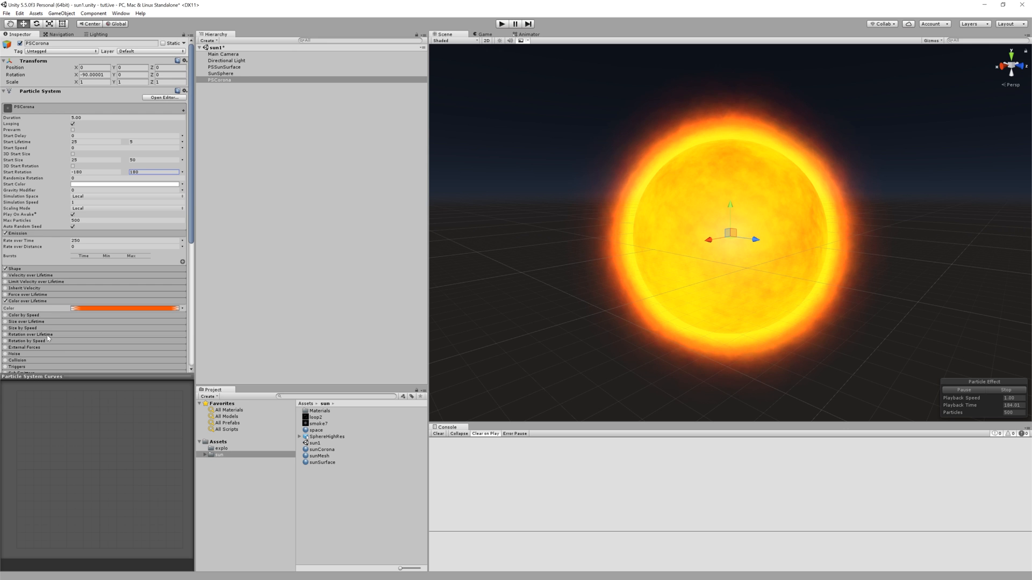
- Enable Rotation over Lifetime with angular velocity -5 to 5
left_click(5, 334)
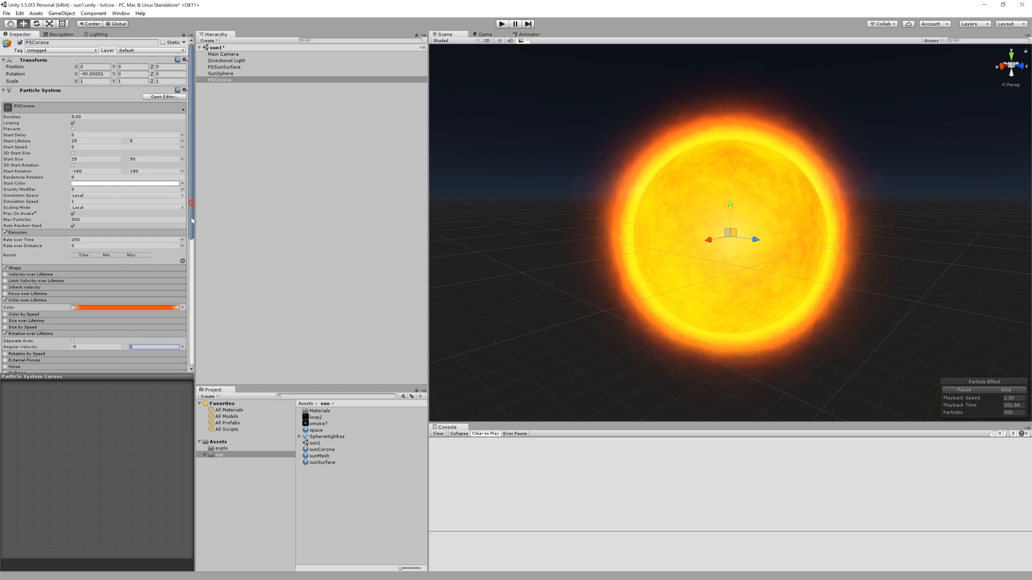
scroll("down", 3)
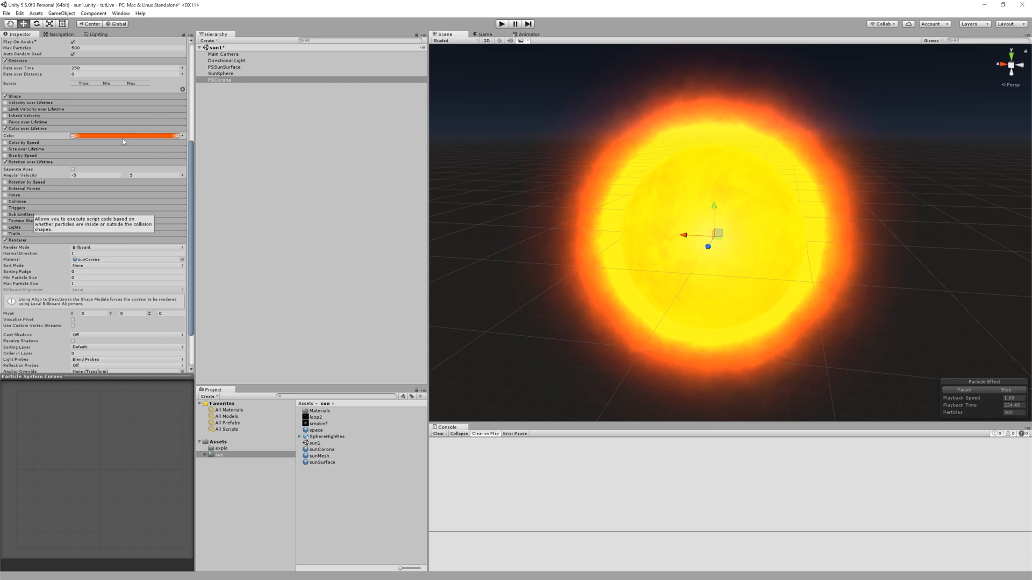
- Reduce PSCorona's Emission Rate over Time to 5
scroll("up", 3)
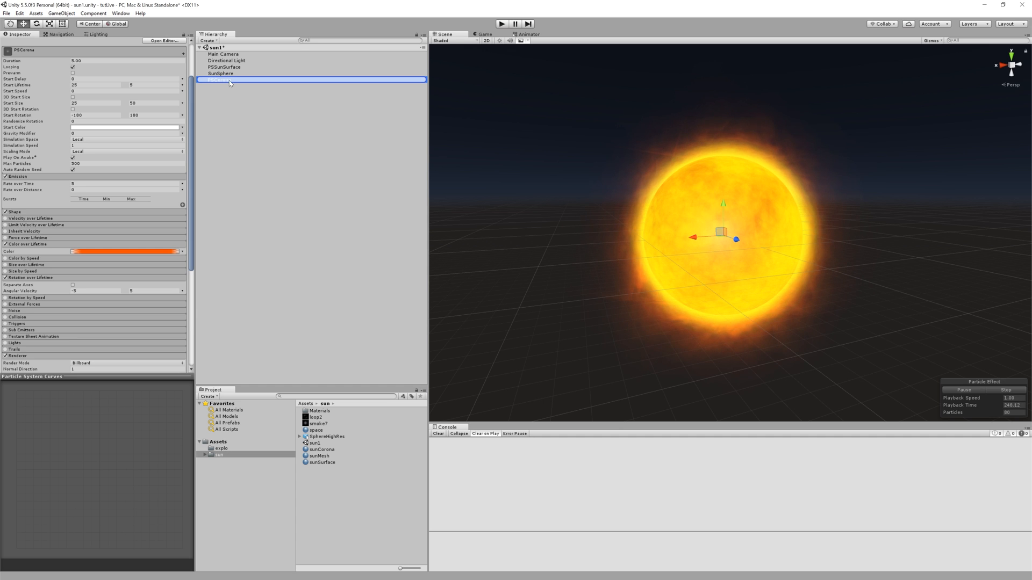
- Parent PSCorona under PSSunSurface and open the surface gradient's starting colour key
left_click(224, 67)
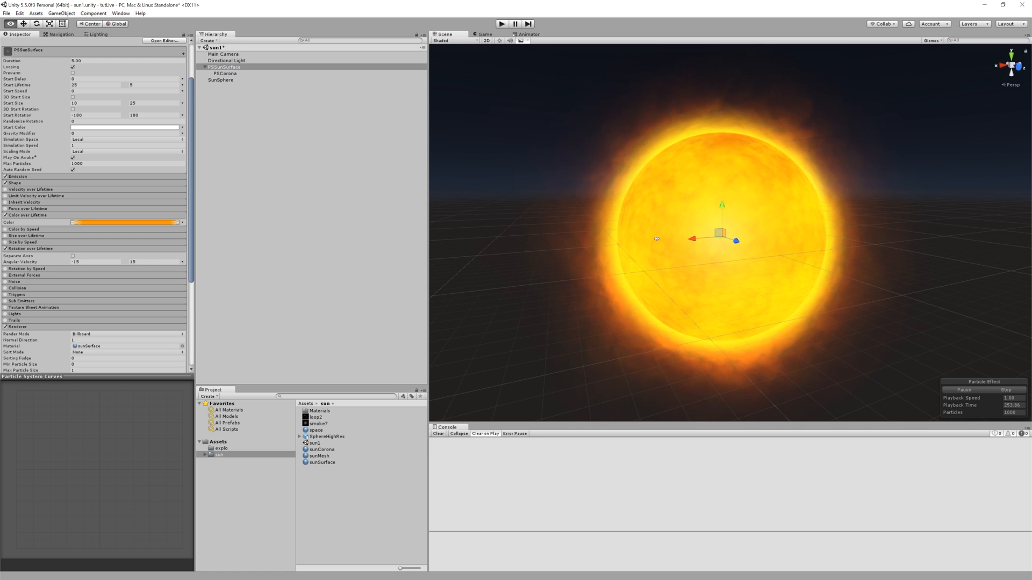
mouse_move(522, 244)
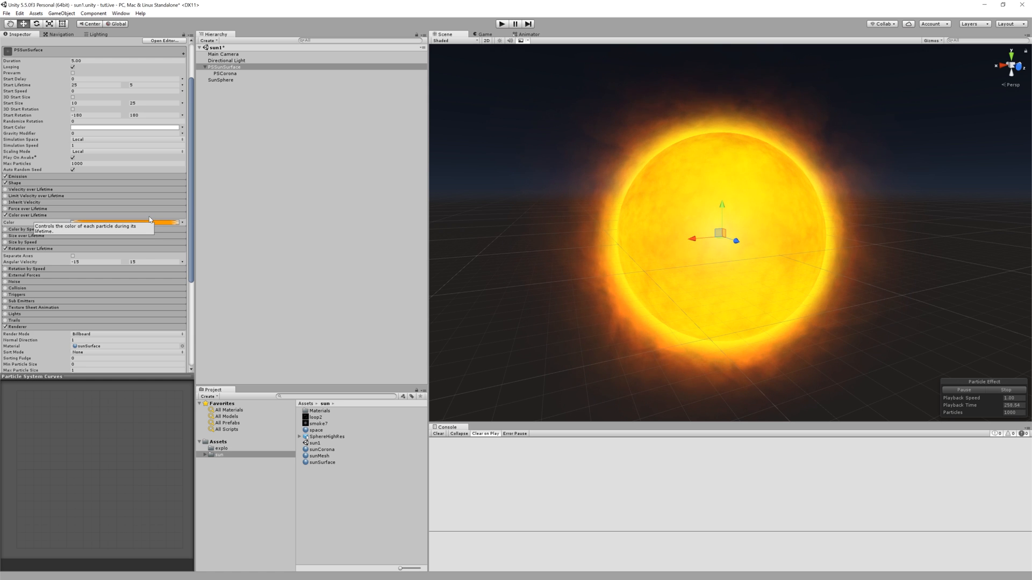
left_click(125, 221)
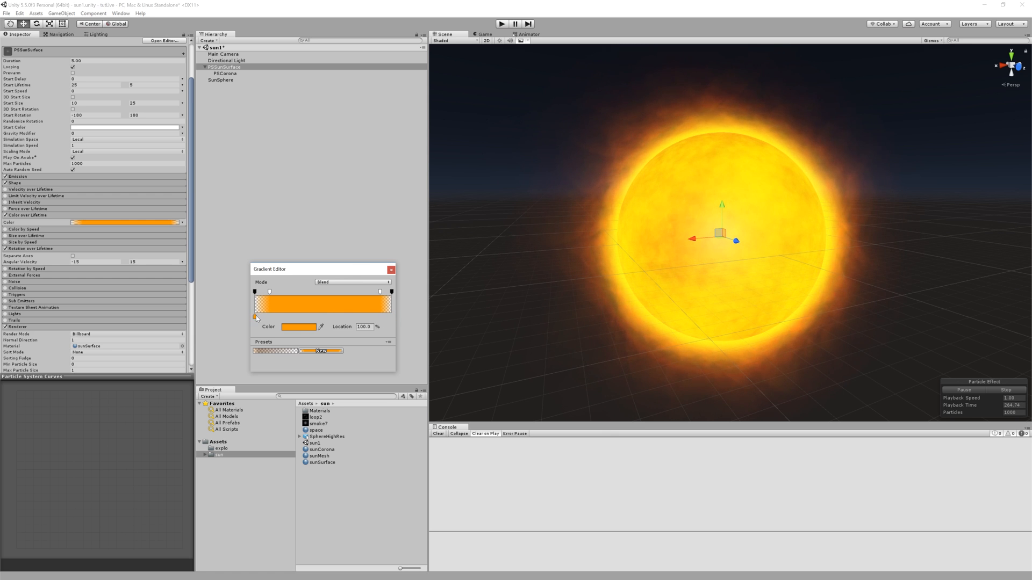
left_click(298, 327)
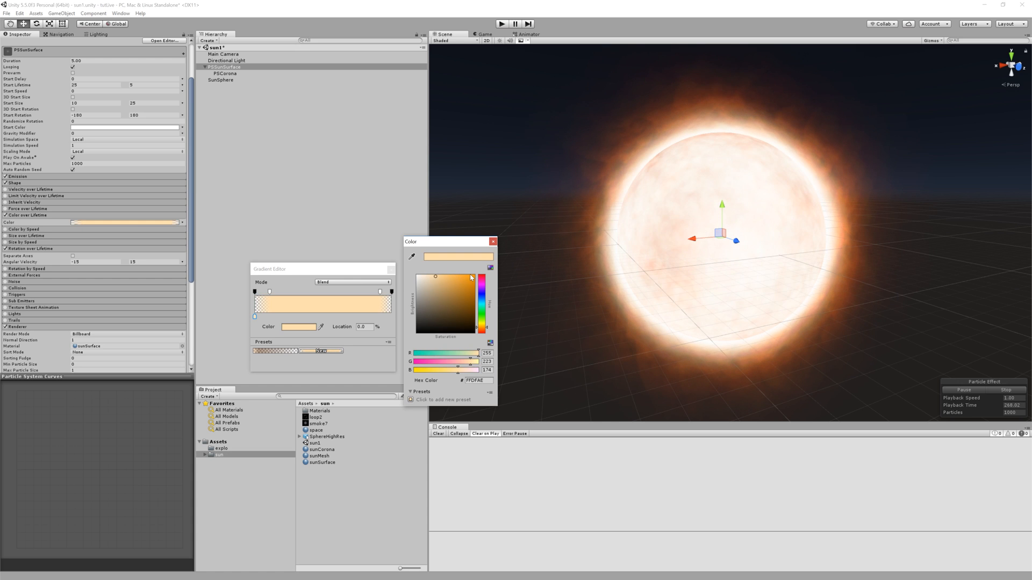
- Set PSSunSurface's starting gradient colour to light orange FFAF36
left_click(460, 276)
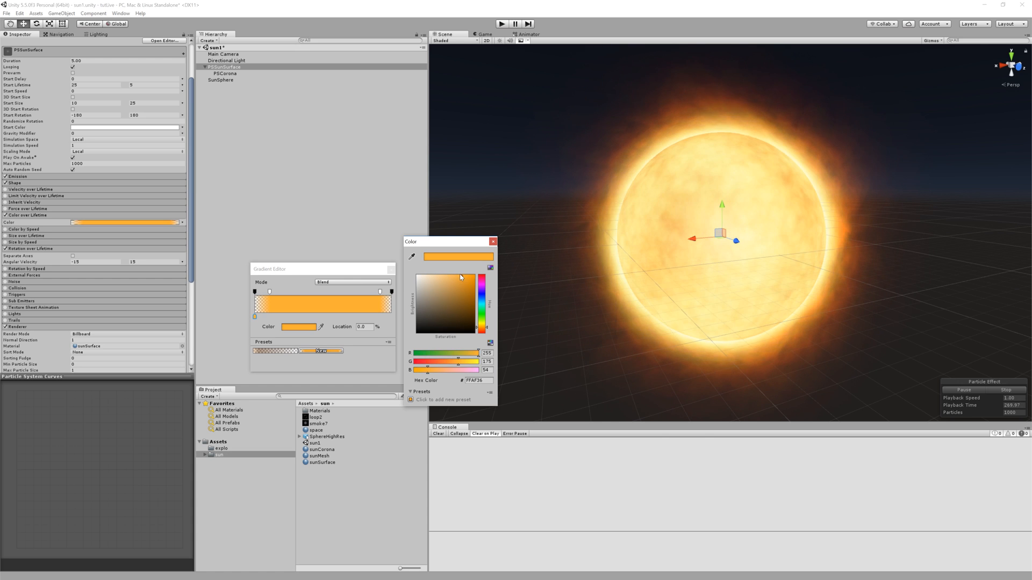
left_click(459, 276)
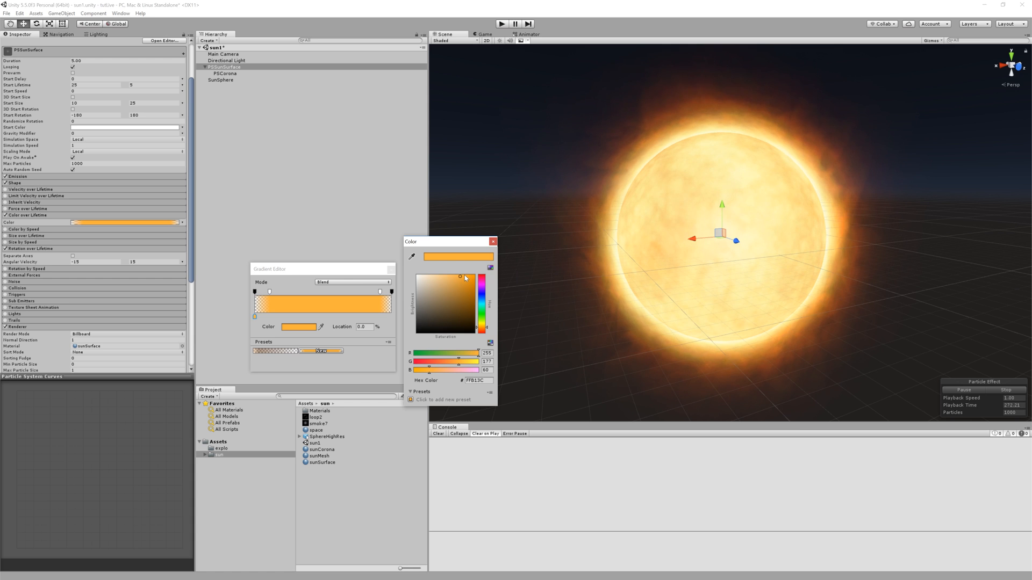
left_click(462, 278)
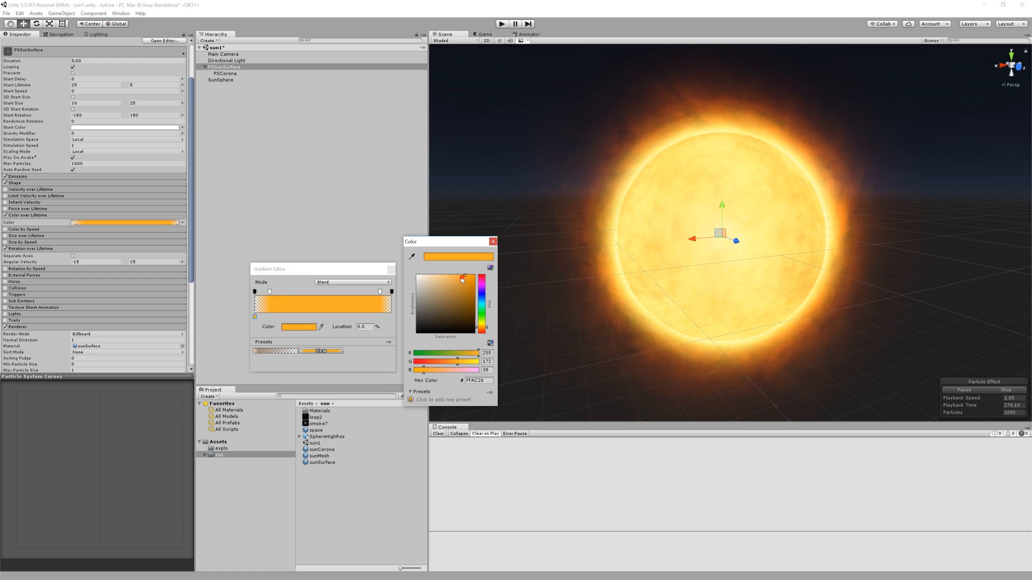
left_click(462, 278)
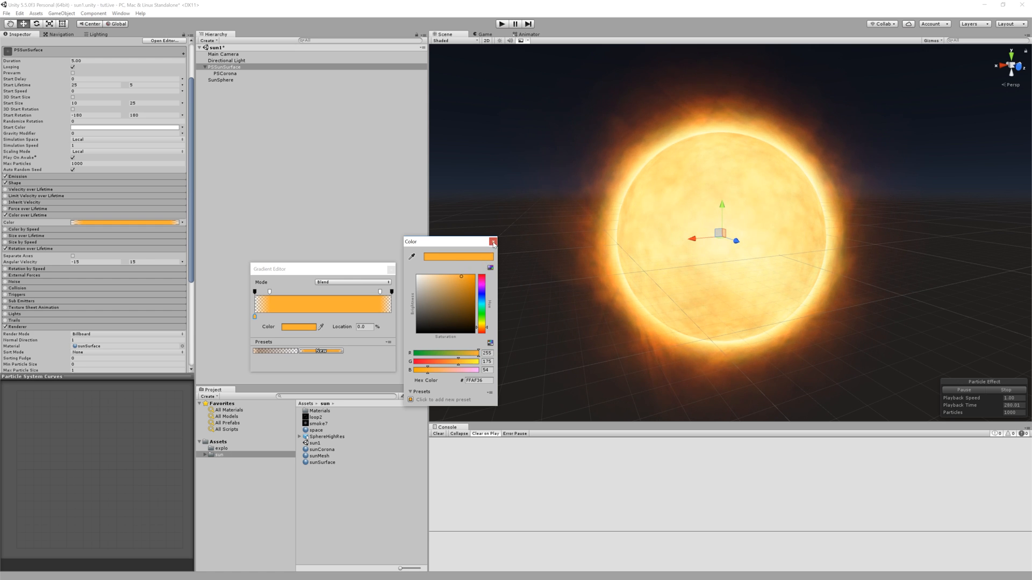
left_click(493, 241)
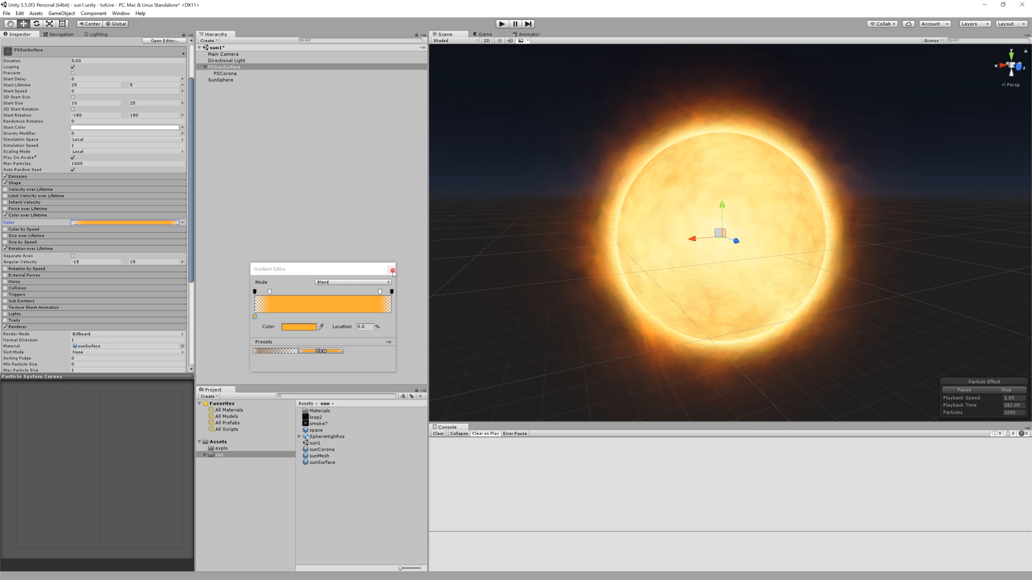
left_click(394, 270)
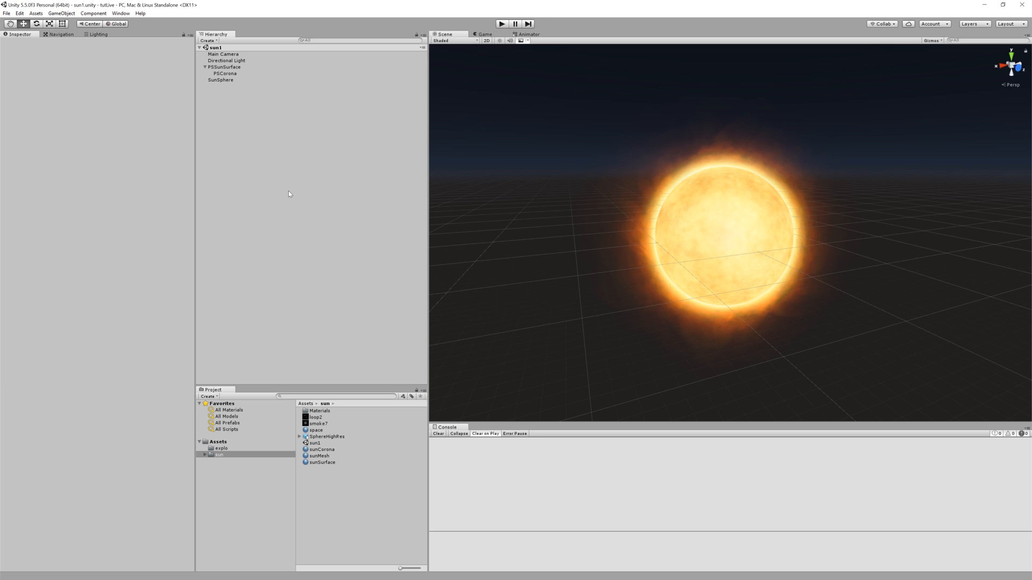
- Add a new particle system and reset its transform to the origin
right_click(288, 194)
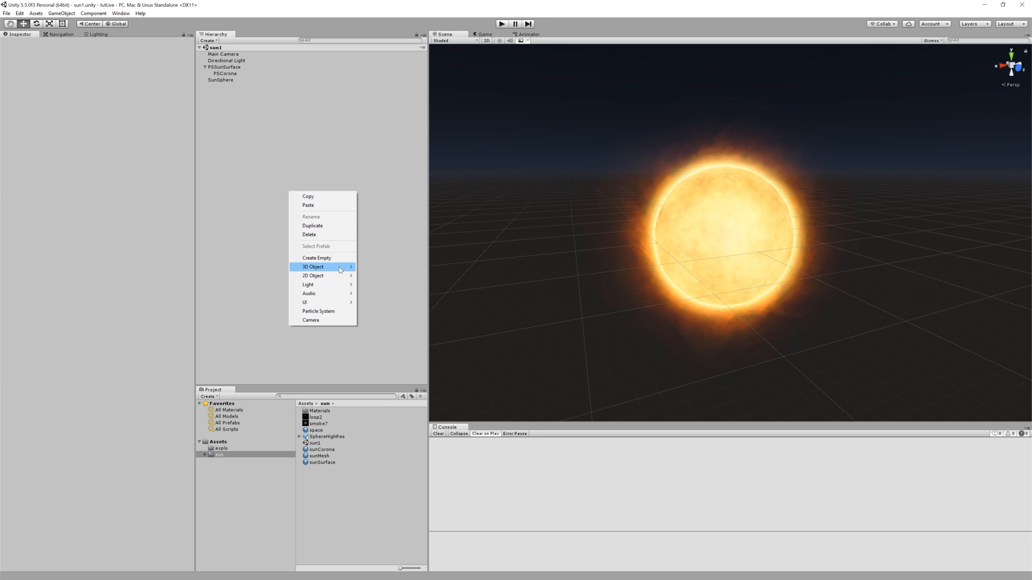
left_click(318, 311)
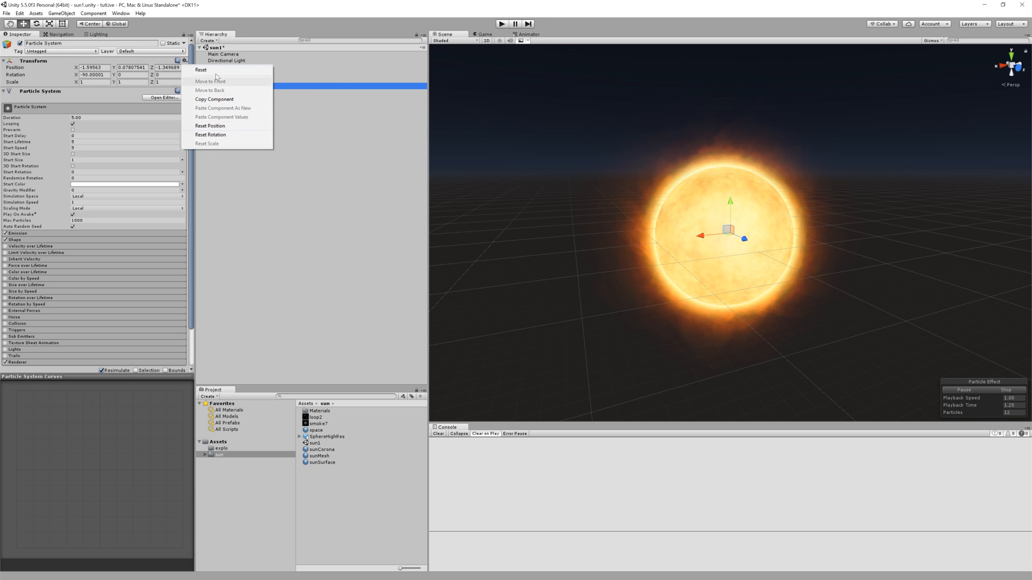
left_click(210, 125)
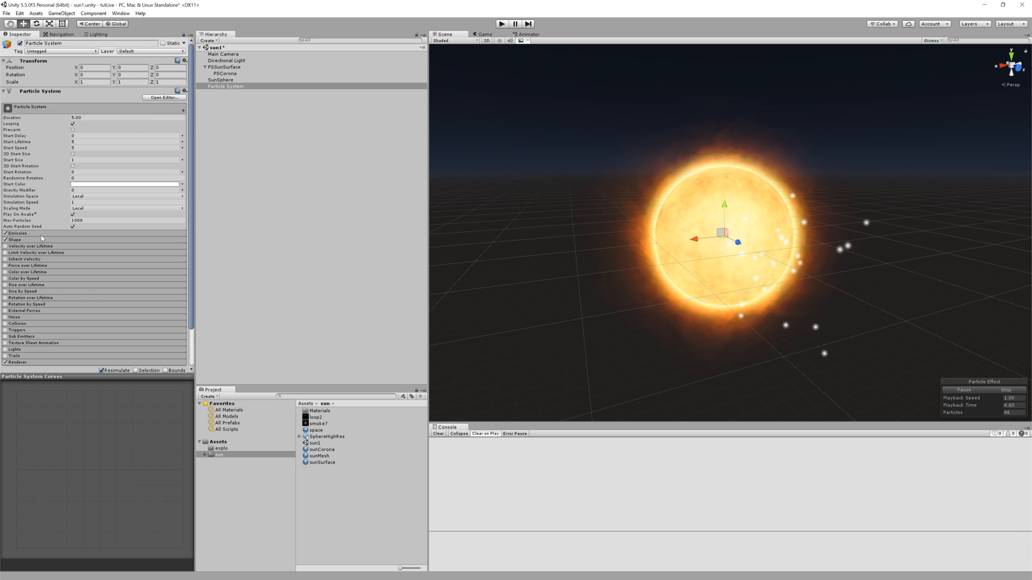
- Set its shape to Sphere radius 6, emitting from the shell, with Start Speed 0
left_click(18, 233)
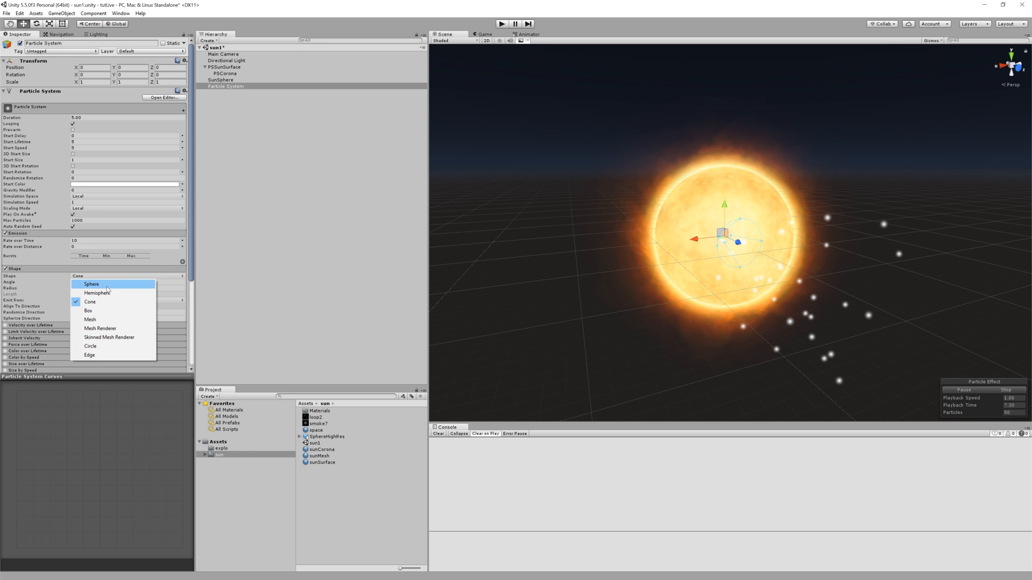
left_click(91, 284)
type("6")
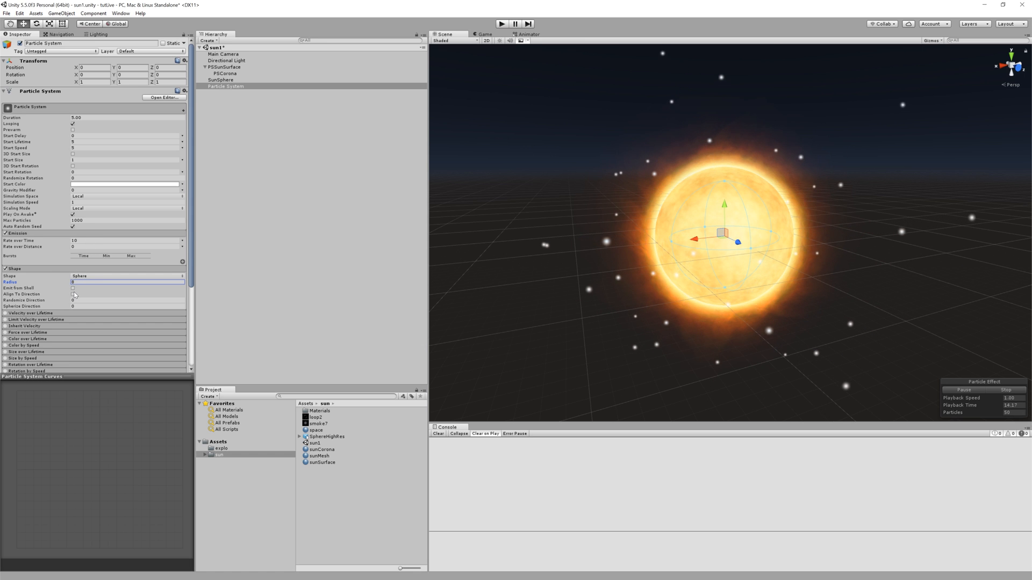
left_click(73, 288)
type("0")
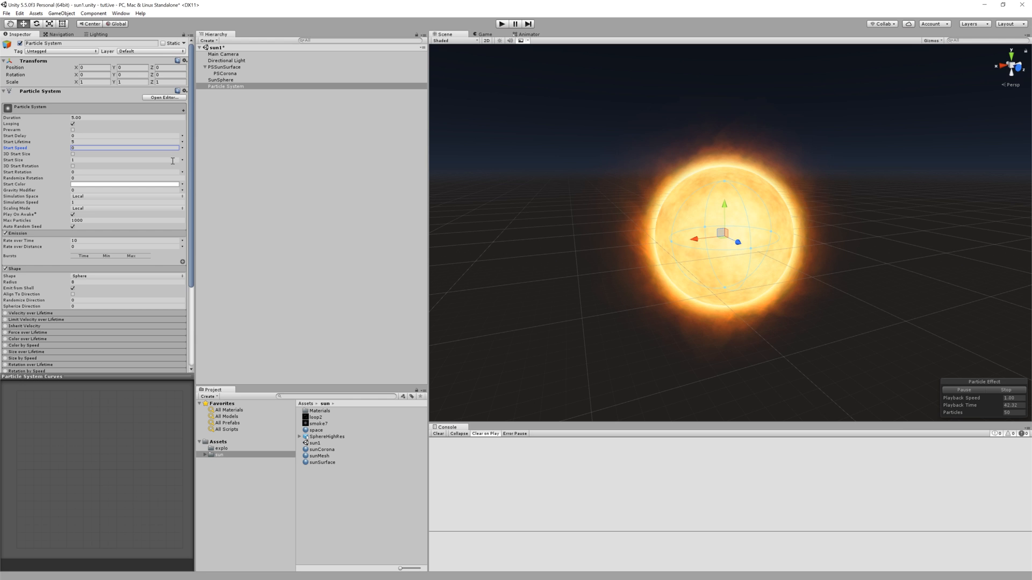
mouse_move(269, 193)
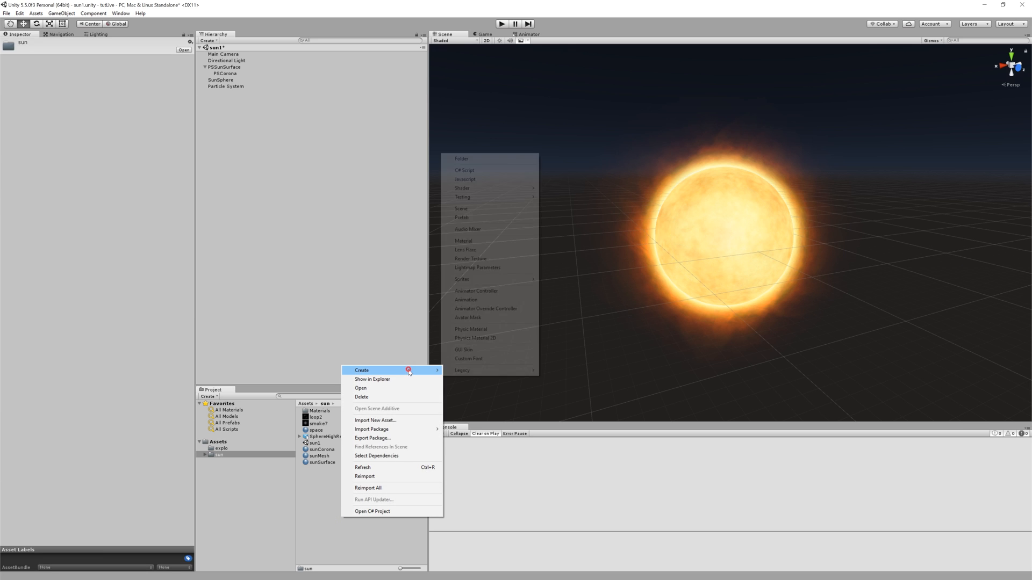
- Create a sunLoops material using the Particles/Additive shader
left_click(464, 240)
type("sun")
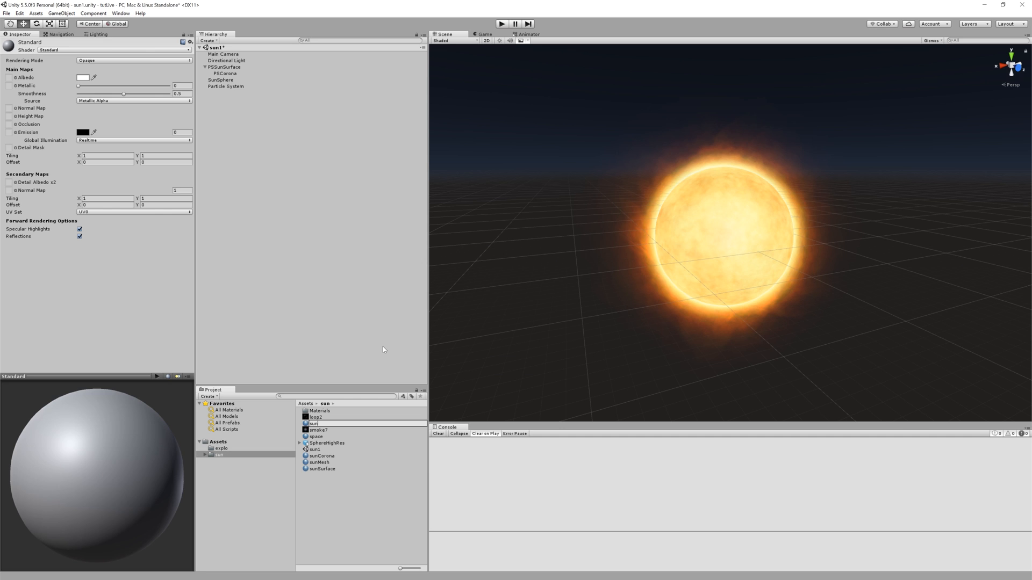
left_click(320, 456)
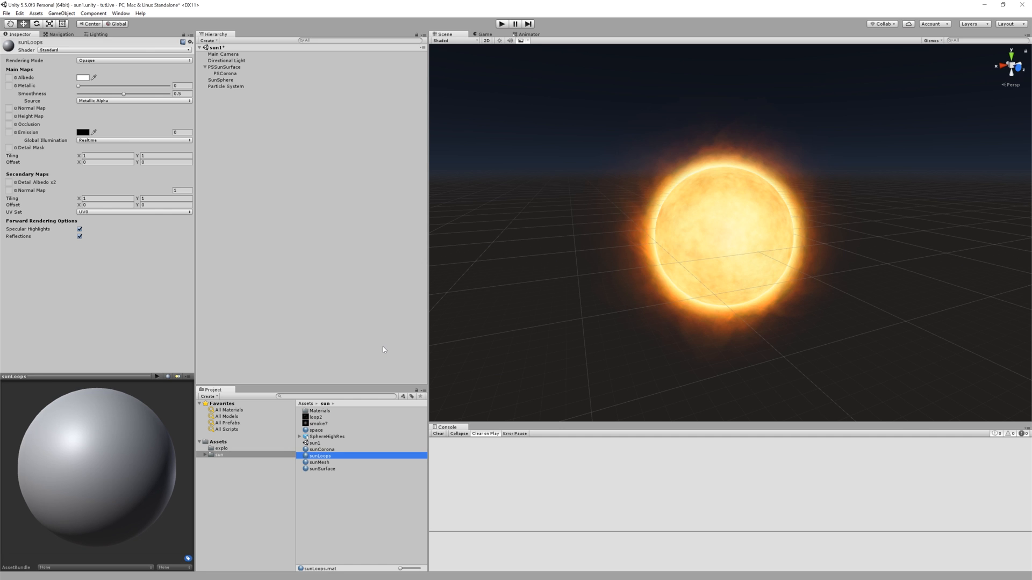
mouse_move(78, 47)
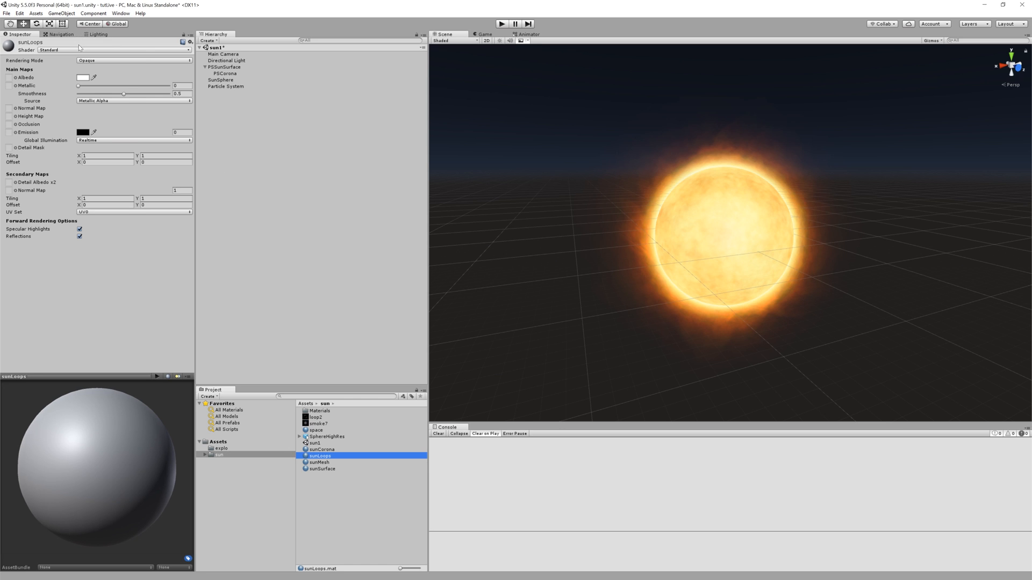
left_click(112, 51)
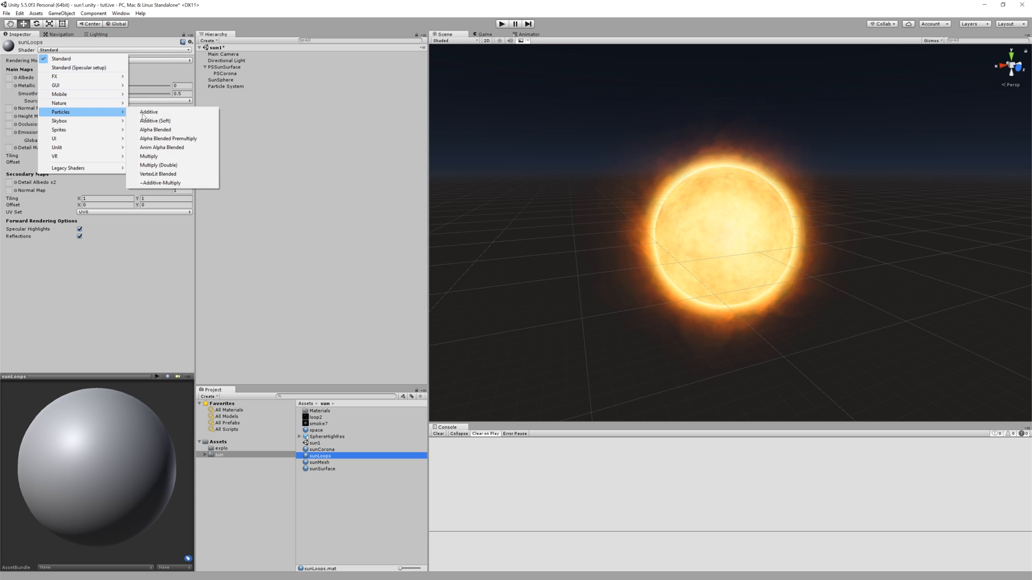
left_click(148, 110)
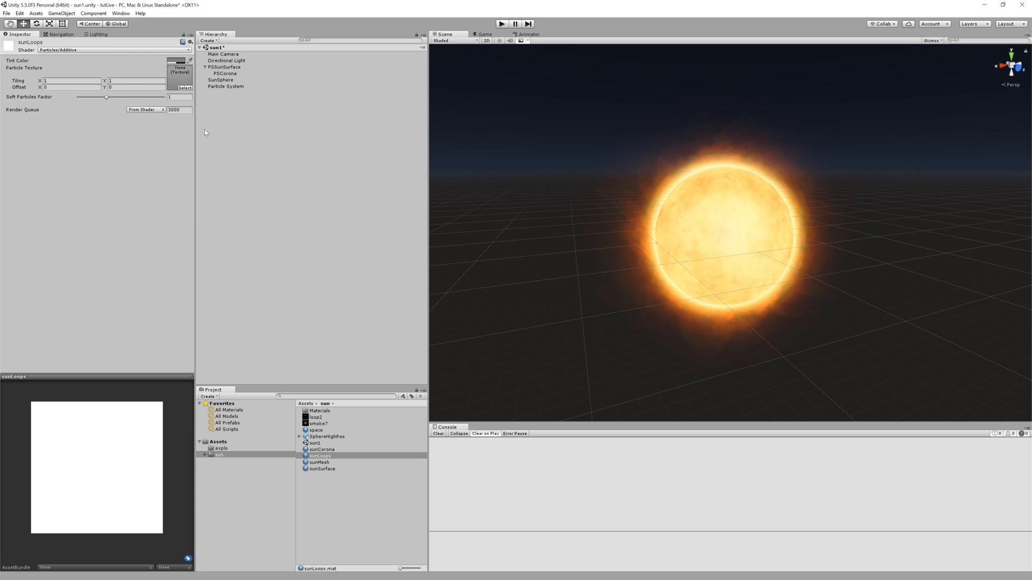
mouse_move(324, 426)
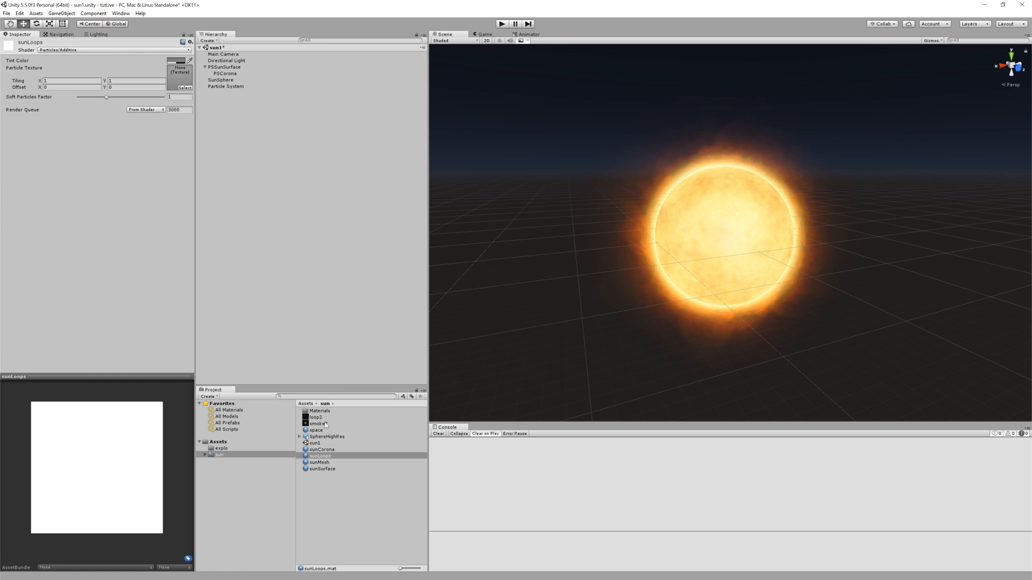
- Assign the loop2 texture to sunLoops and rename the new system PSLoops
left_click(315, 417)
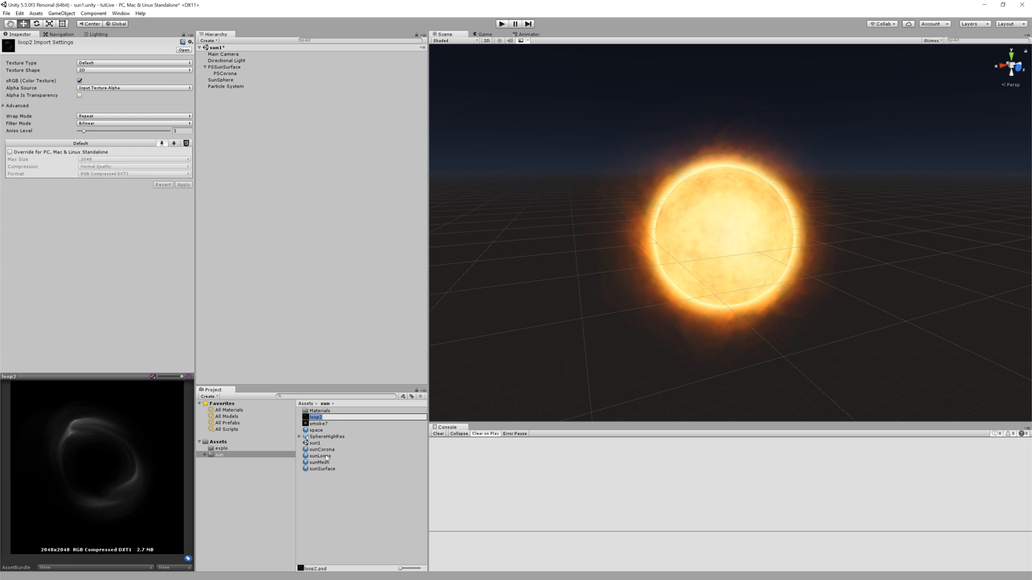
left_click(321, 456)
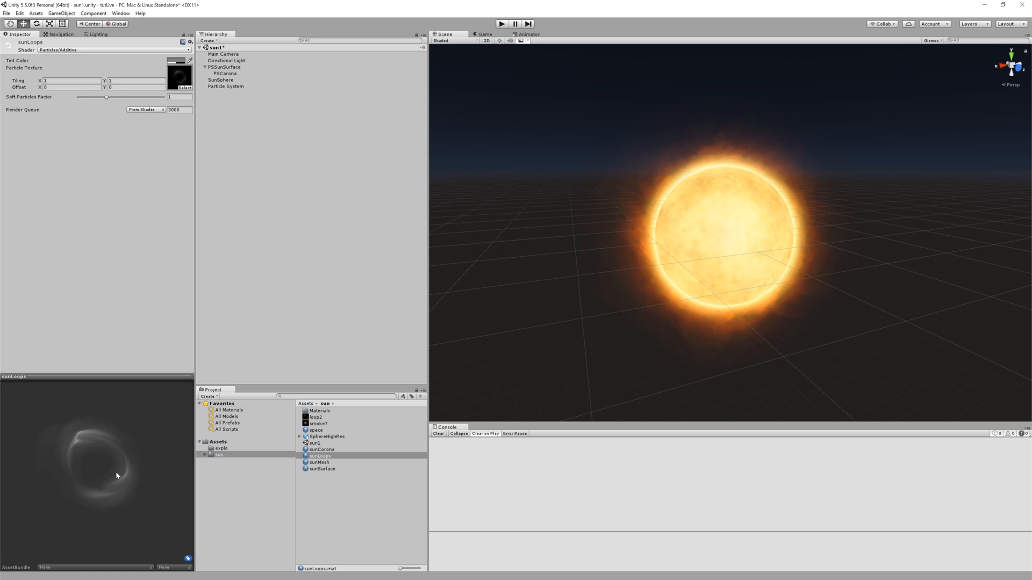
mouse_move(180, 453)
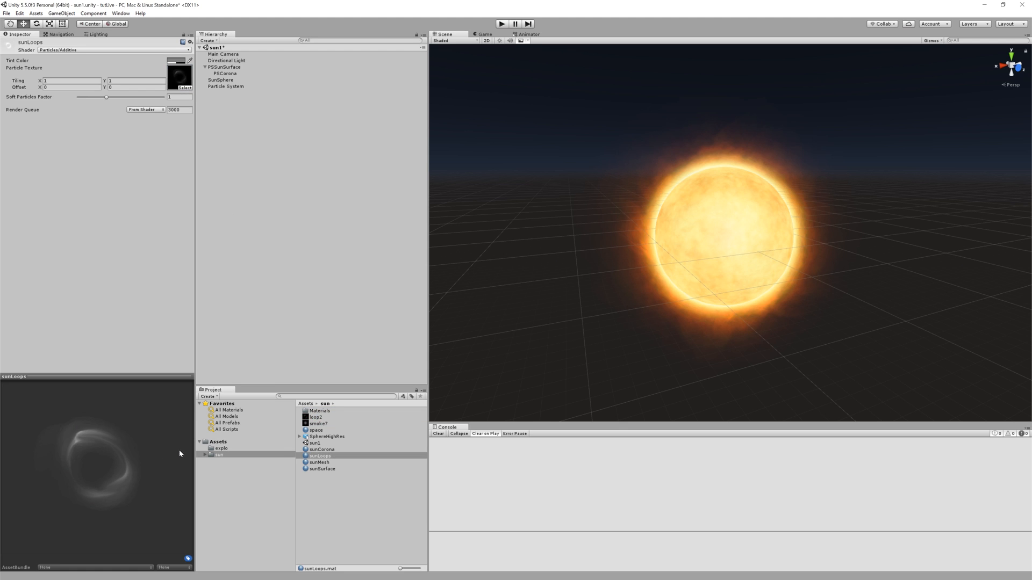
mouse_move(200, 414)
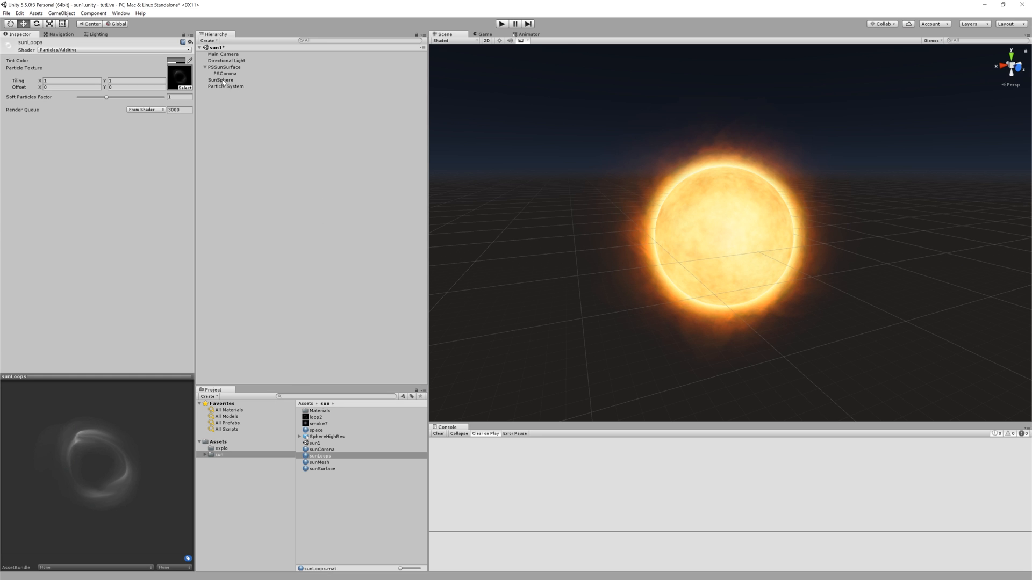
left_click(226, 86)
type("PSLoops")
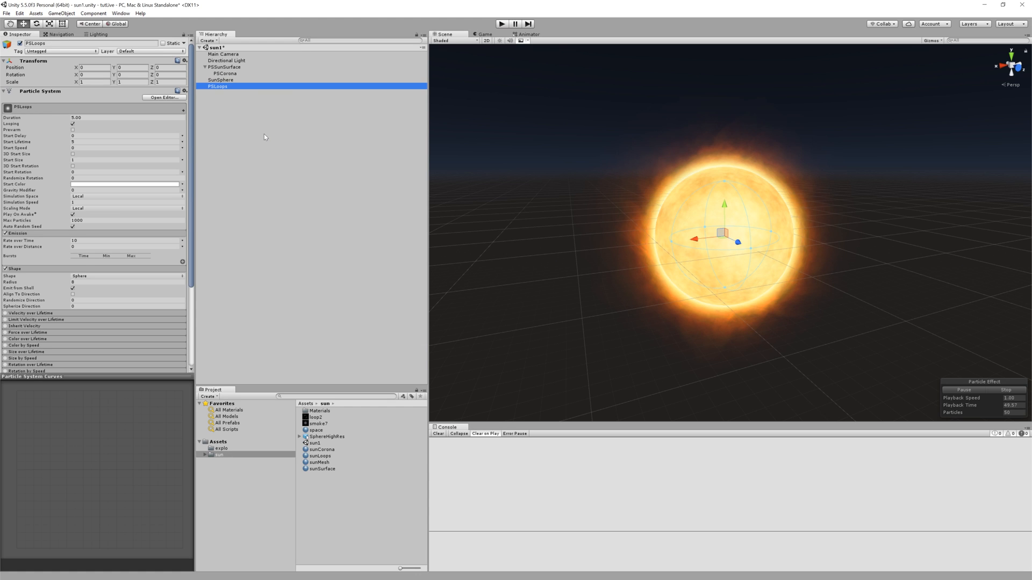
- Set PSLoops Start Lifetime 15–25, Start Size 15–100, Rate 0.5, material sunLoops, Color over Lifetime on
scroll("down", 3)
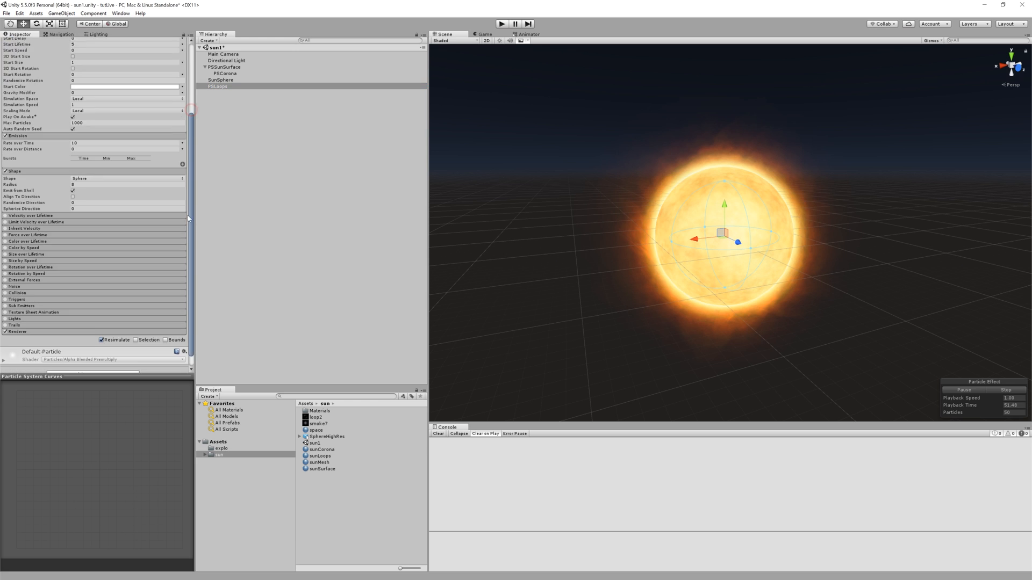
scroll("down", 3)
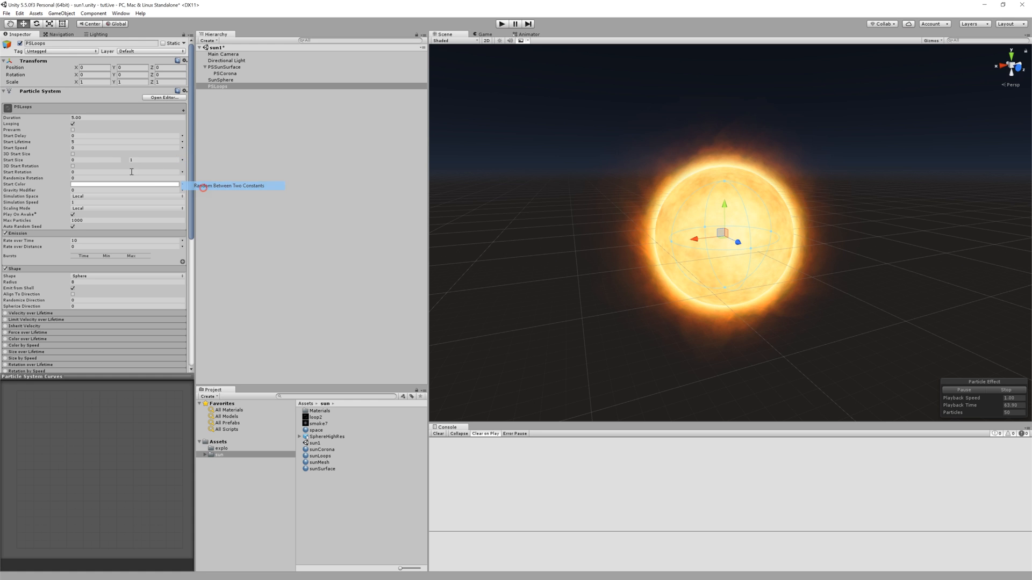
left_click(96, 161)
type("15")
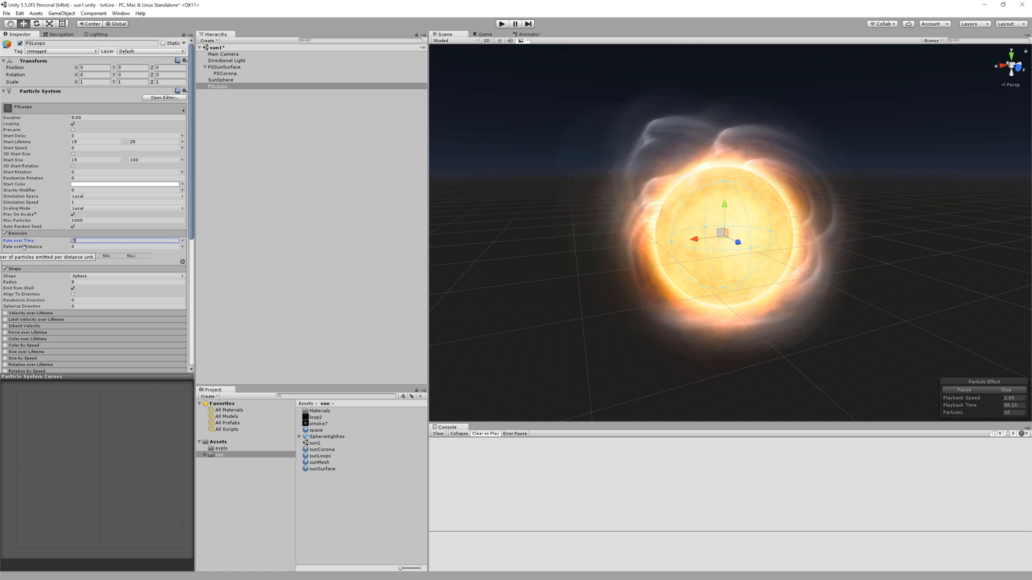
type("0.5")
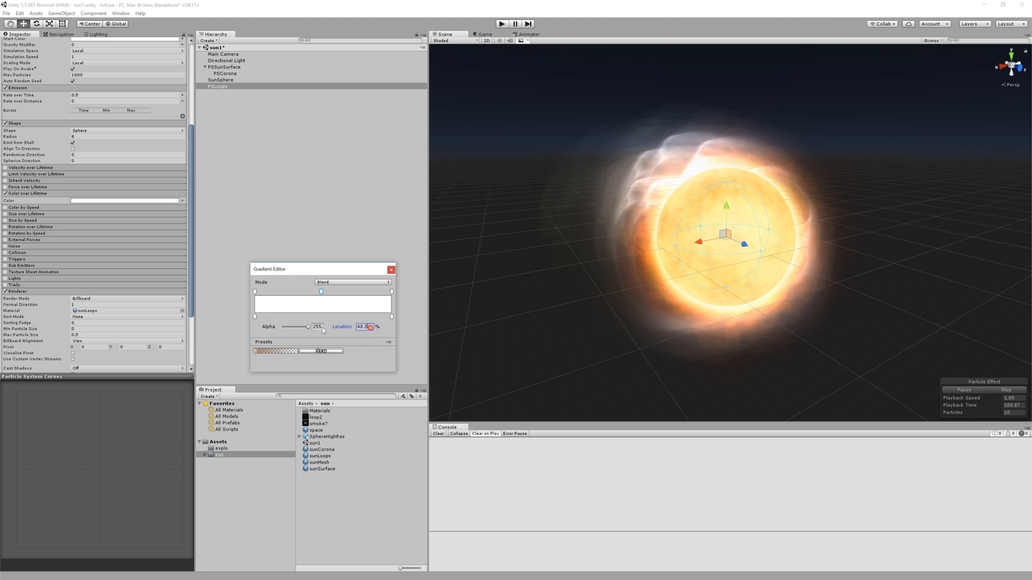
- Set the loops' lifetime gradient alpha keys to 0 and colours from 540000 dark red to B24600 orange
left_click(255, 291)
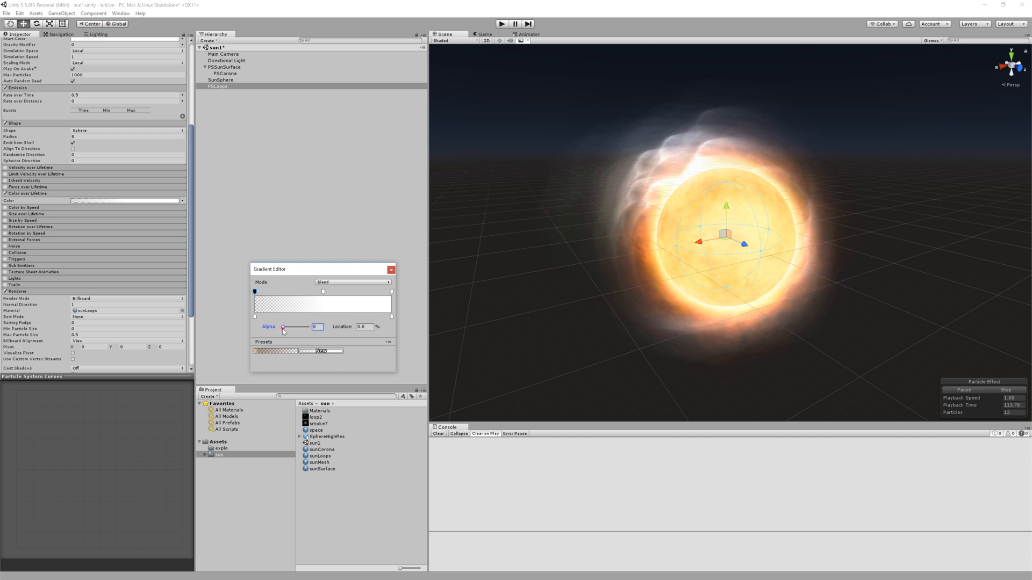
left_click(392, 291)
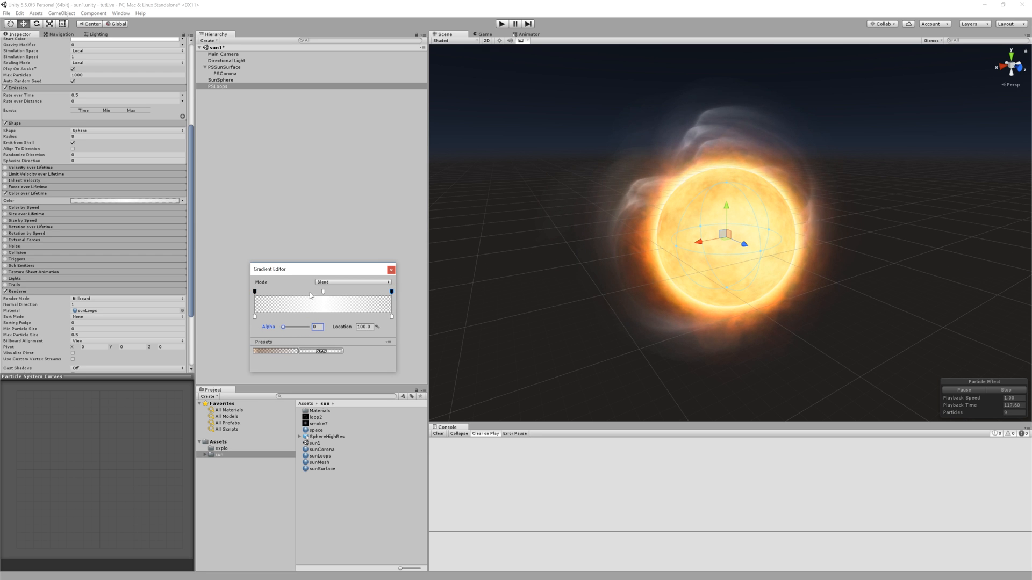
left_click(391, 316)
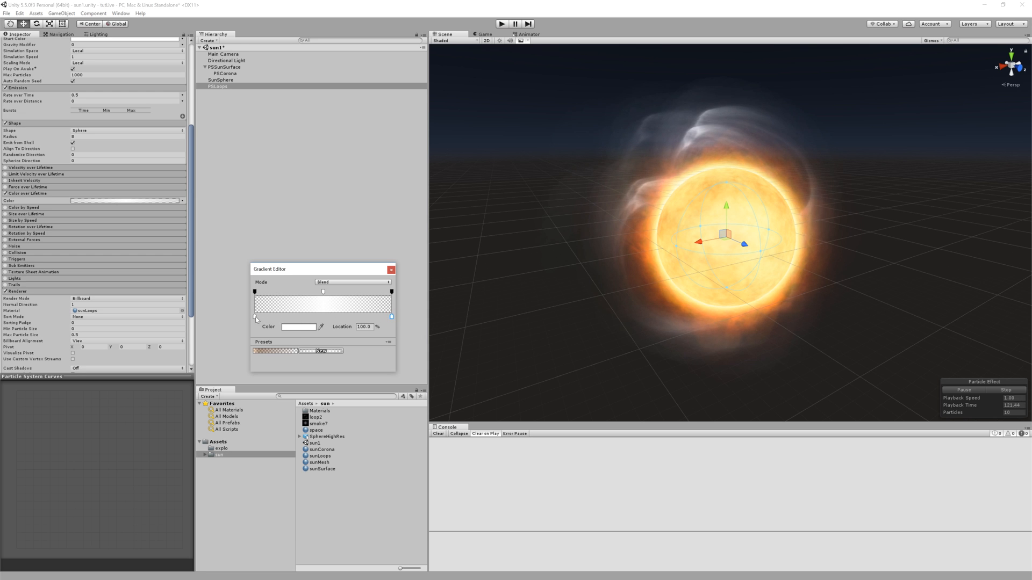
left_click(298, 326)
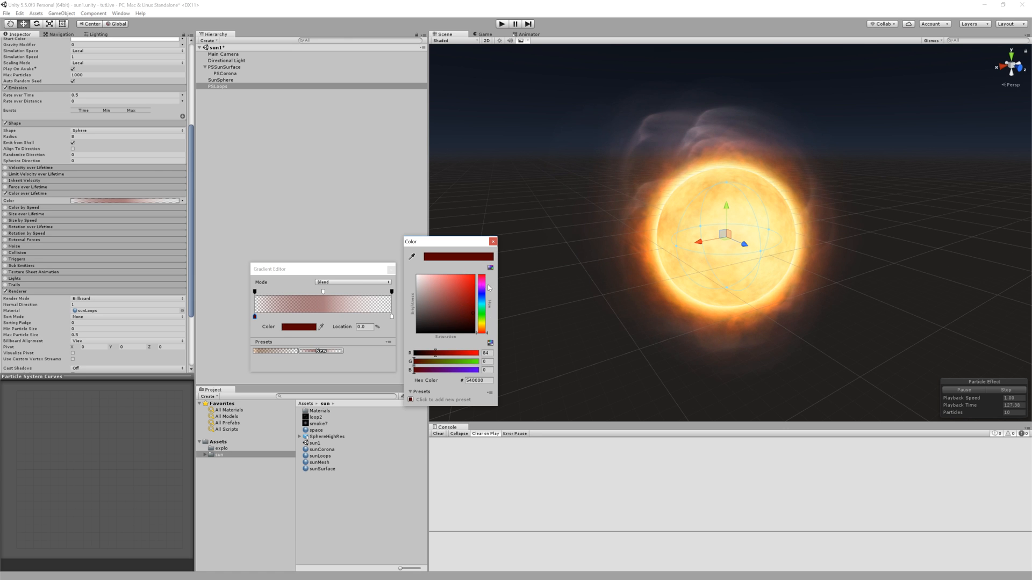
left_click(493, 242)
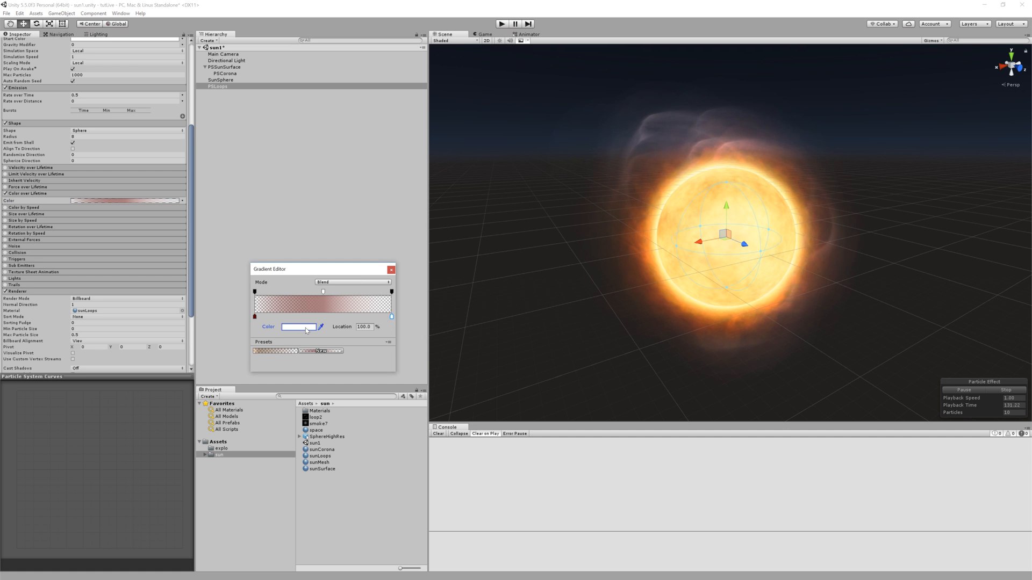
left_click(298, 327)
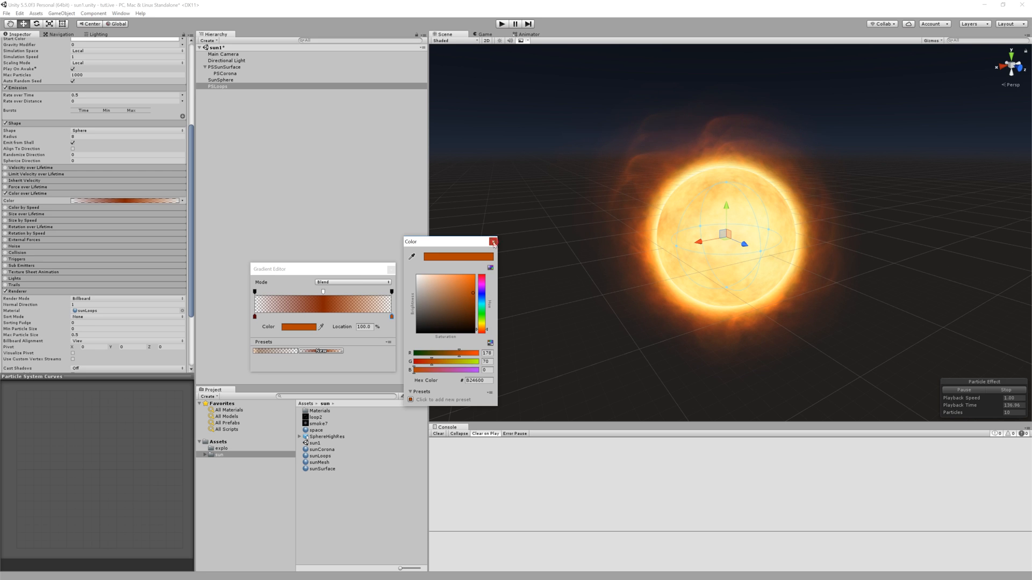
left_click(494, 242)
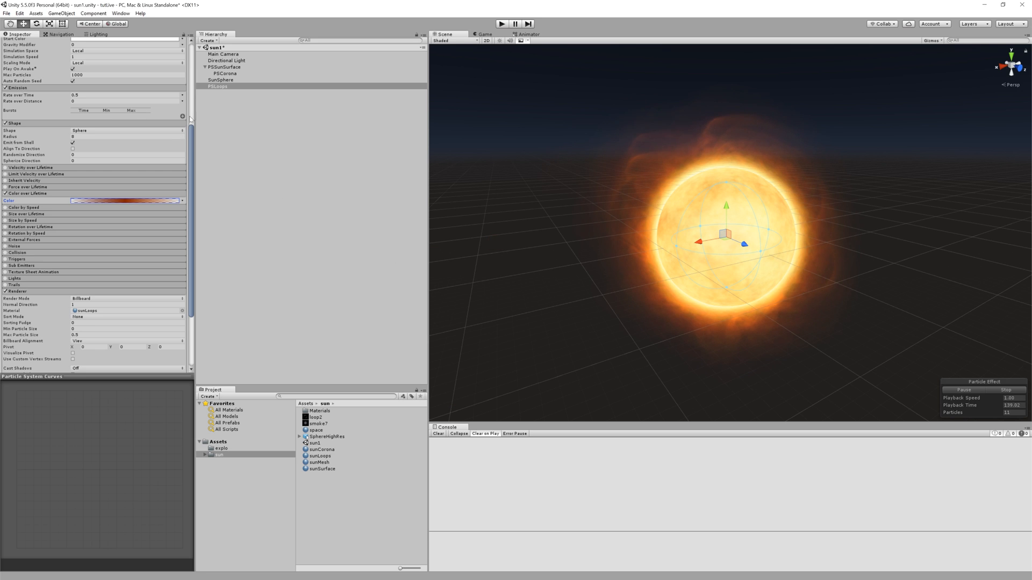
scroll("up", 3)
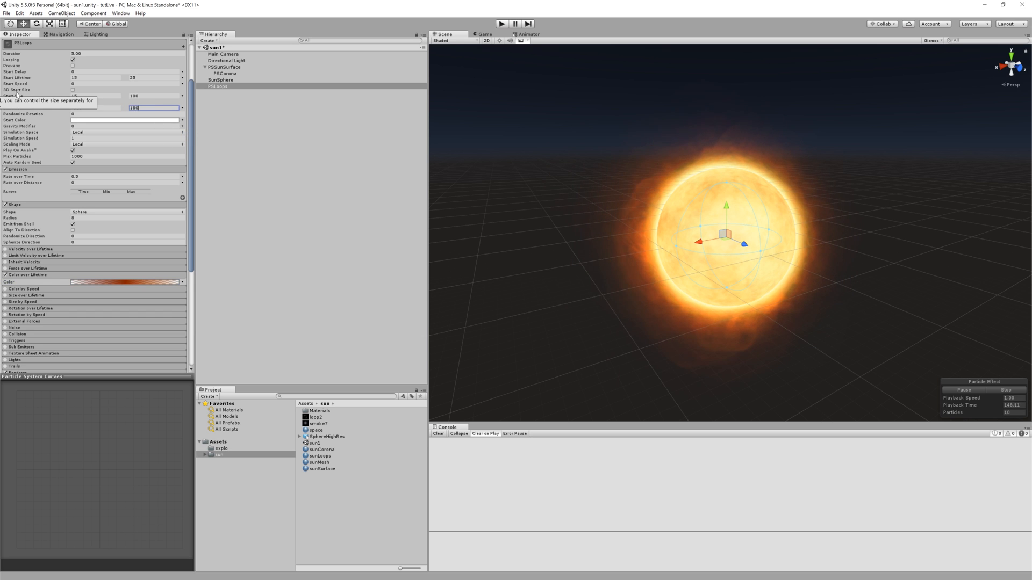
mouse_move(50, 362)
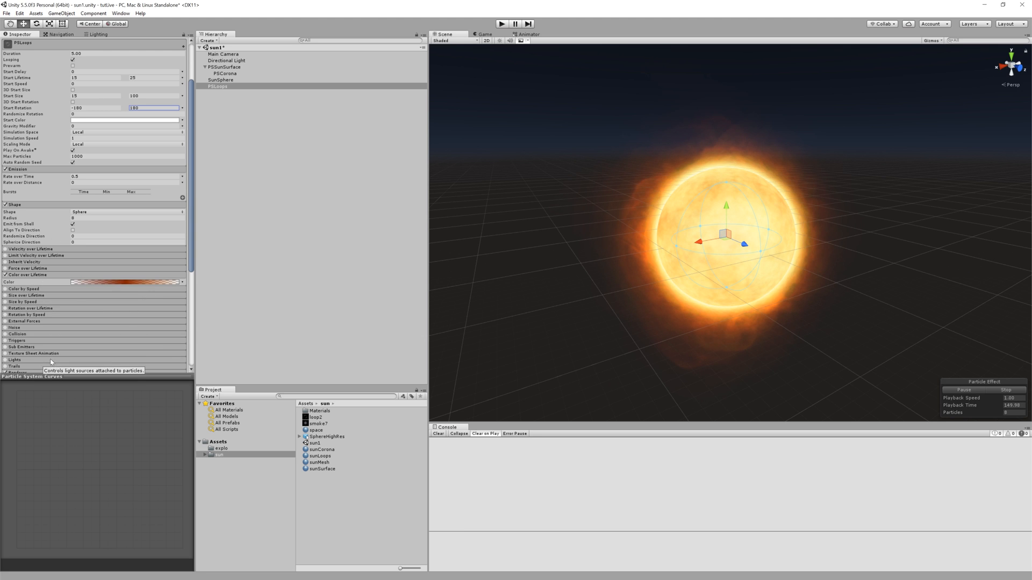
mouse_move(26, 315)
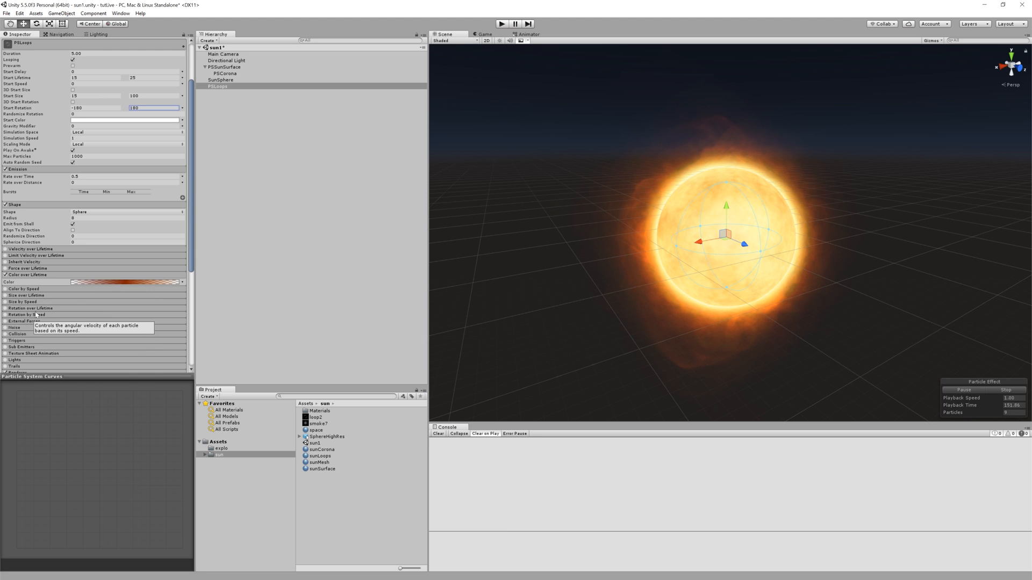
- Enable Rotation over Lifetime with angular velocity between -2 and 2 alongside -180/180 start rotation
left_click(5, 308)
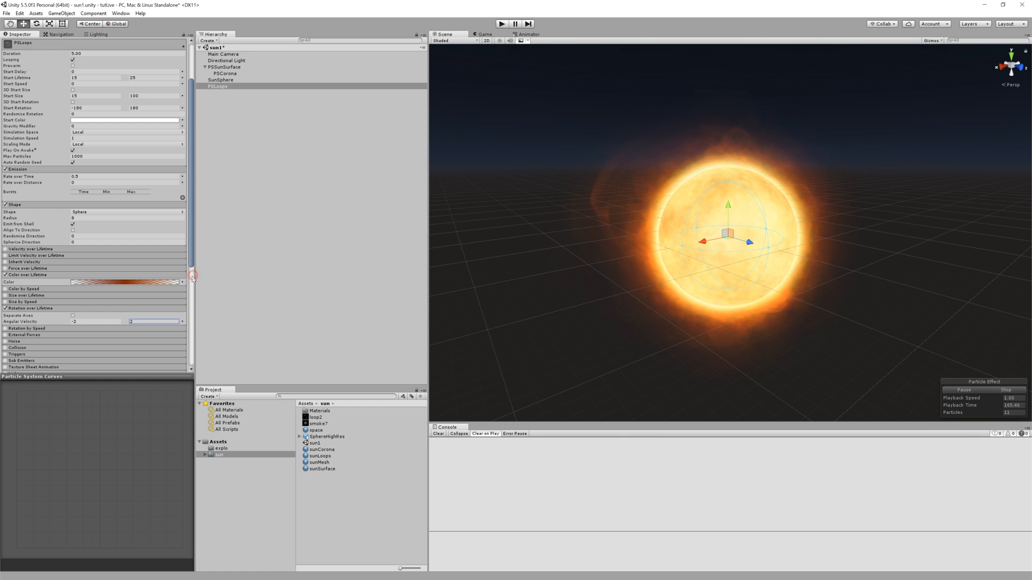
scroll("down", 3)
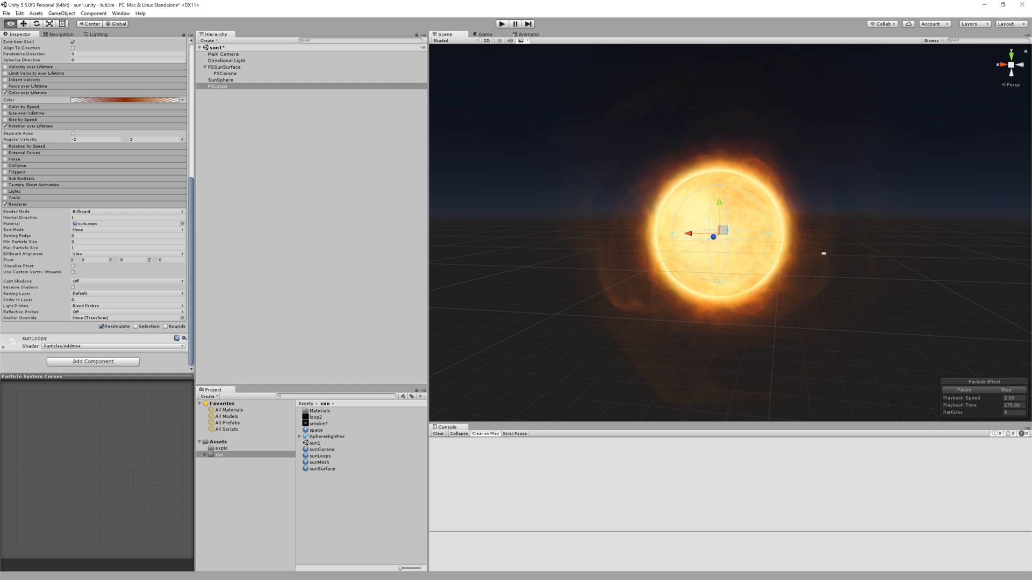
left_click(220, 80)
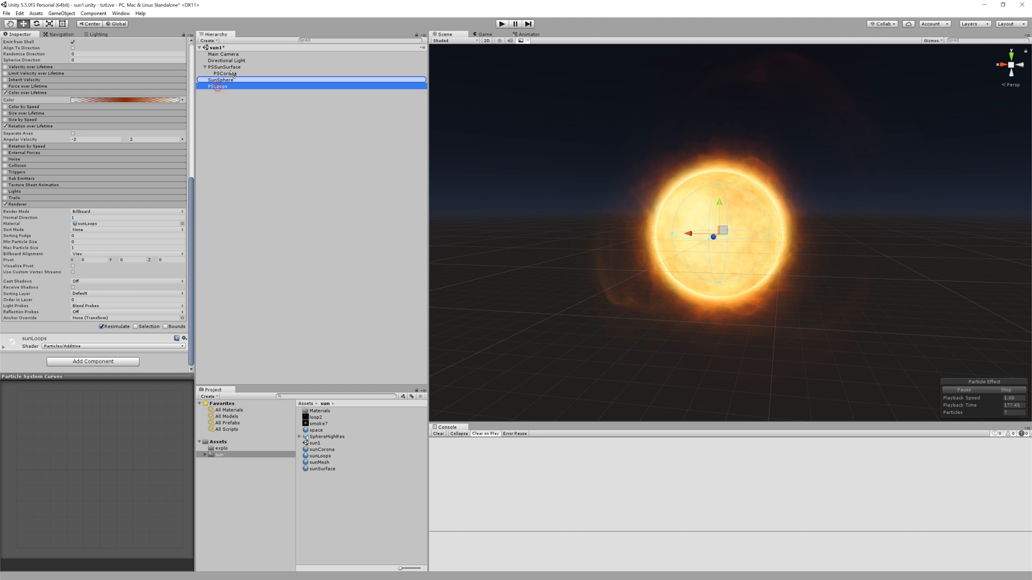
- Nest PSLoops under PSSurface with PSCorona and collapse its Emission and Shape modules
left_click(224, 66)
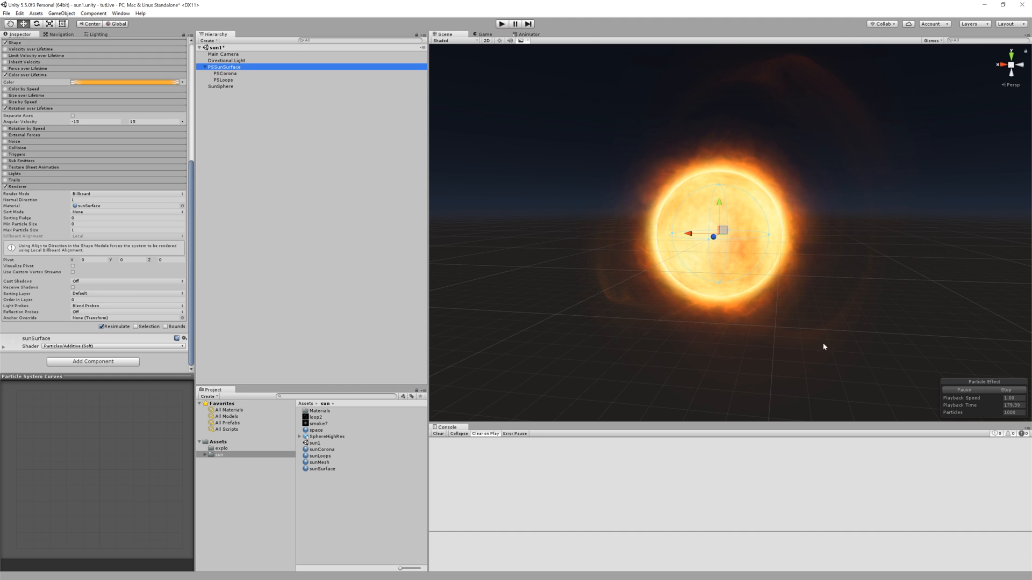
left_click(960, 389)
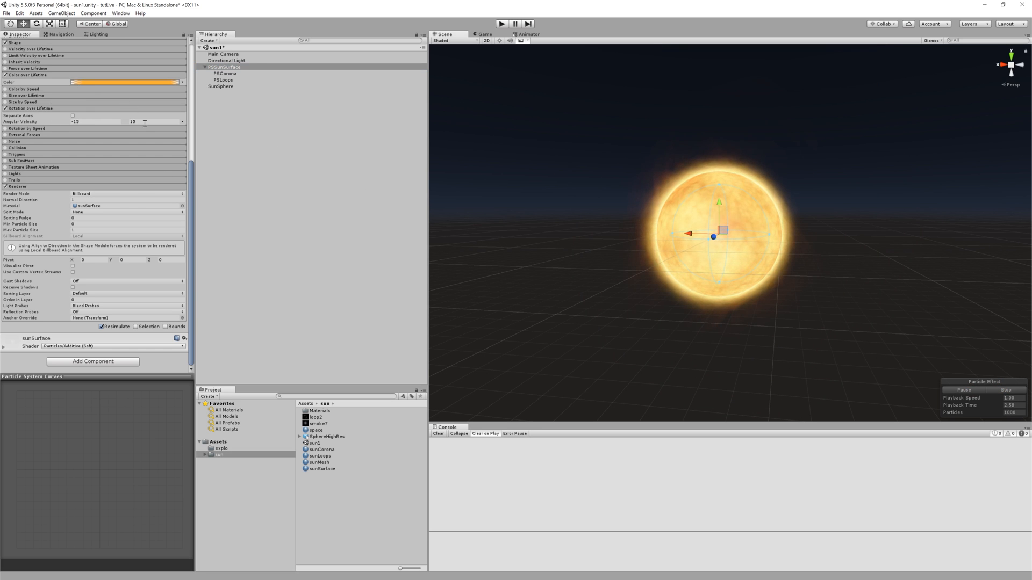
left_click(224, 79)
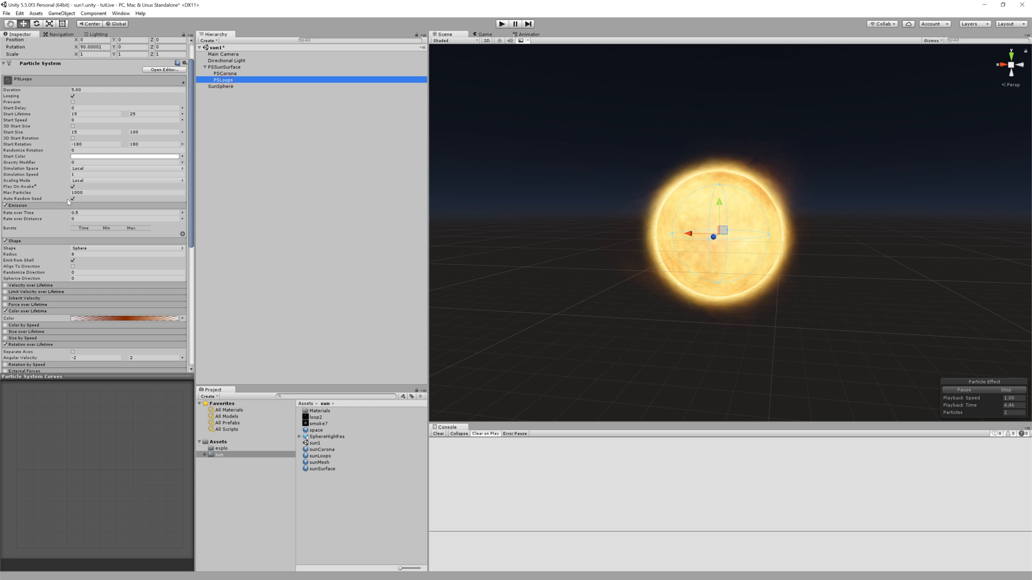
left_click(6, 204)
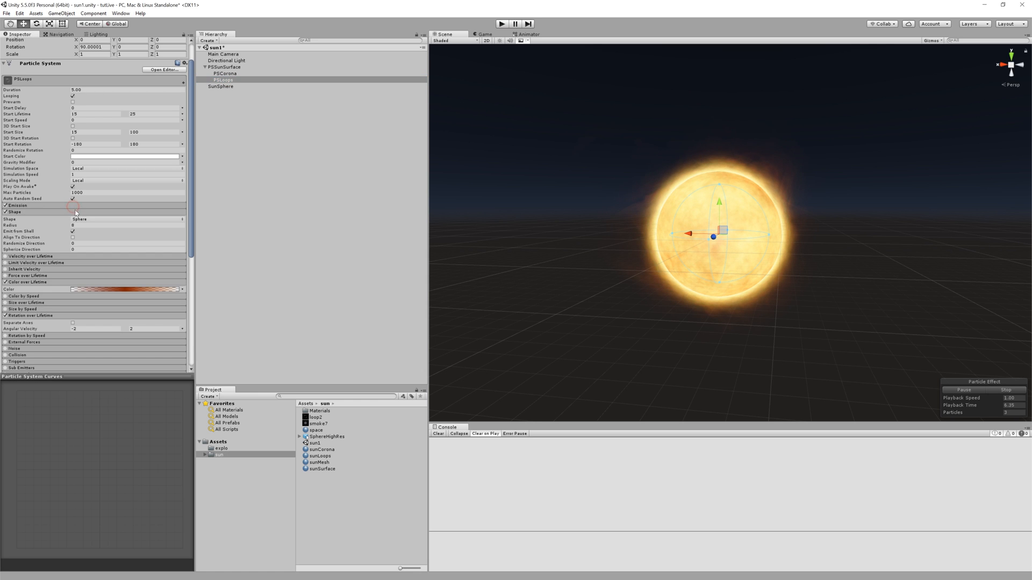
left_click(225, 67)
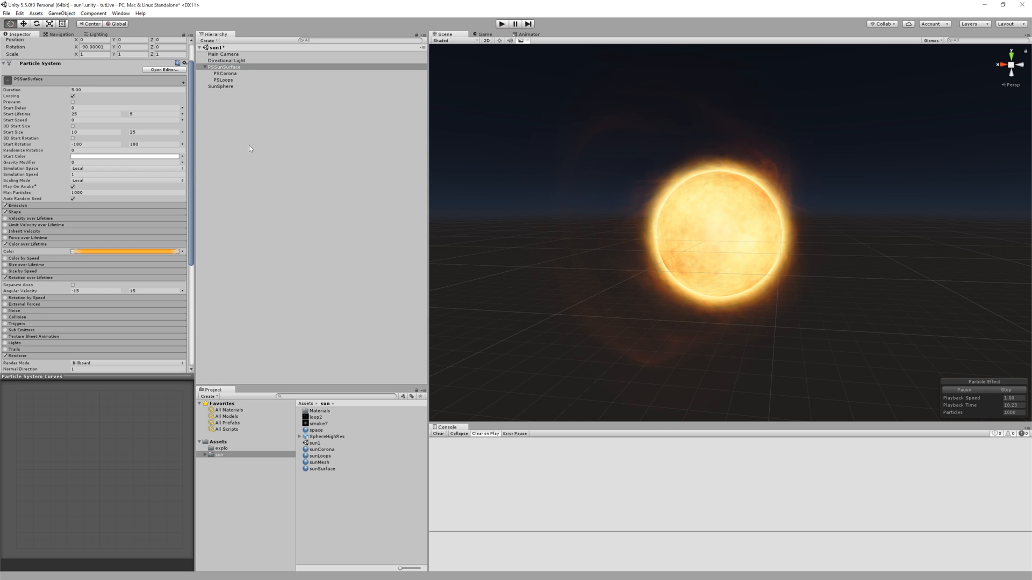
left_click(224, 67)
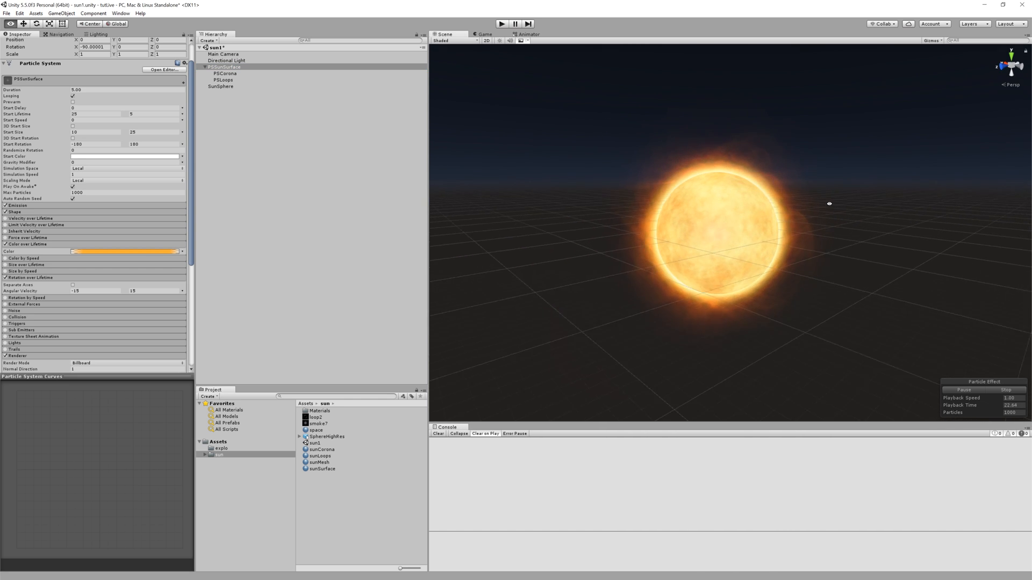
left_click(224, 79)
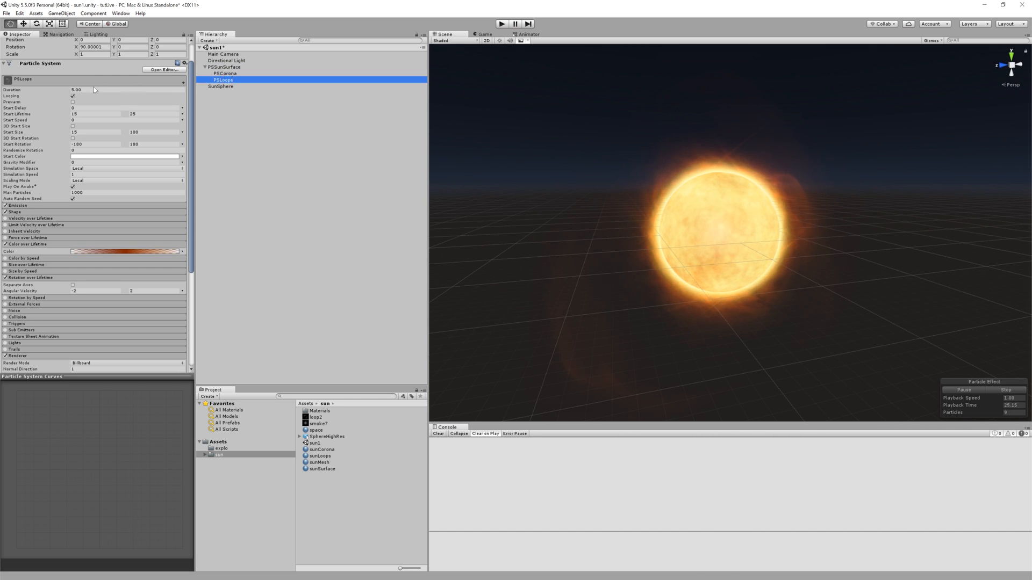